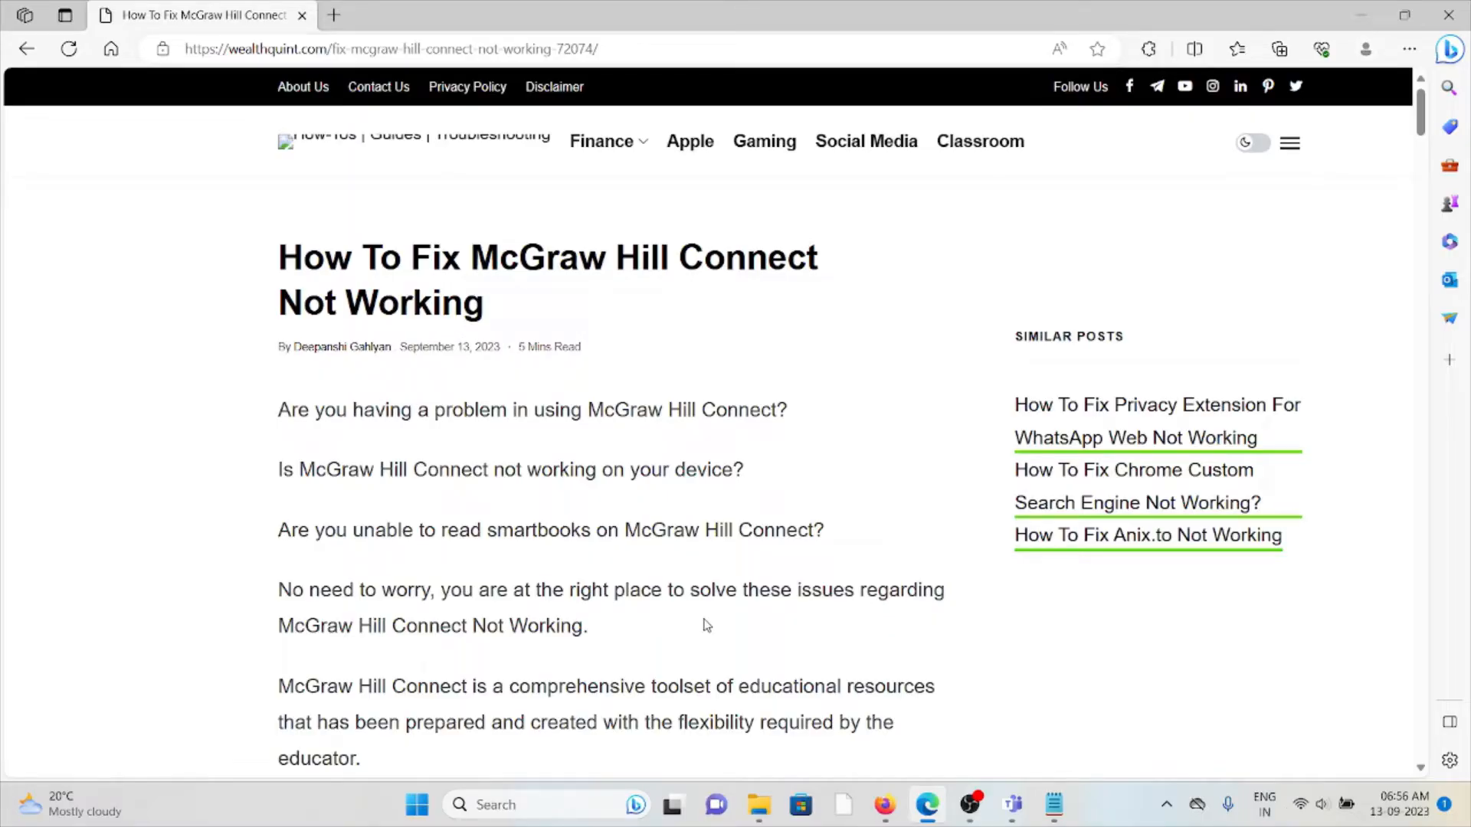
Scroll through the article's introduction down to the list of common causes of Connect not working
scroll(down, 3)
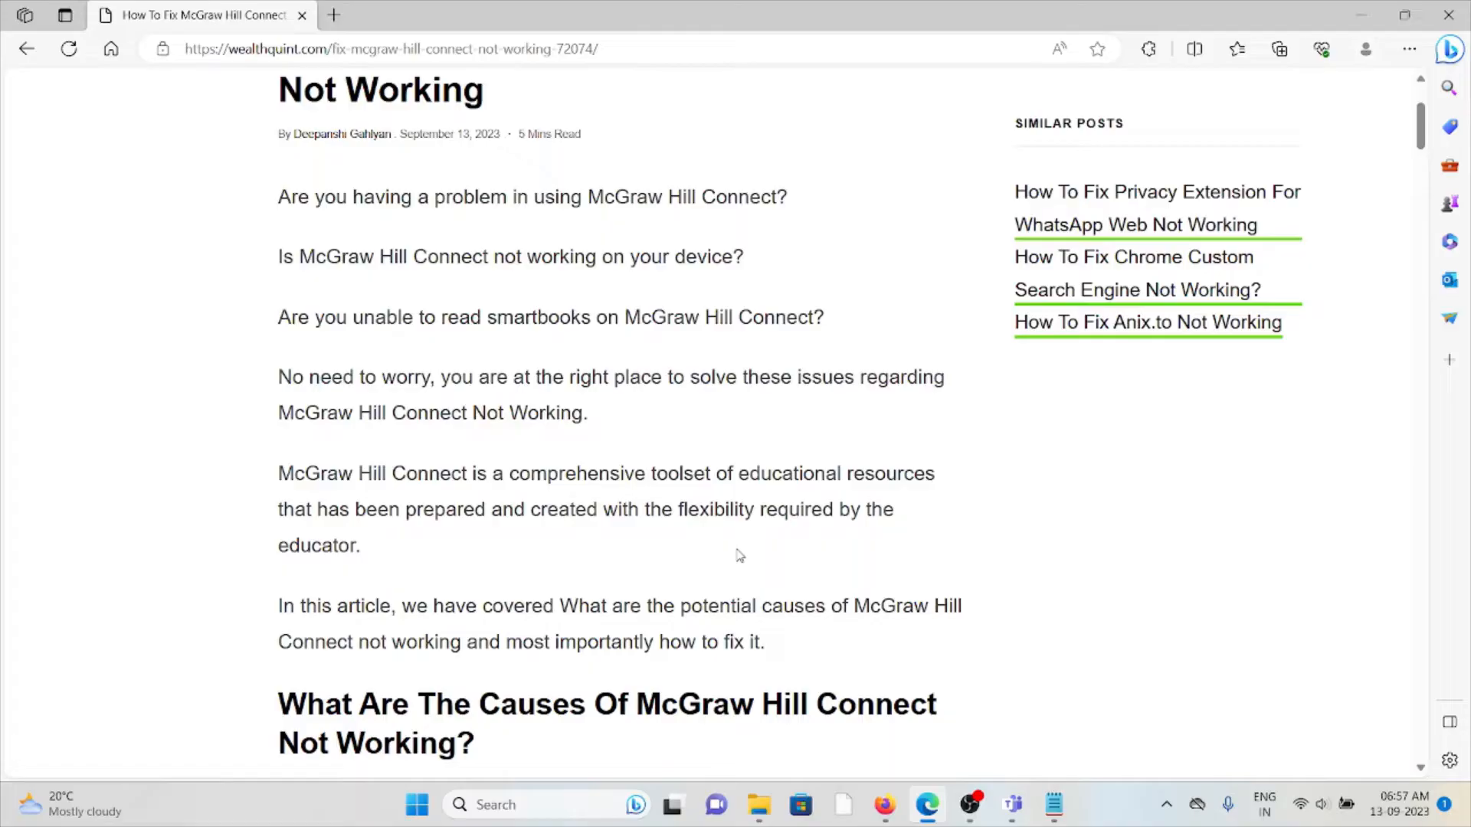
mouse_move(727, 563)
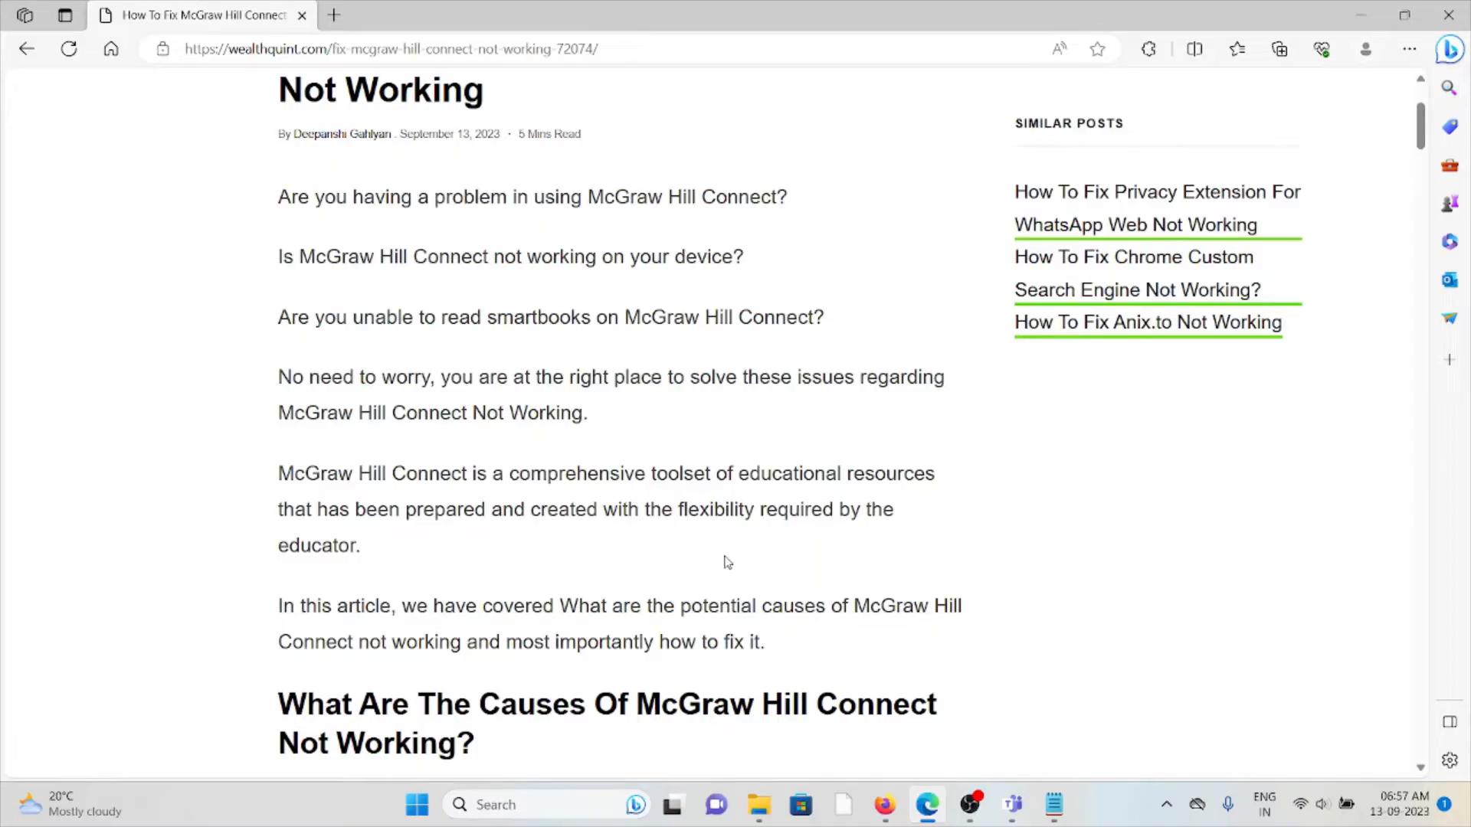
scroll(down, 3)
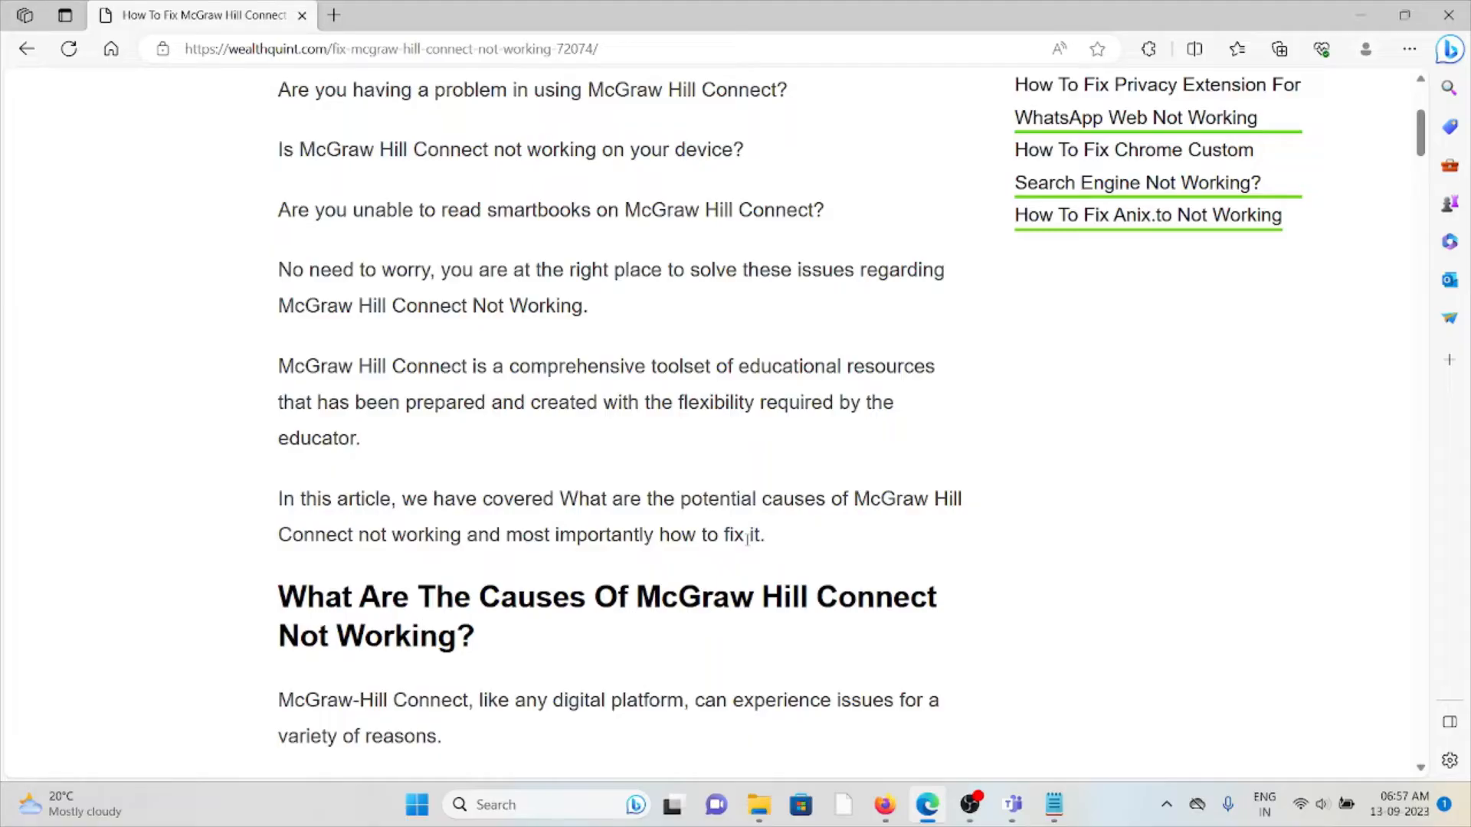
mouse_move(828, 579)
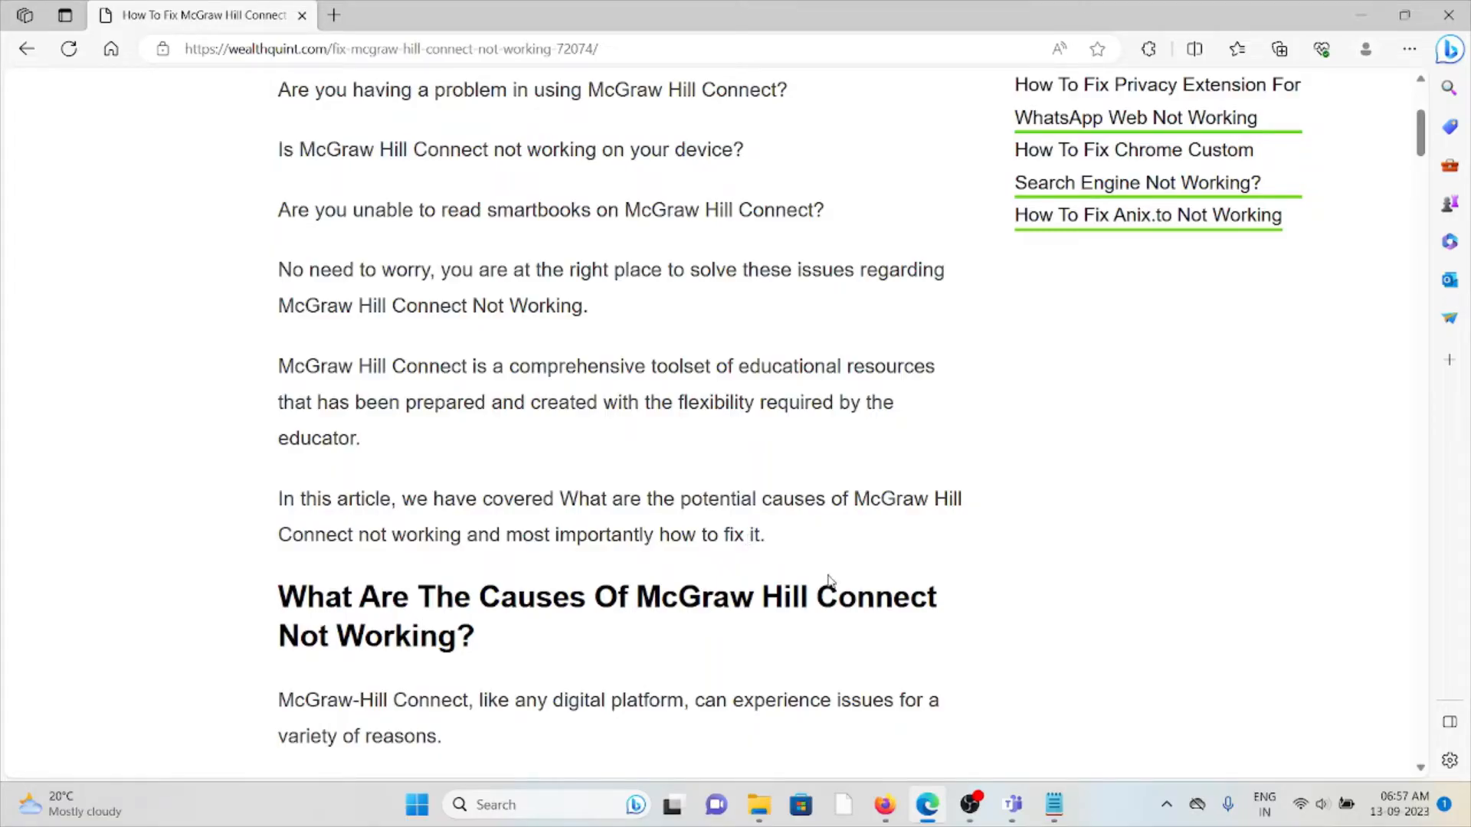
scroll(down, 3)
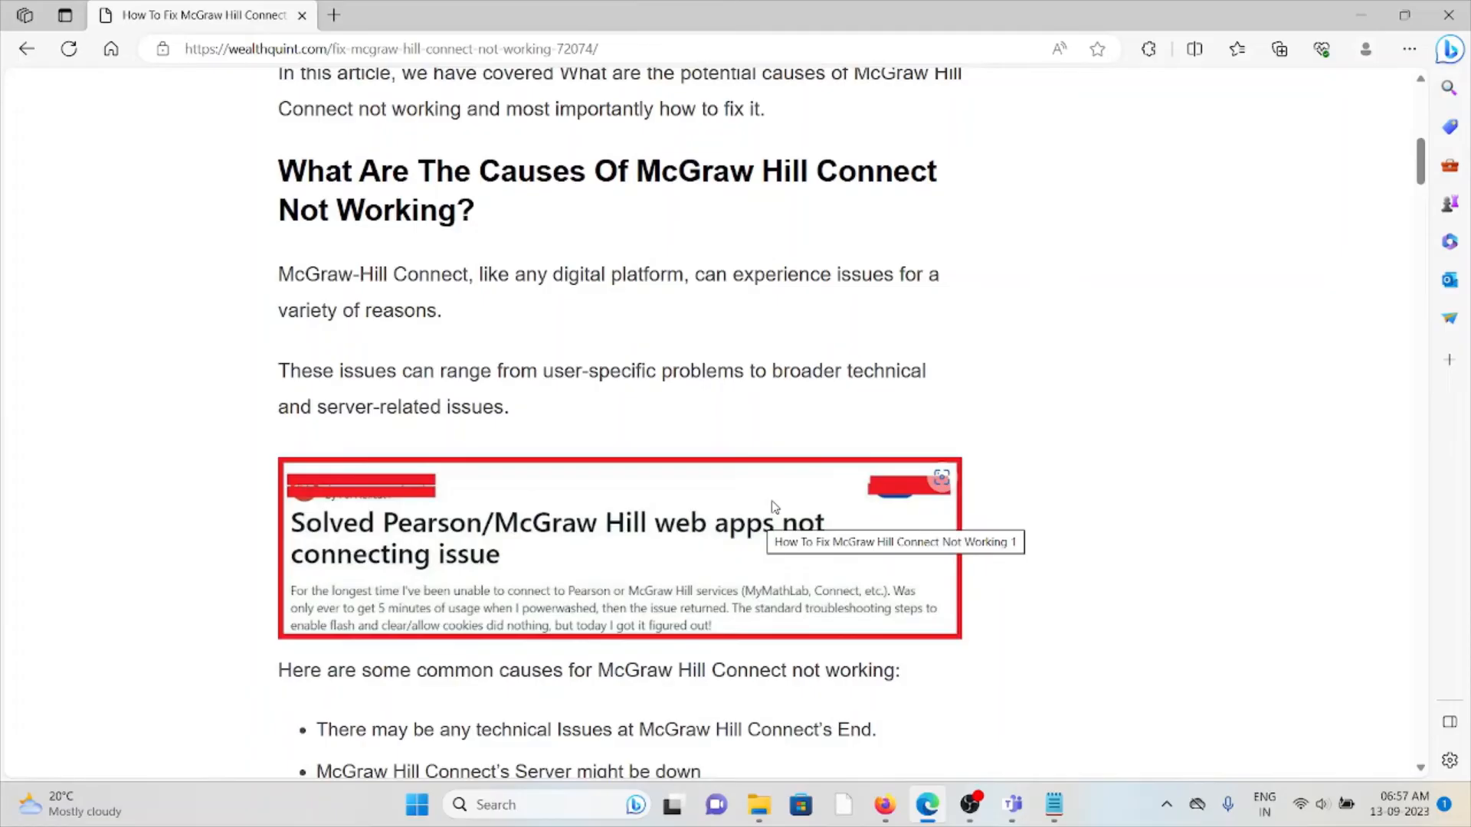
mouse_move(1039, 367)
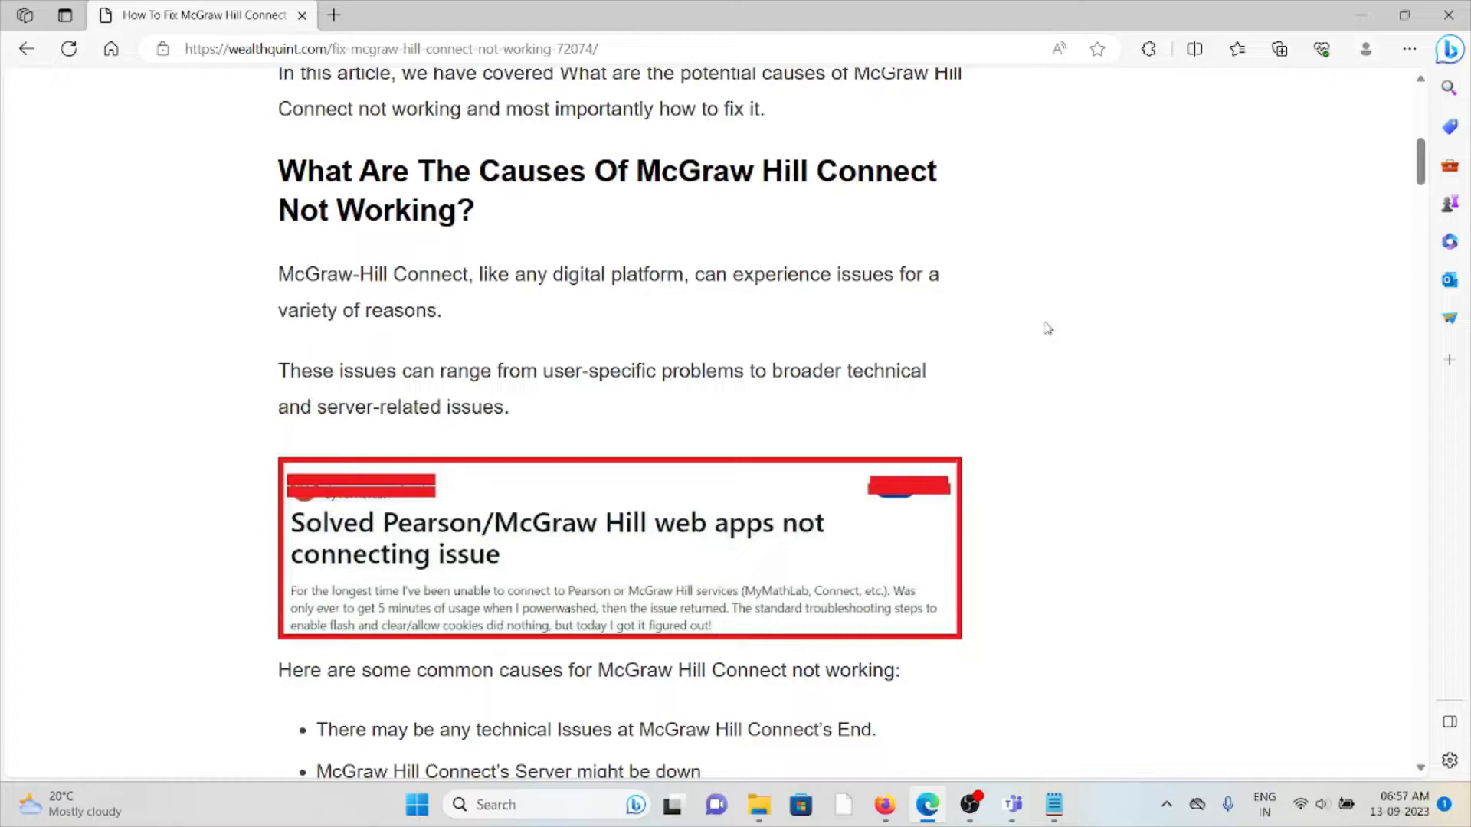
scroll(down, 3)
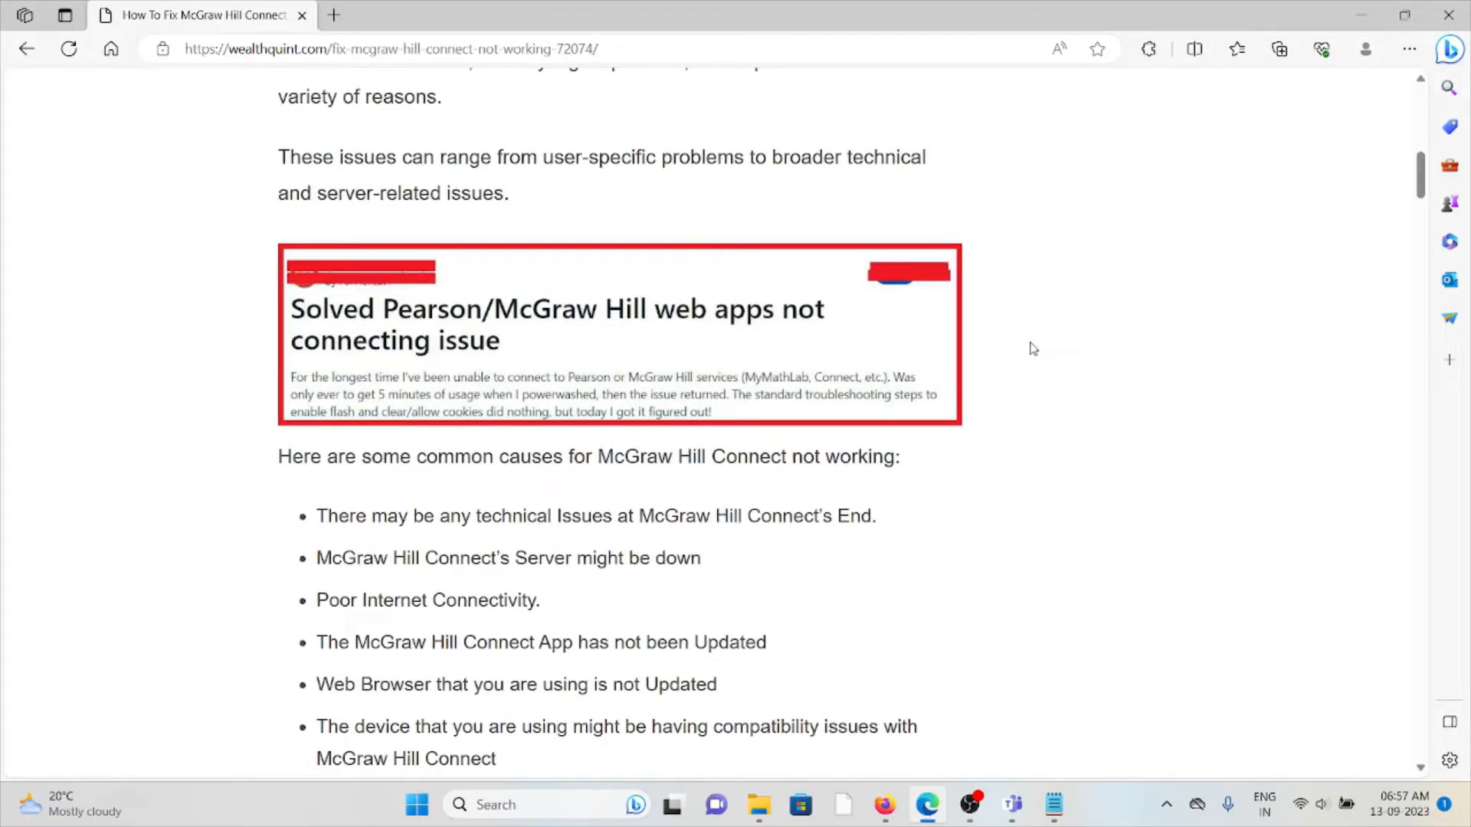
scroll(down, 3)
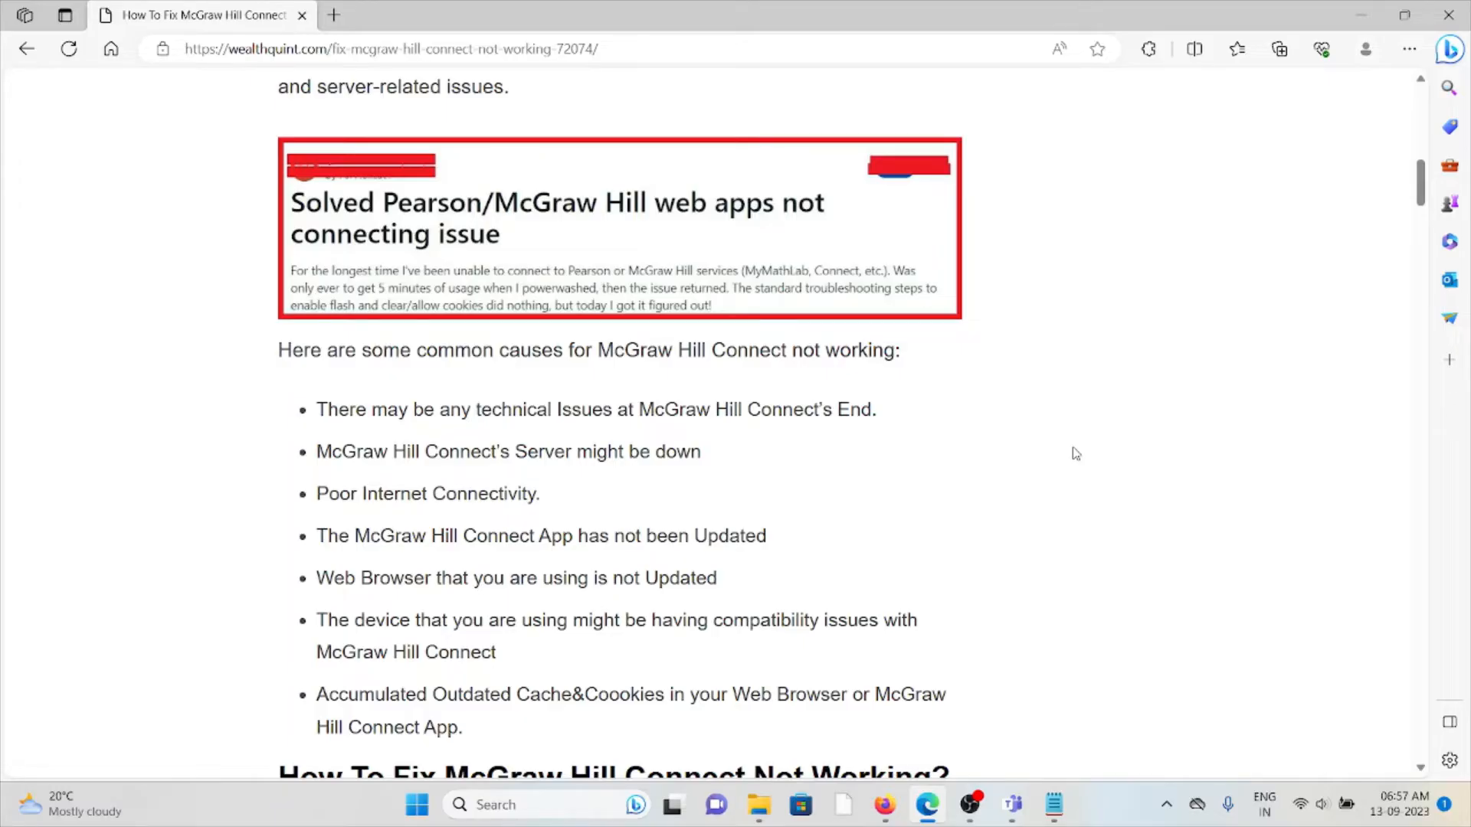
scroll(down, 3)
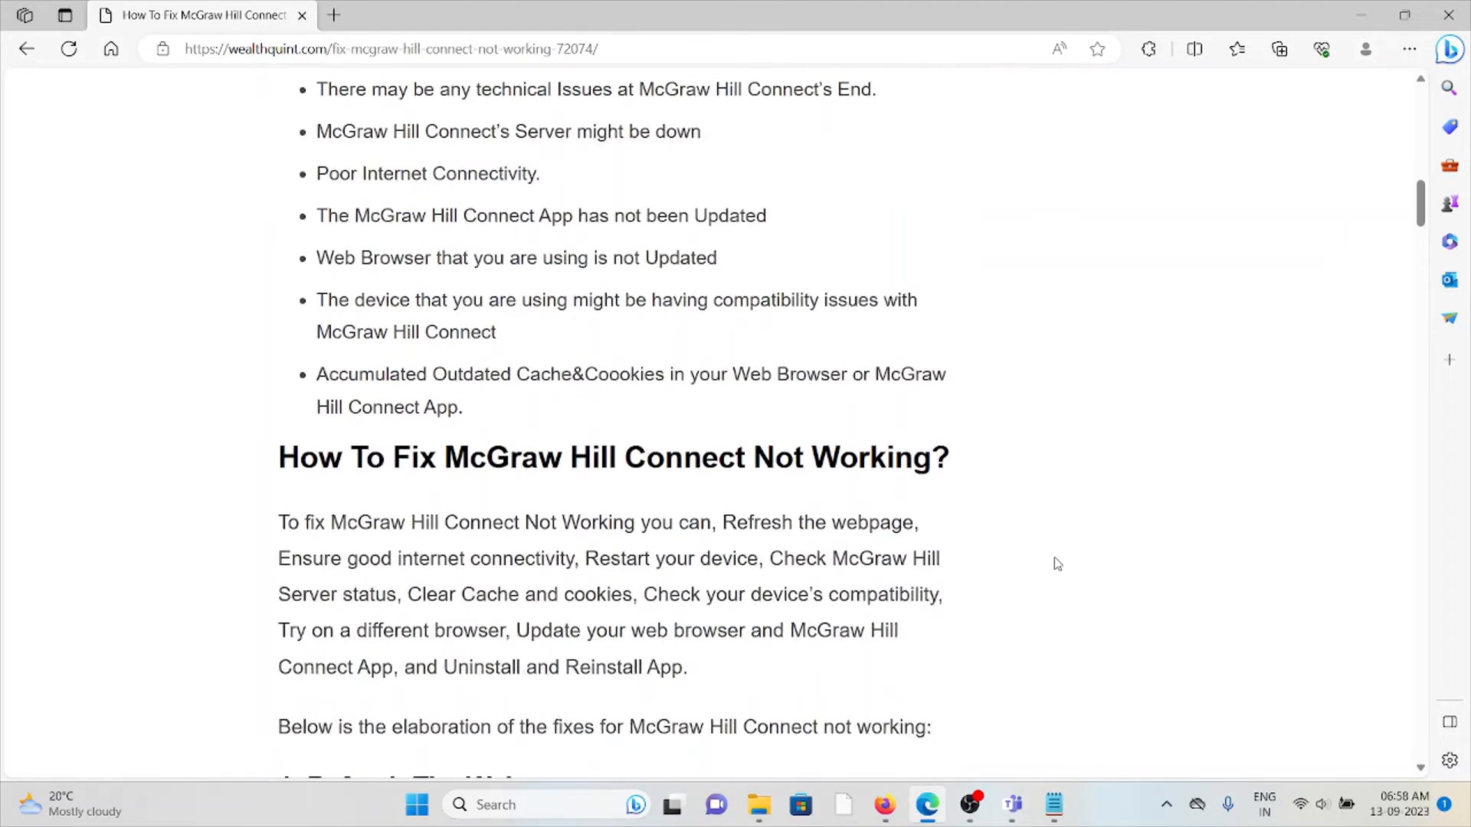
mouse_move(1065, 561)
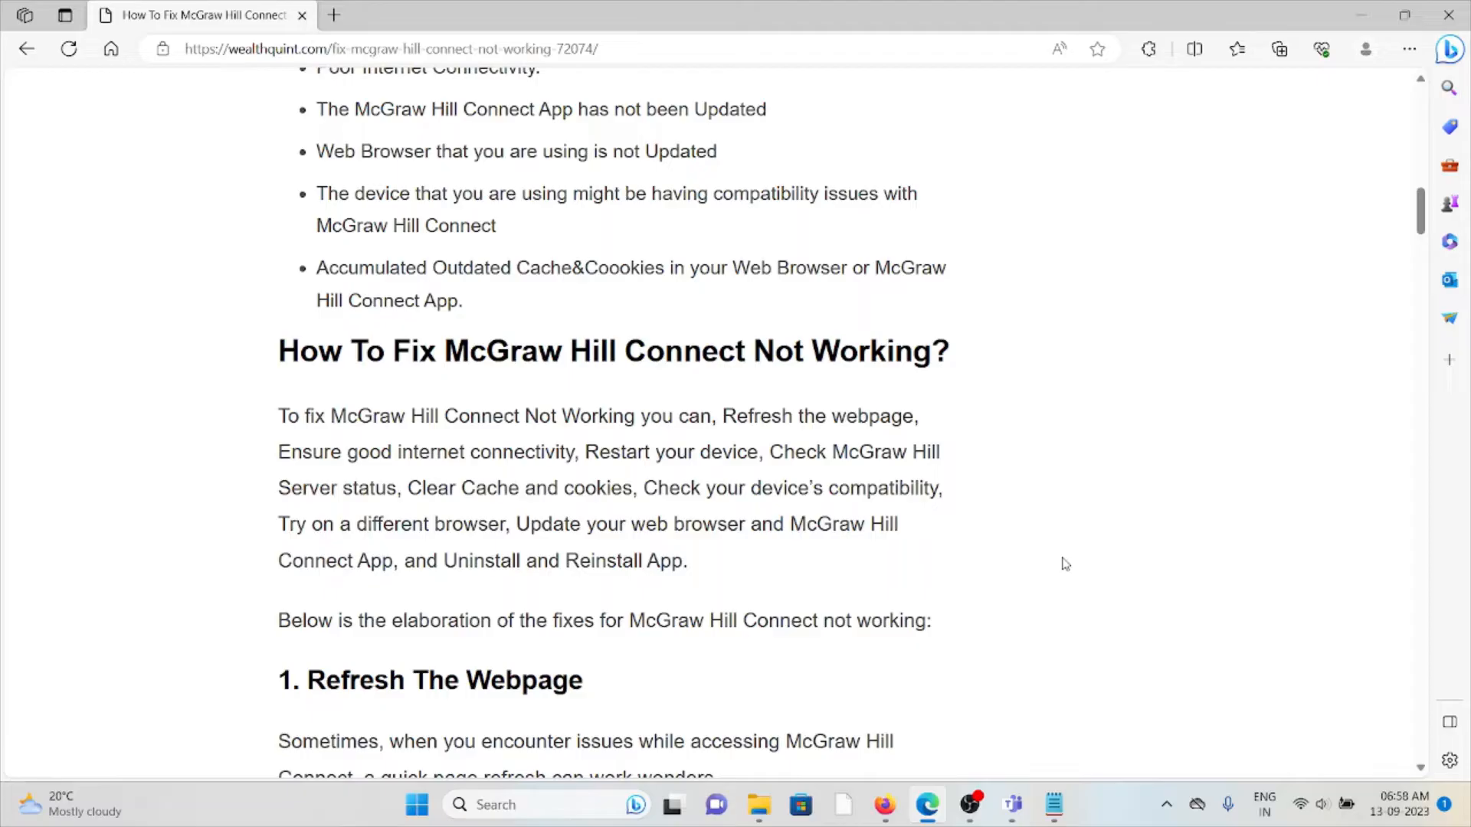
Scroll on to the 'How To Fix' summary and the '1. Refresh The Webpage' fix
scroll(down, 3)
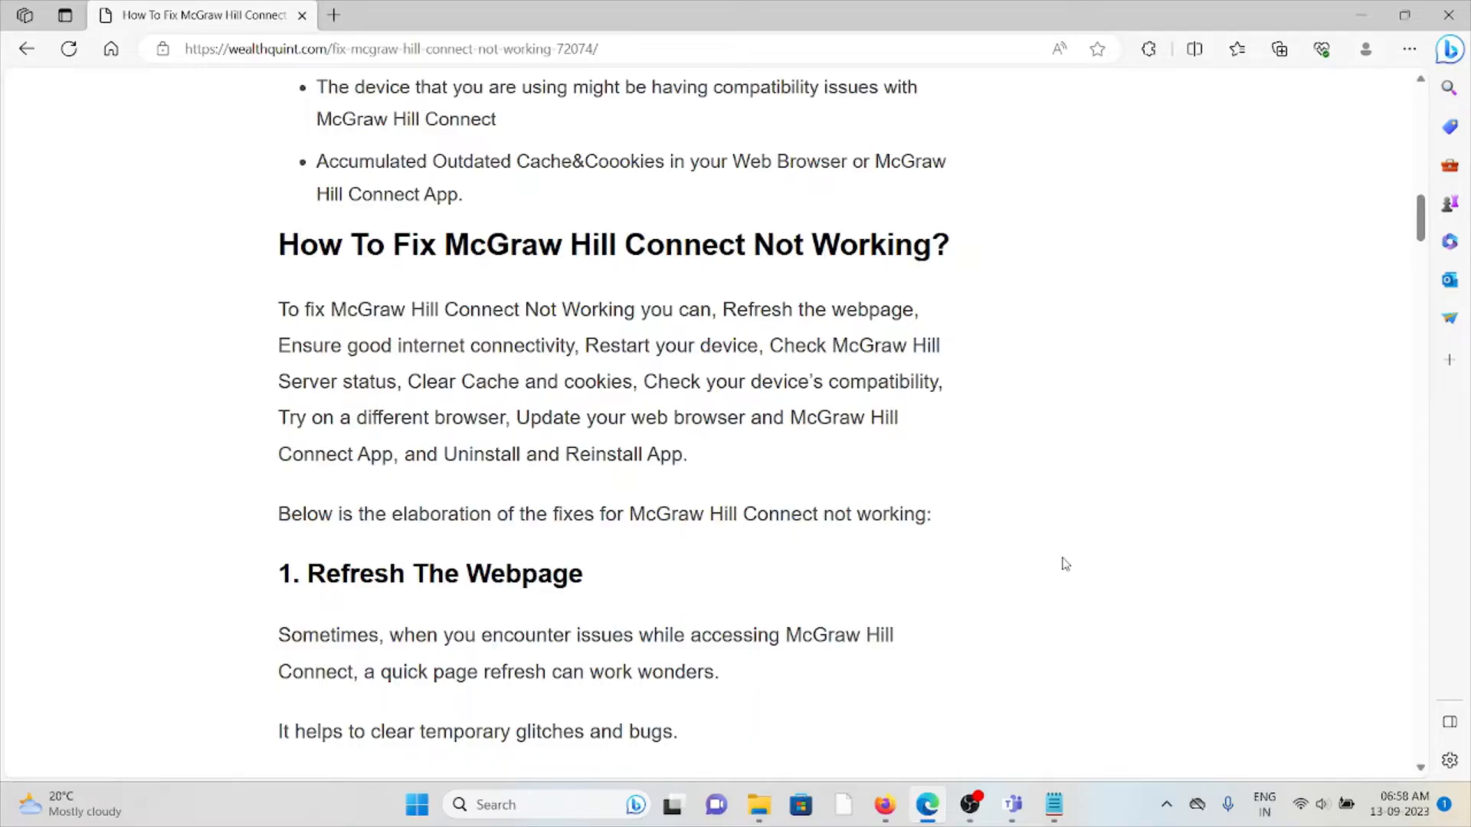
scroll(down, 3)
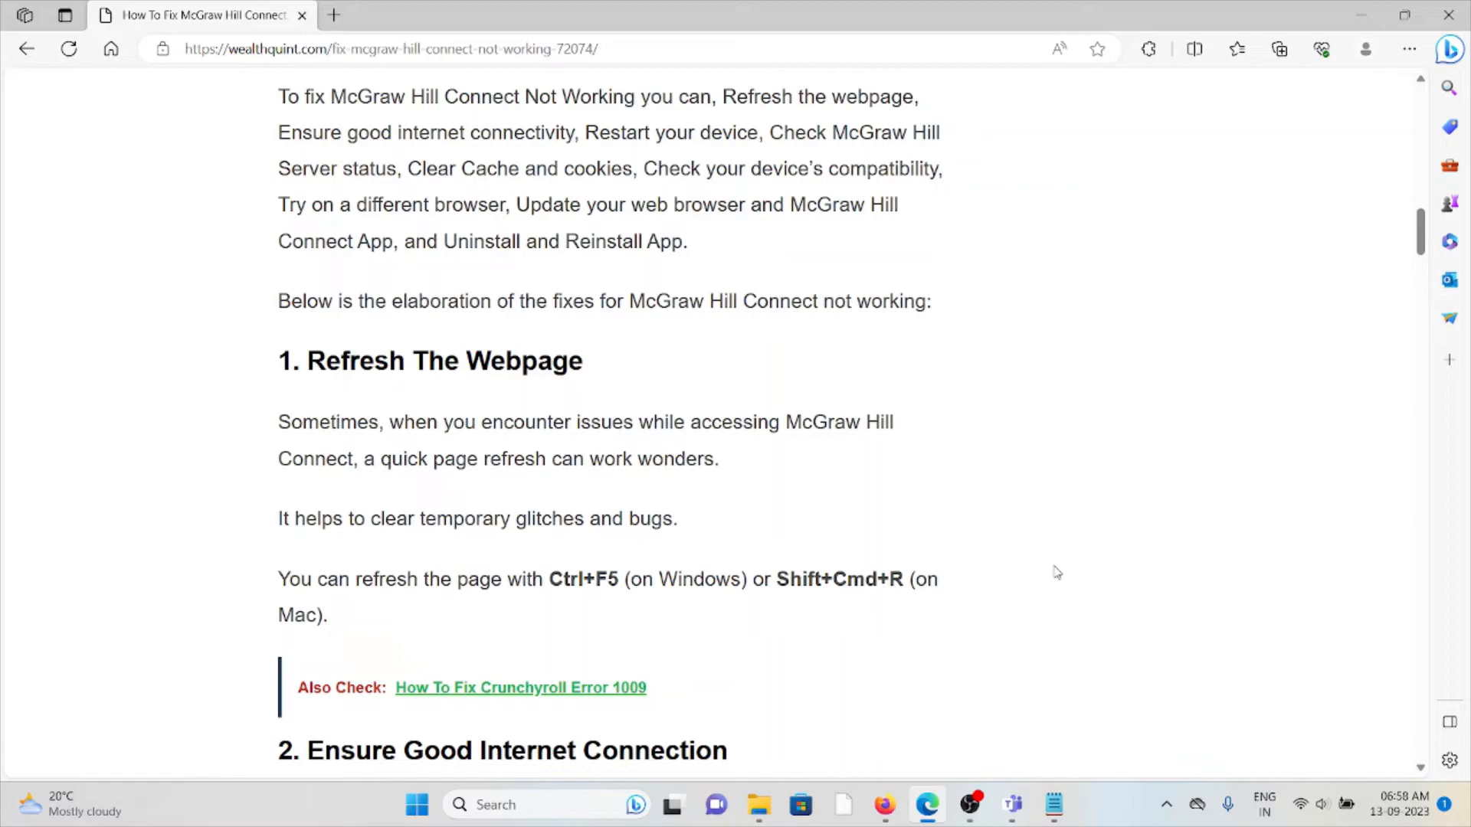
mouse_move(1044, 582)
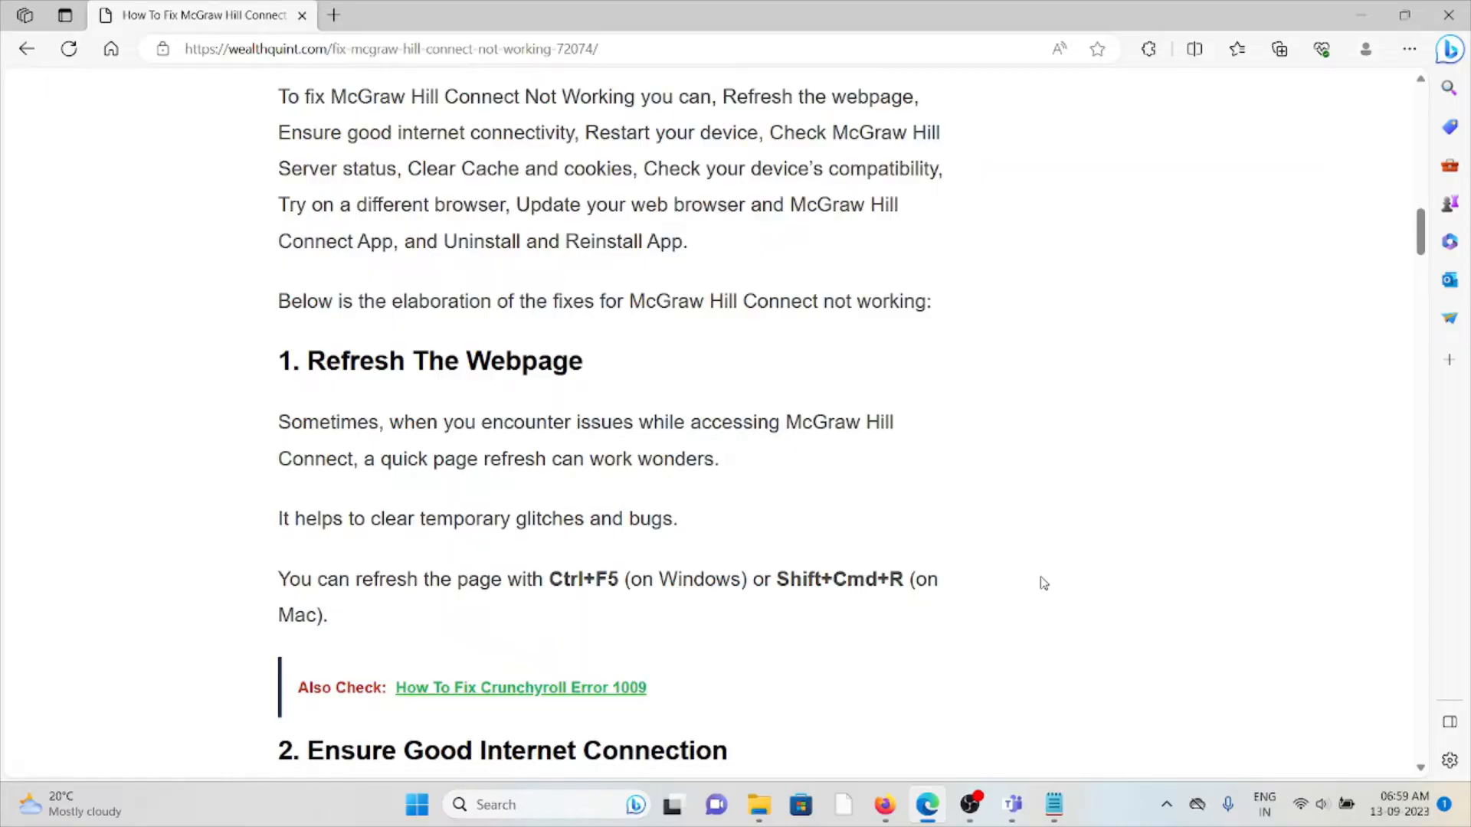
Scroll through '2. Ensure Good Internet Connection' and its Wi-Fi router and modem reset steps
scroll(down, 3)
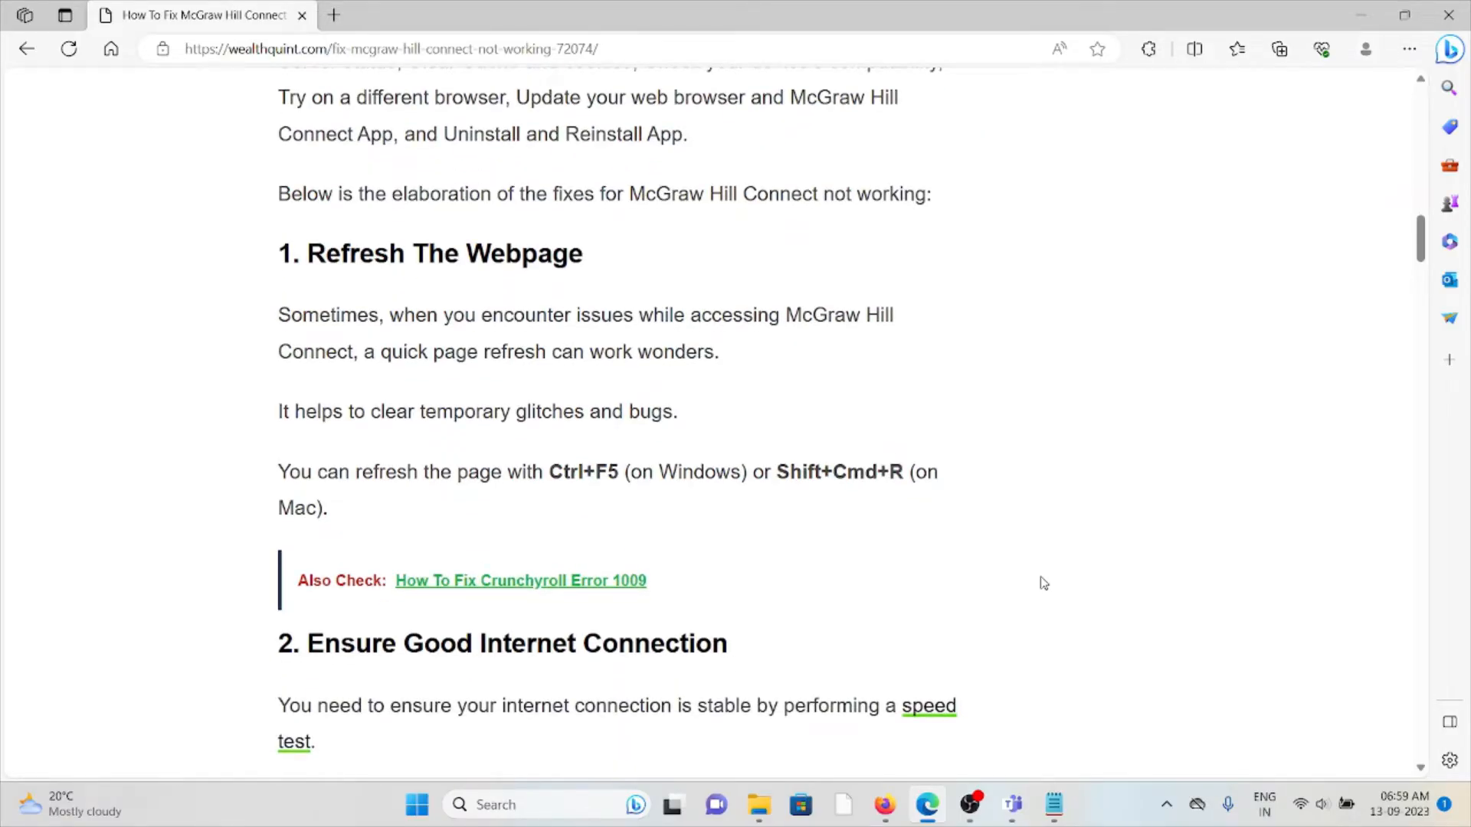
scroll(down, 3)
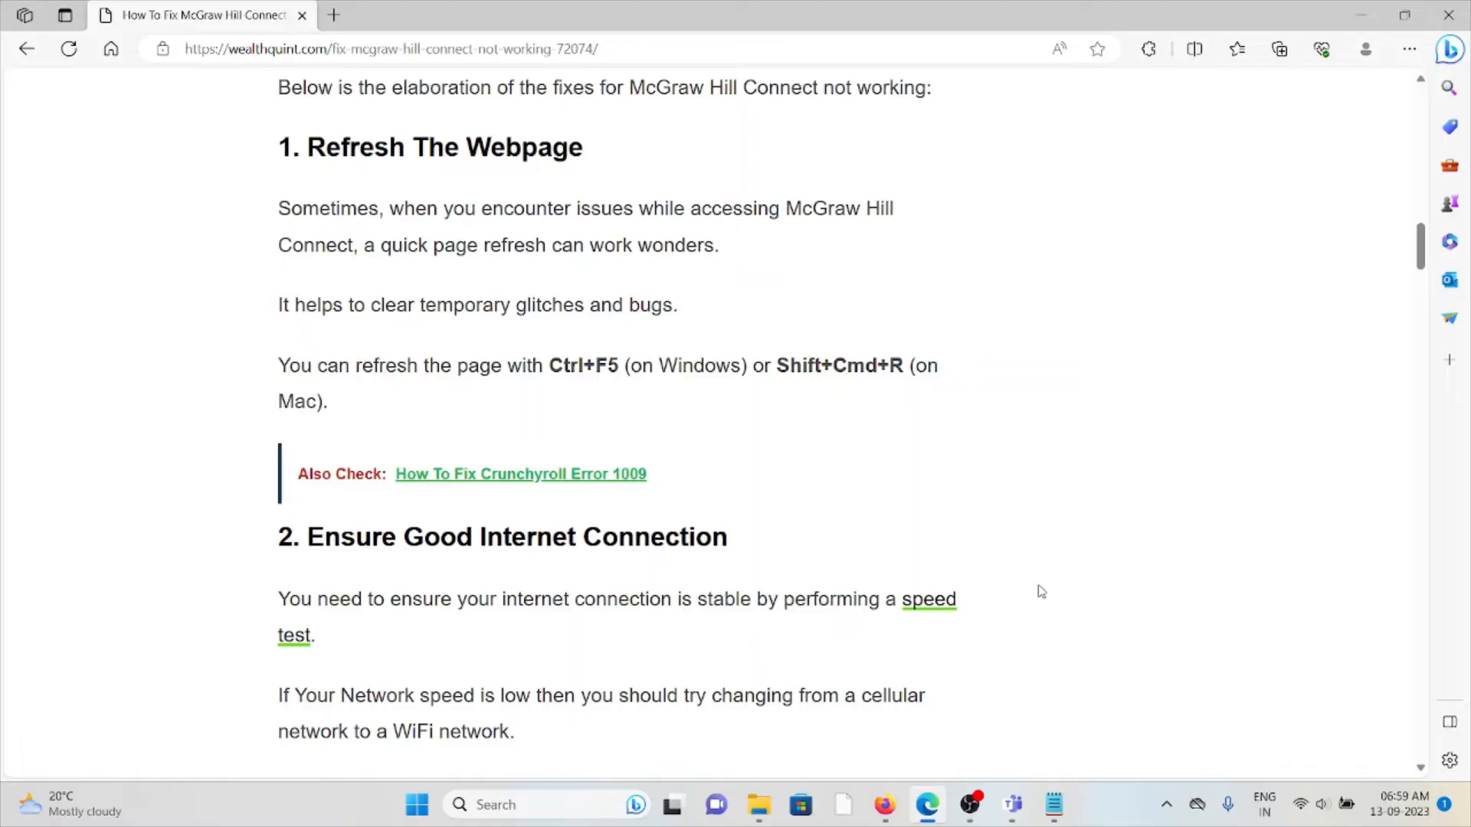
scroll(down, 3)
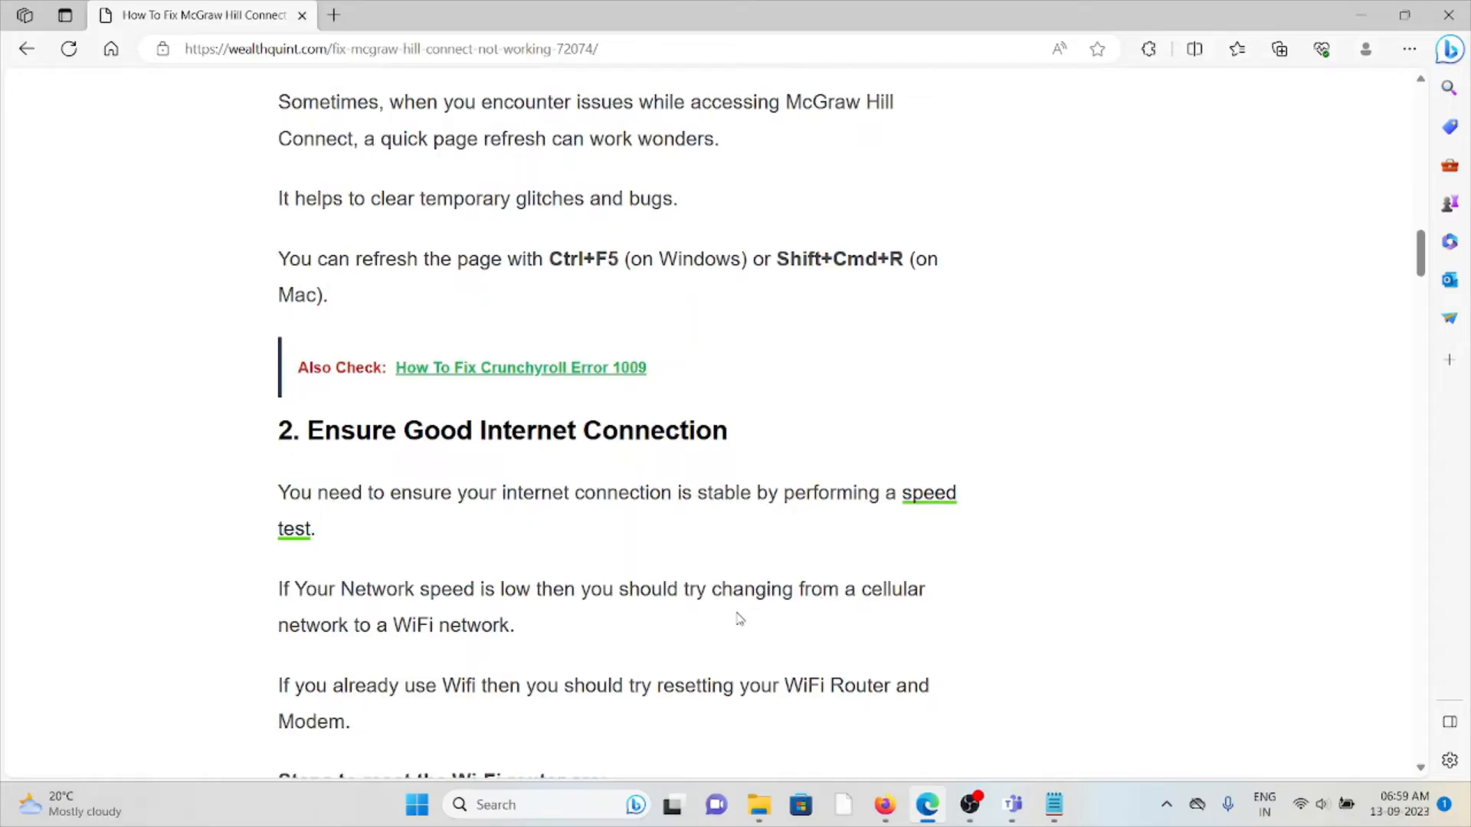
scroll(down, 3)
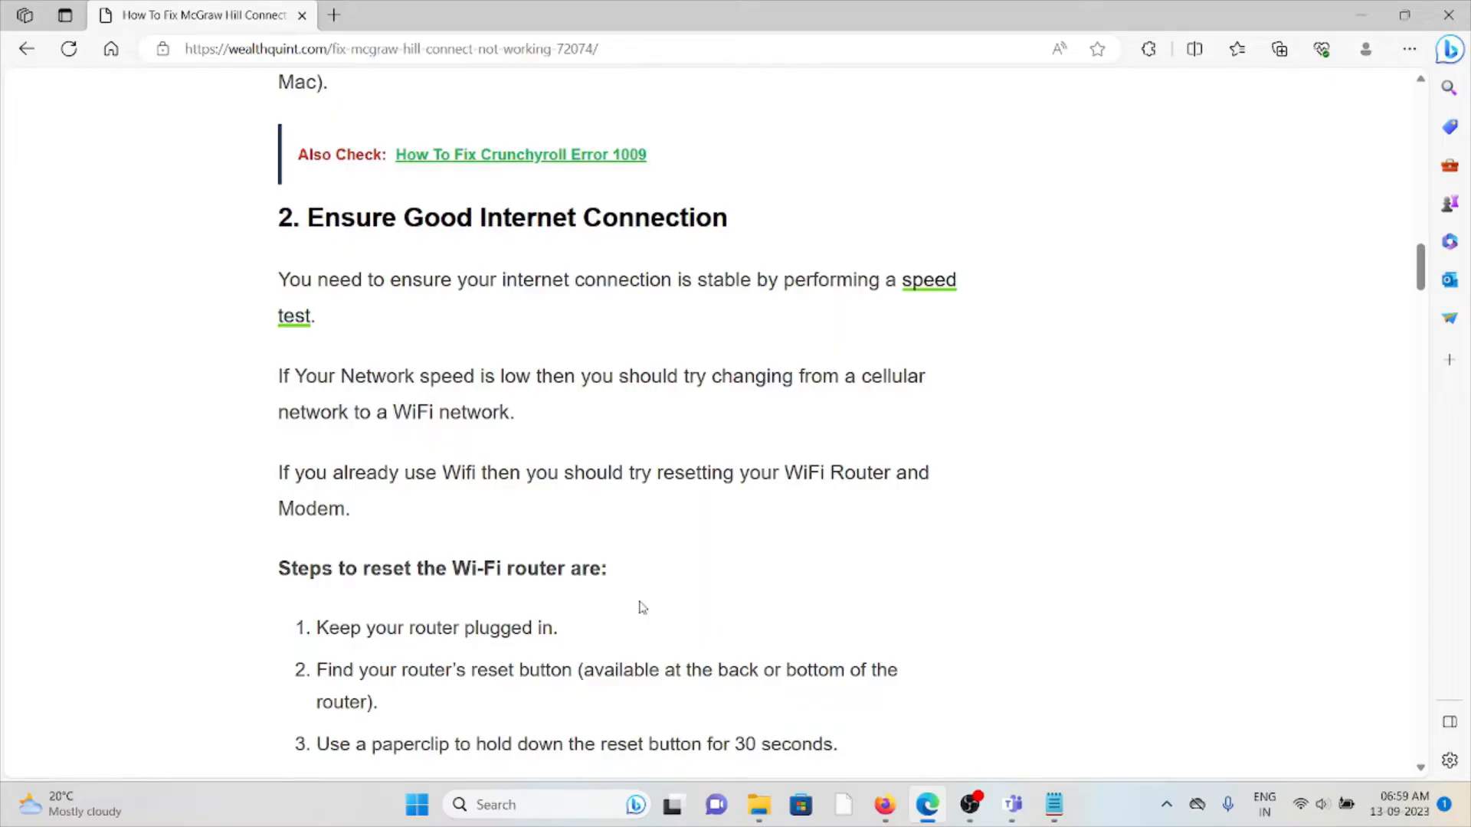
mouse_move(633, 588)
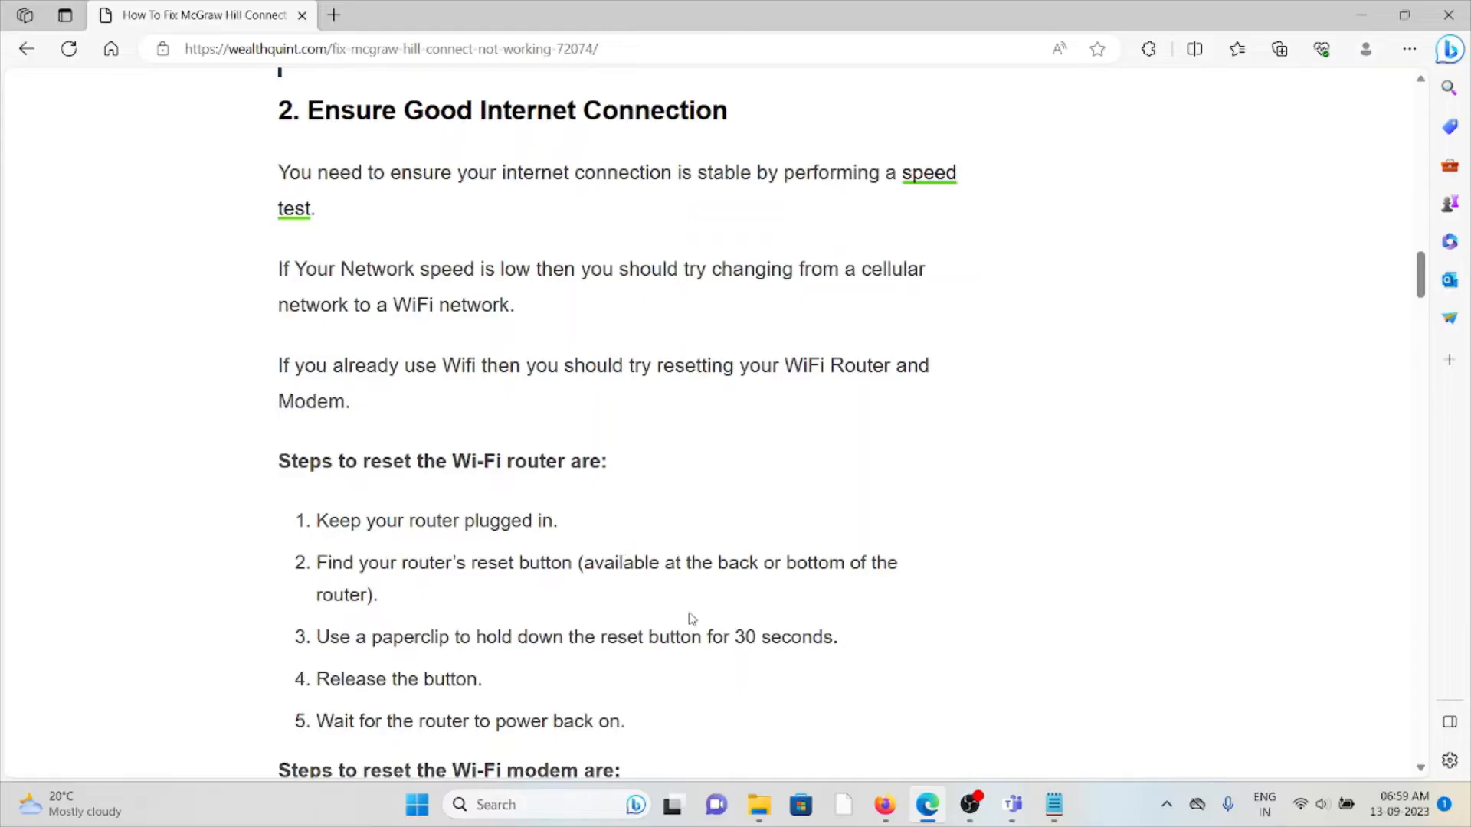
mouse_move(918, 741)
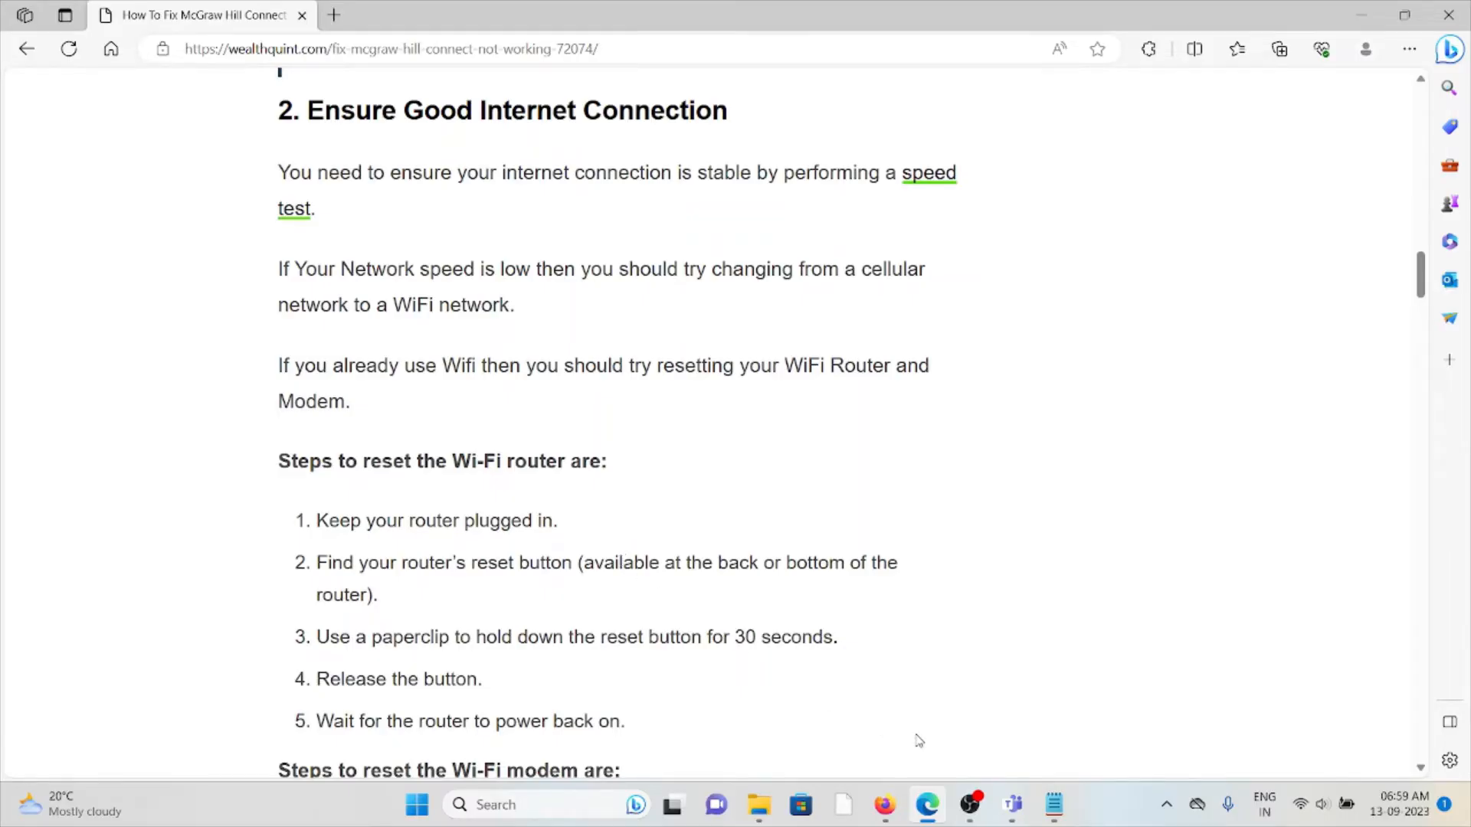
mouse_move(960, 748)
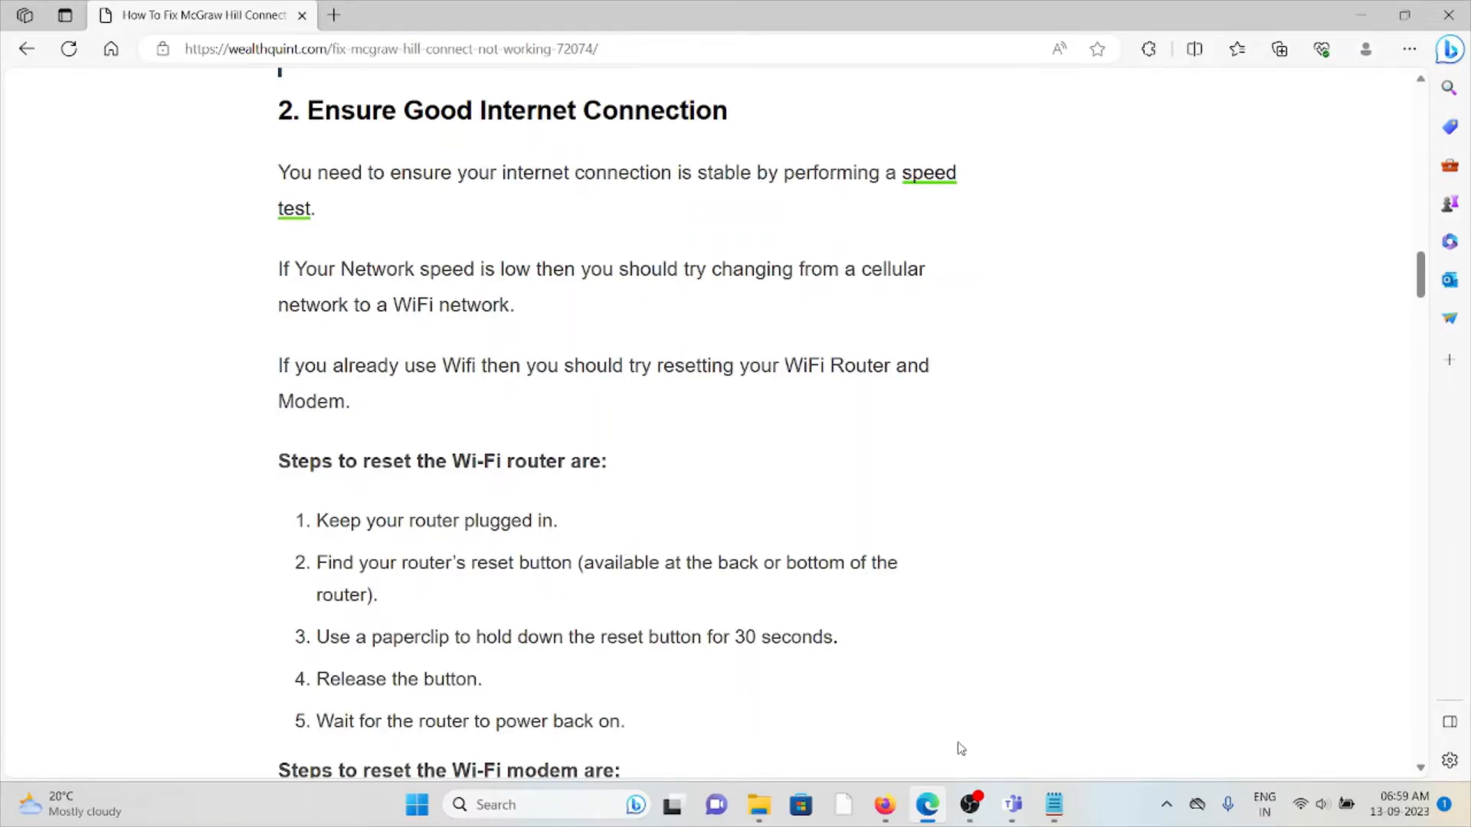
scroll(down, 3)
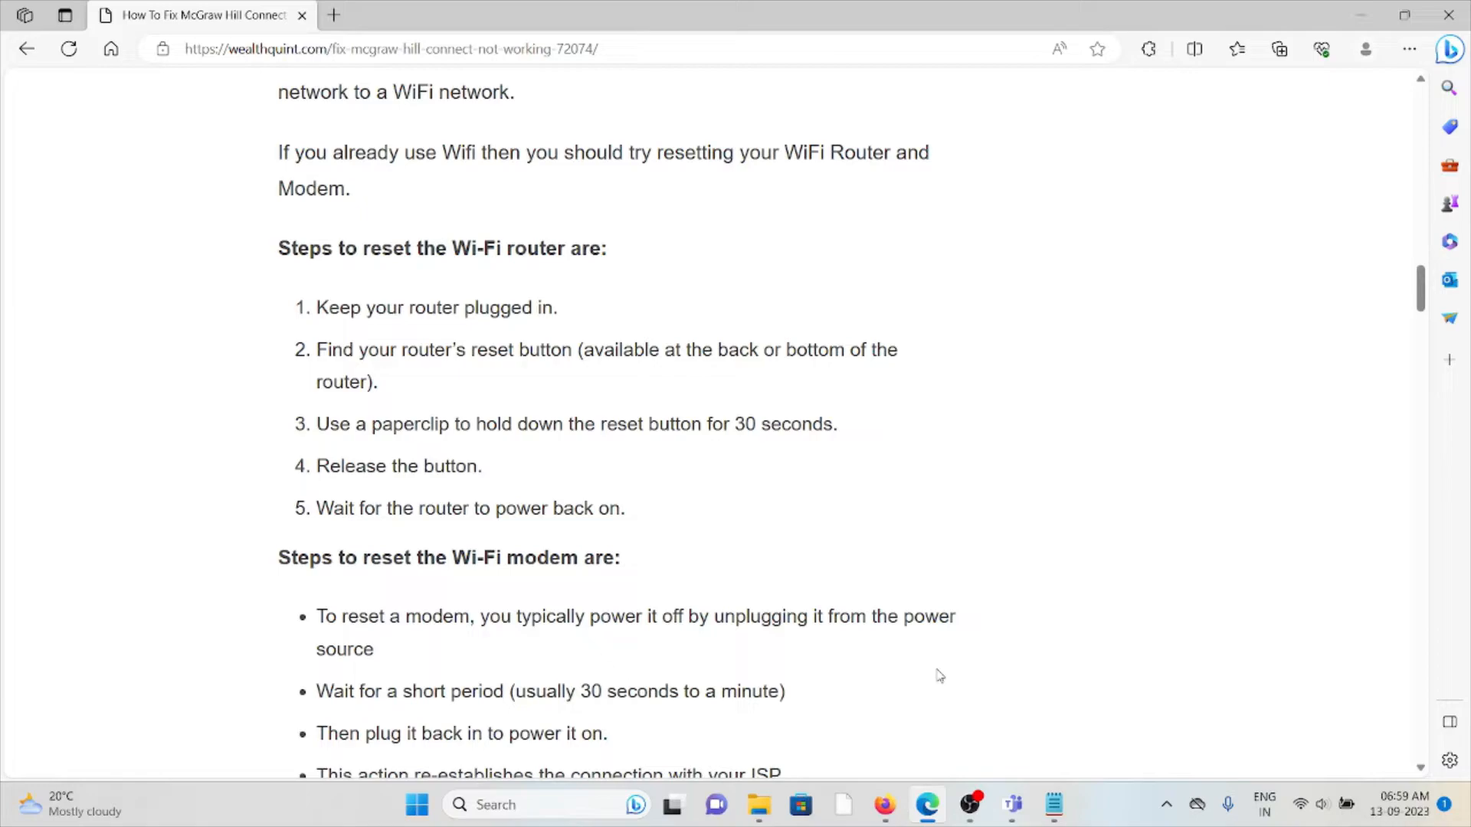
scroll(down, 3)
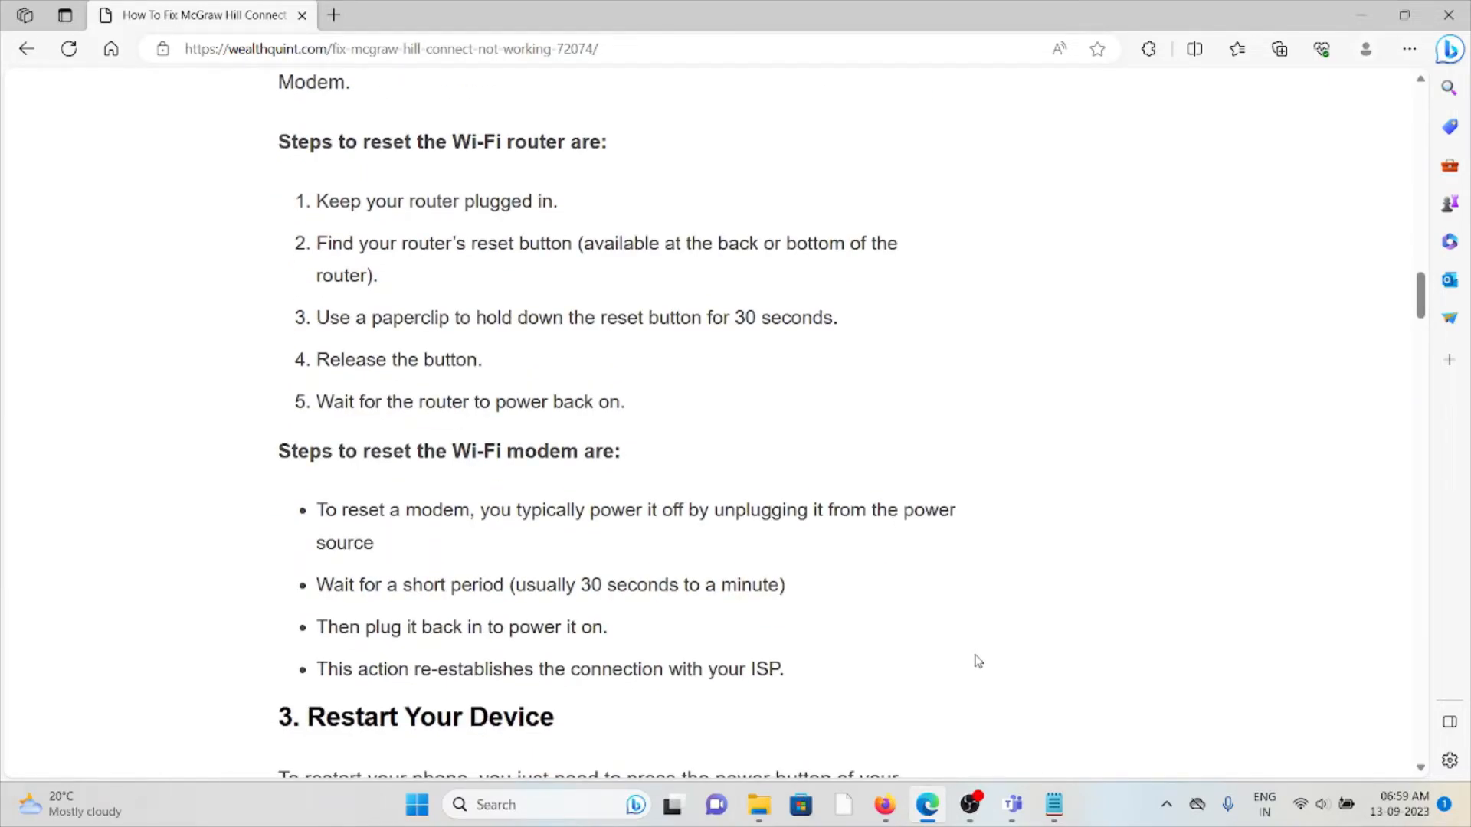
mouse_move(993, 650)
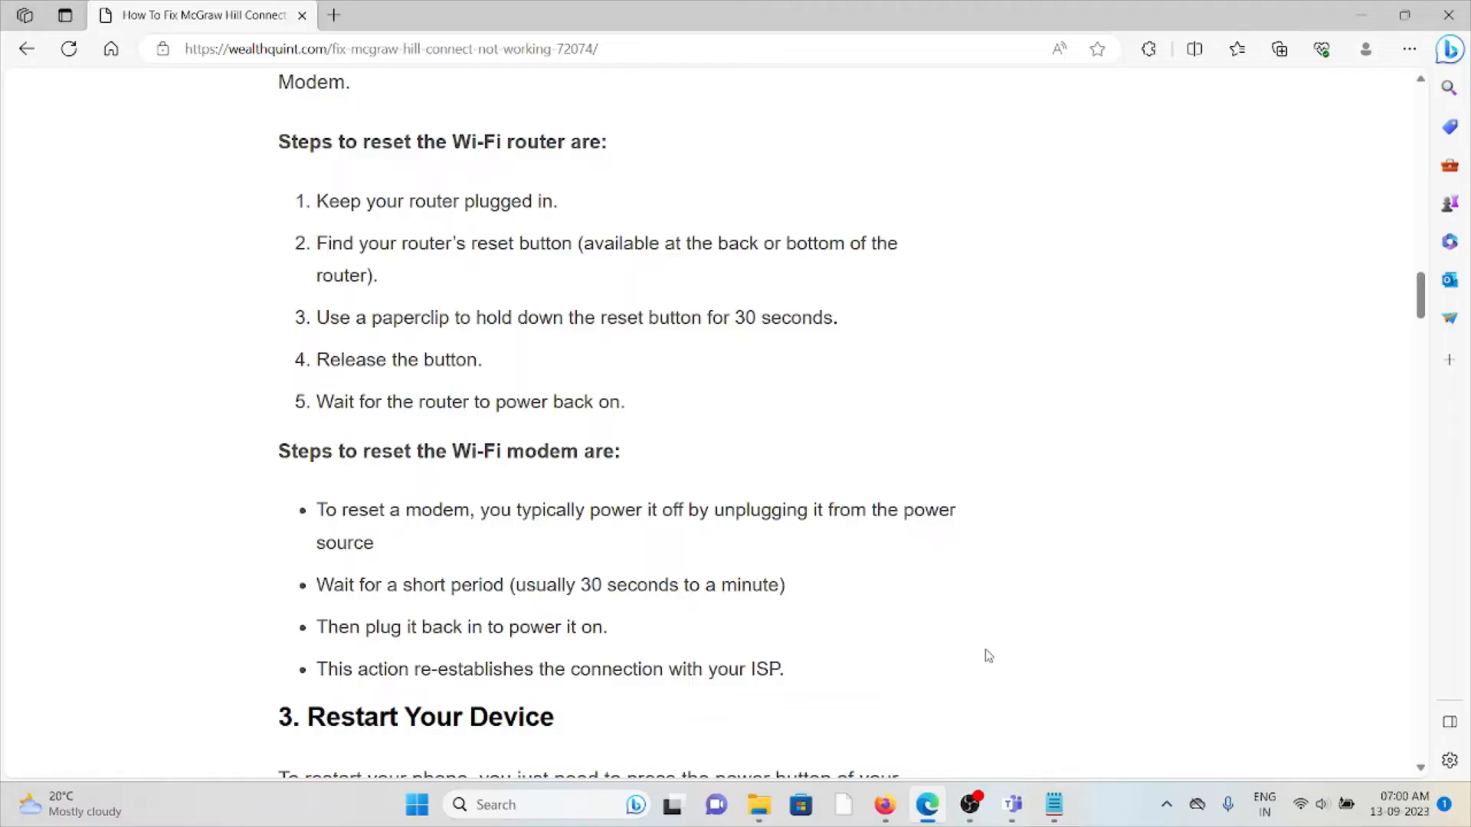
mouse_move(1029, 699)
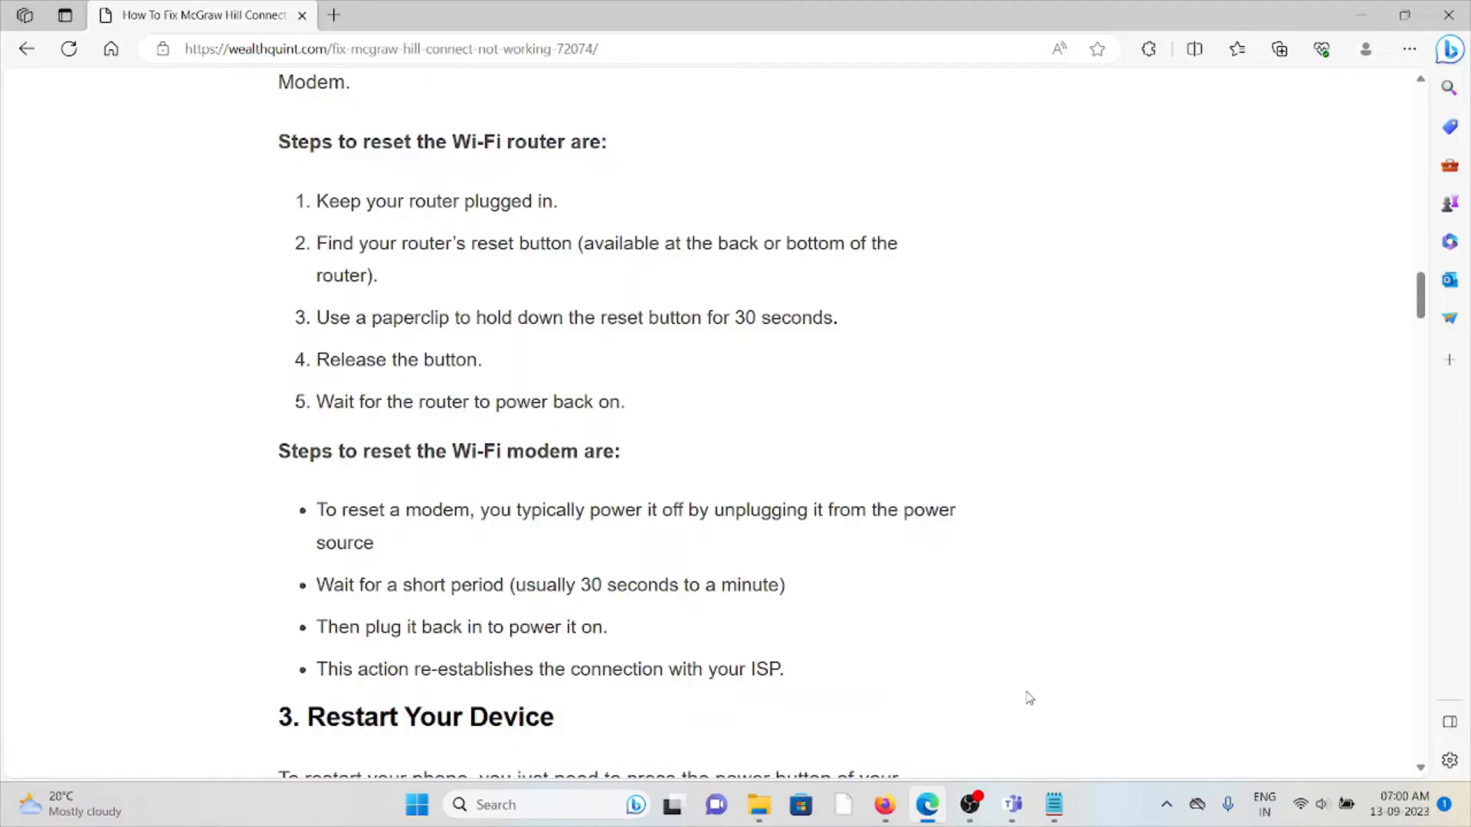
Scroll past the restart-device fix to '4. Check McGraw Hill Connect Server Status'
scroll(down, 3)
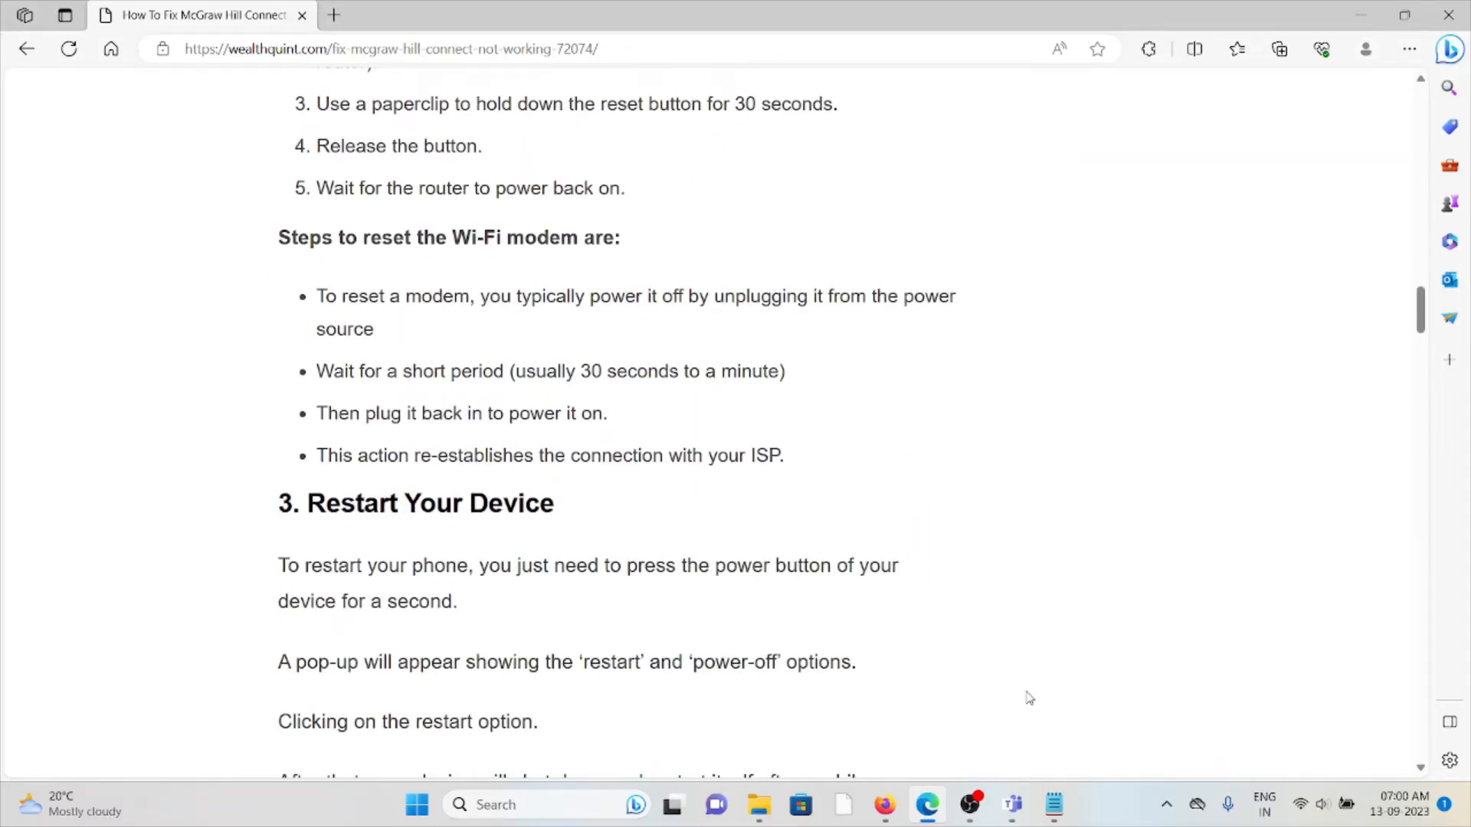
scroll(down, 3)
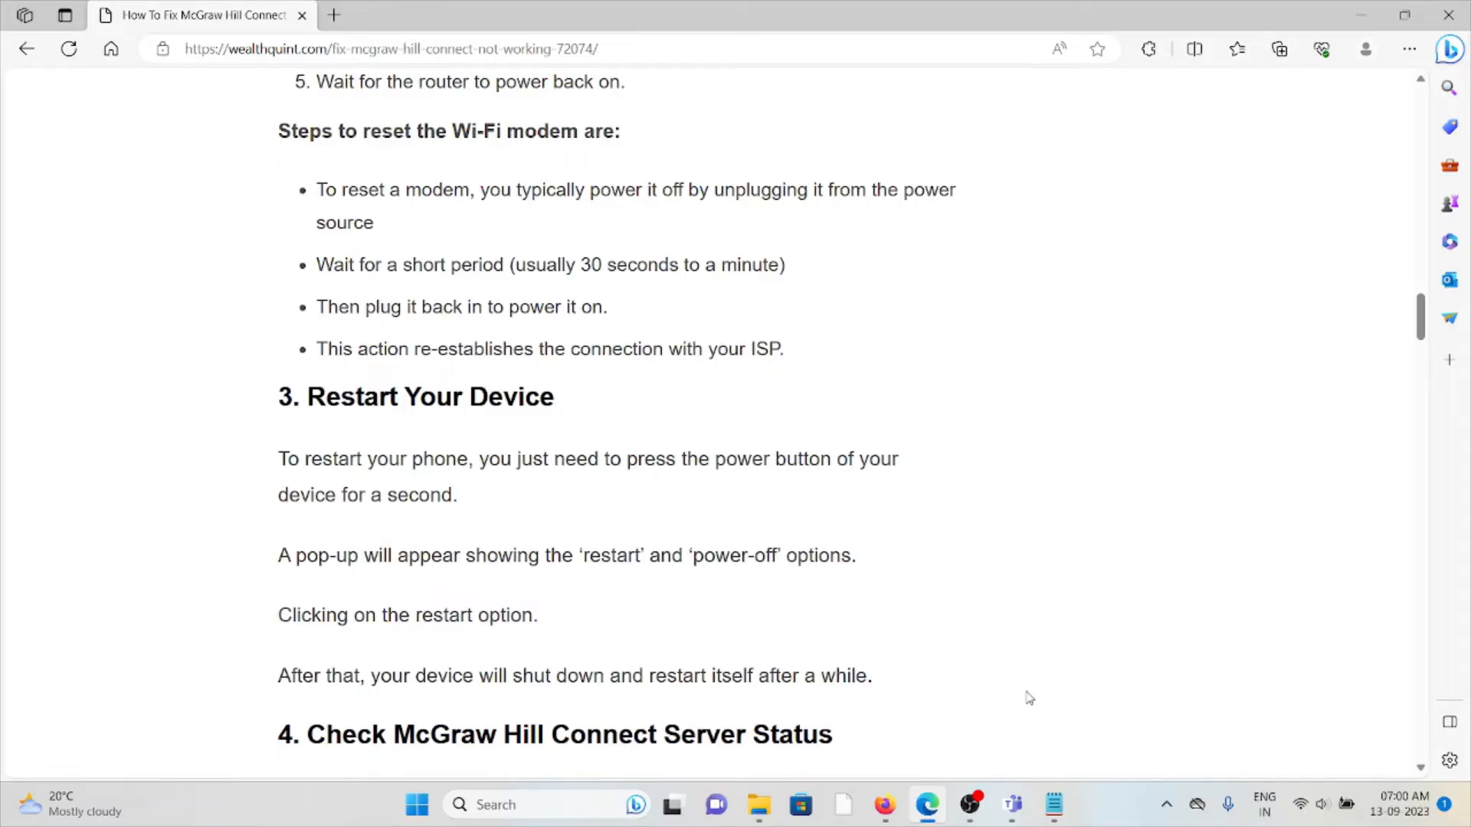
mouse_move(1047, 703)
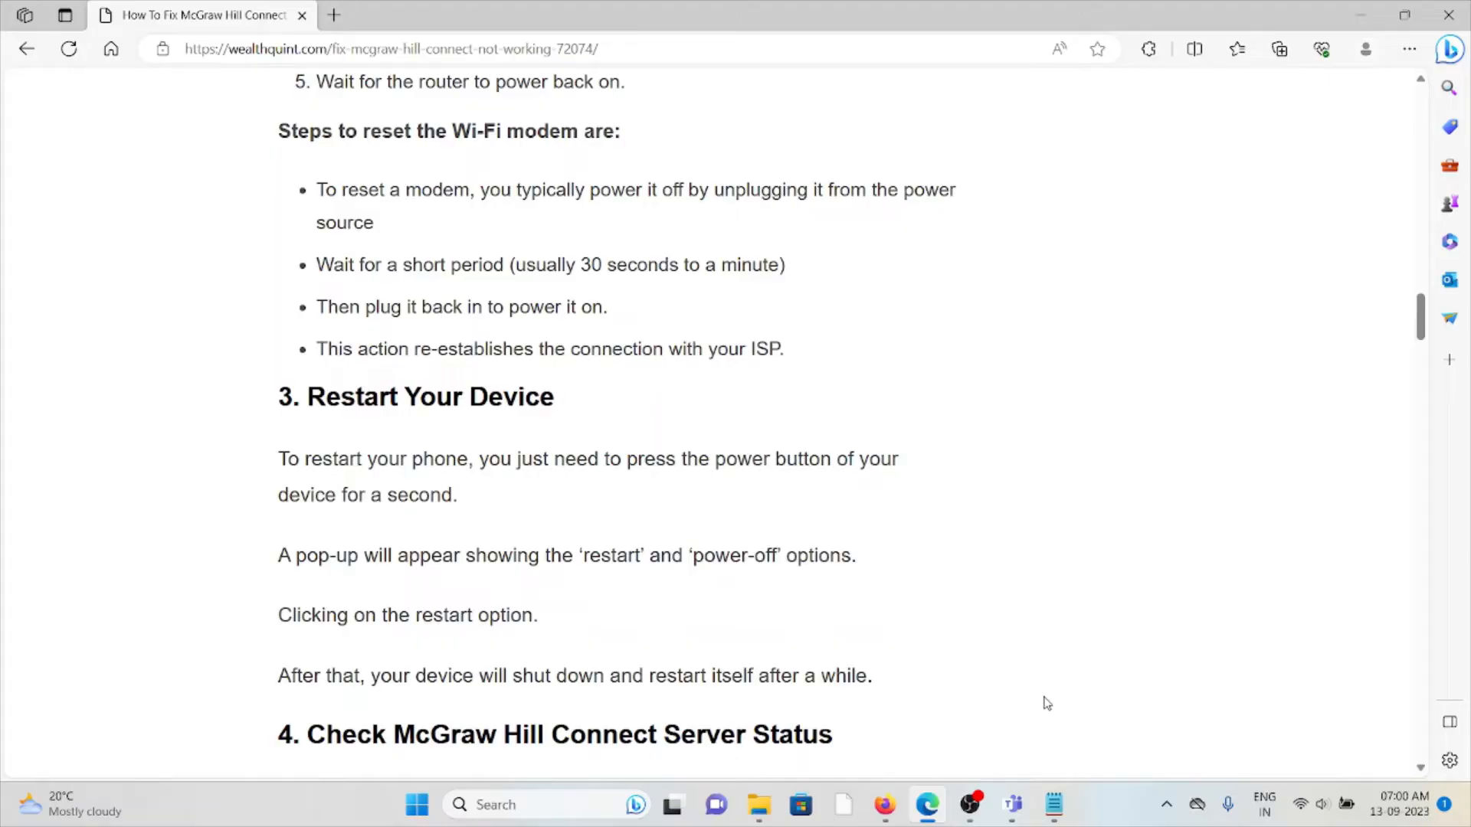
scroll(down, 3)
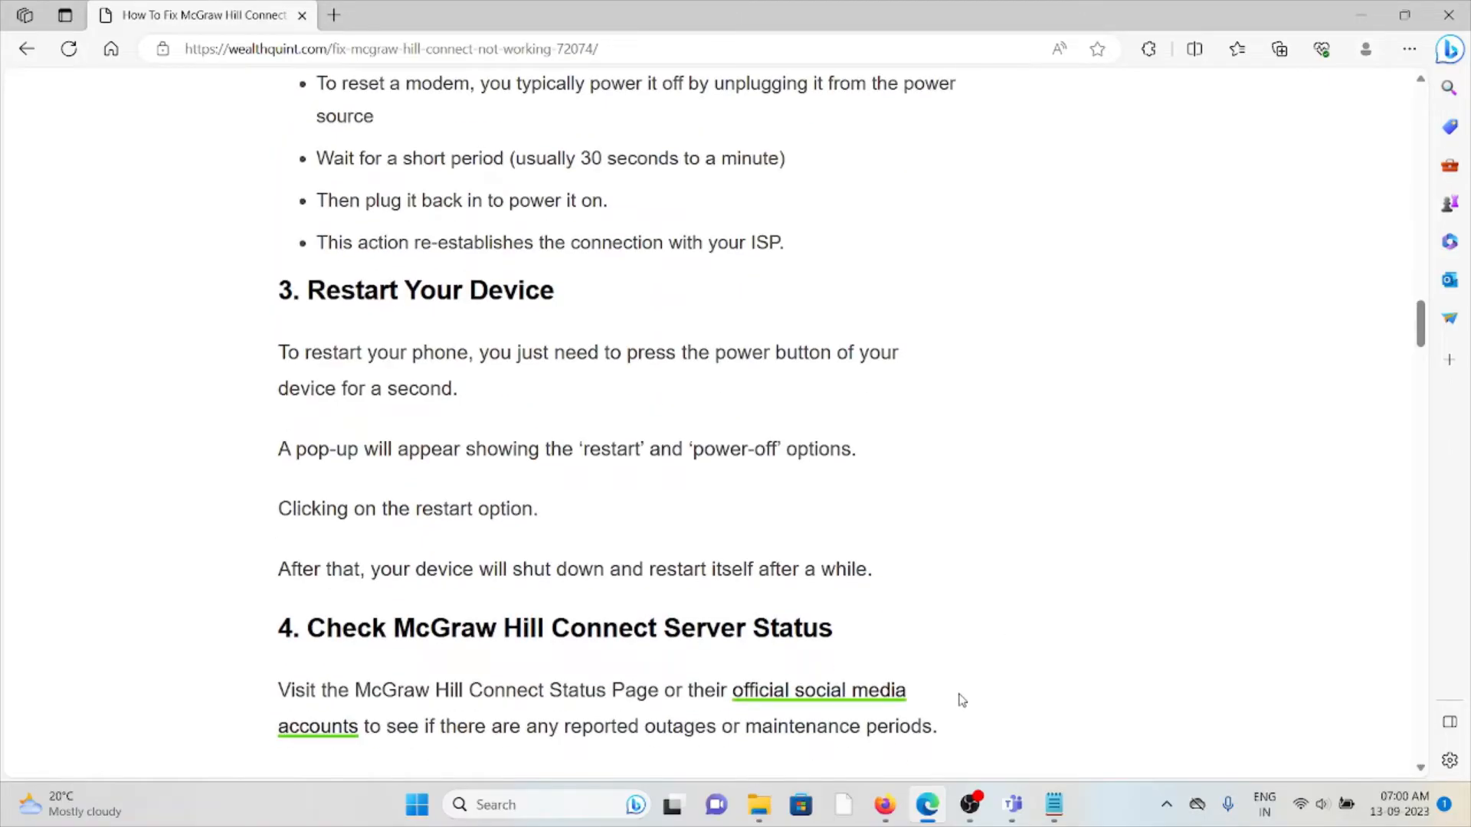
scroll(down, 3)
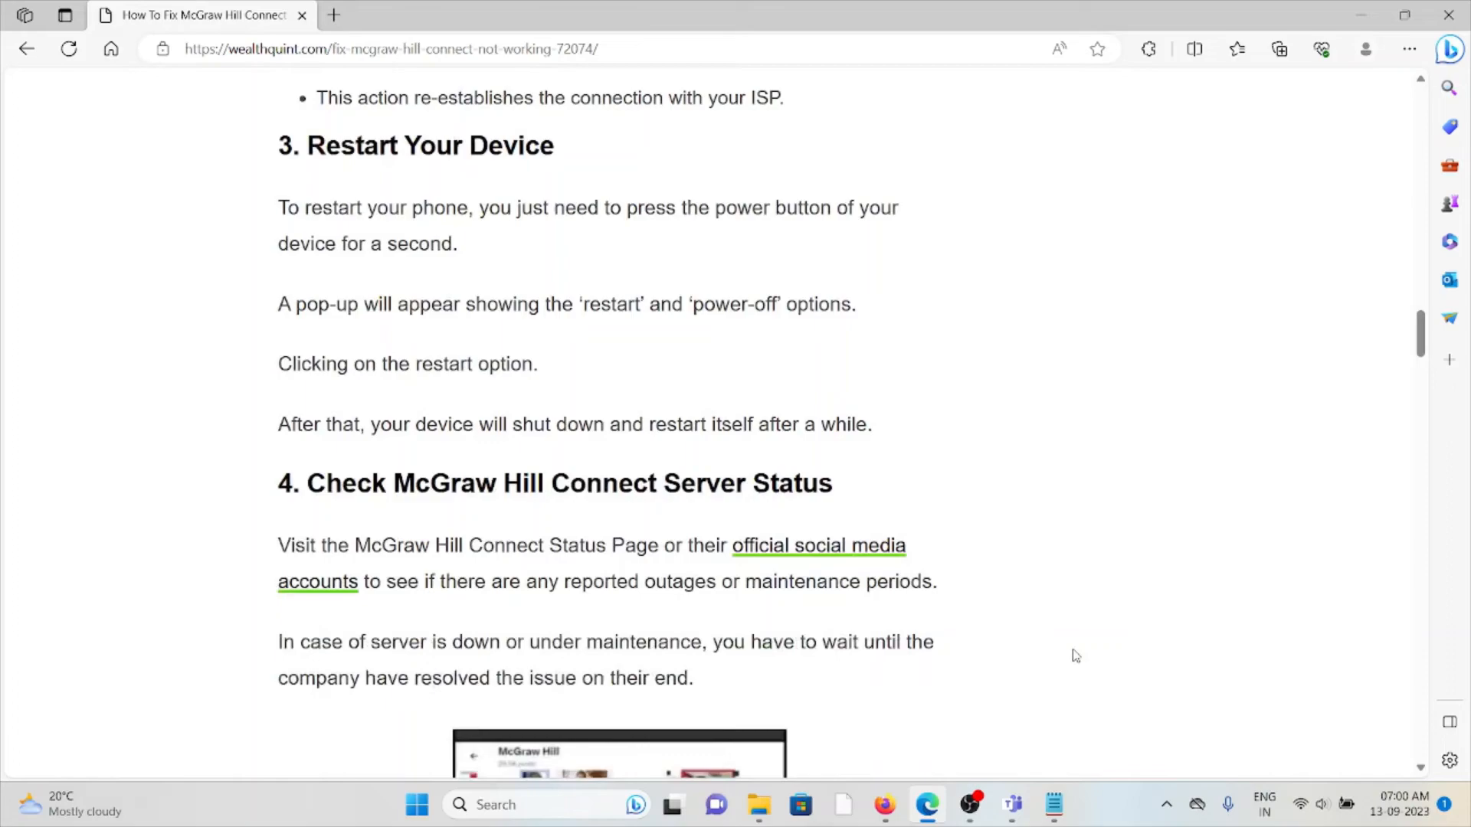
scroll(down, 3)
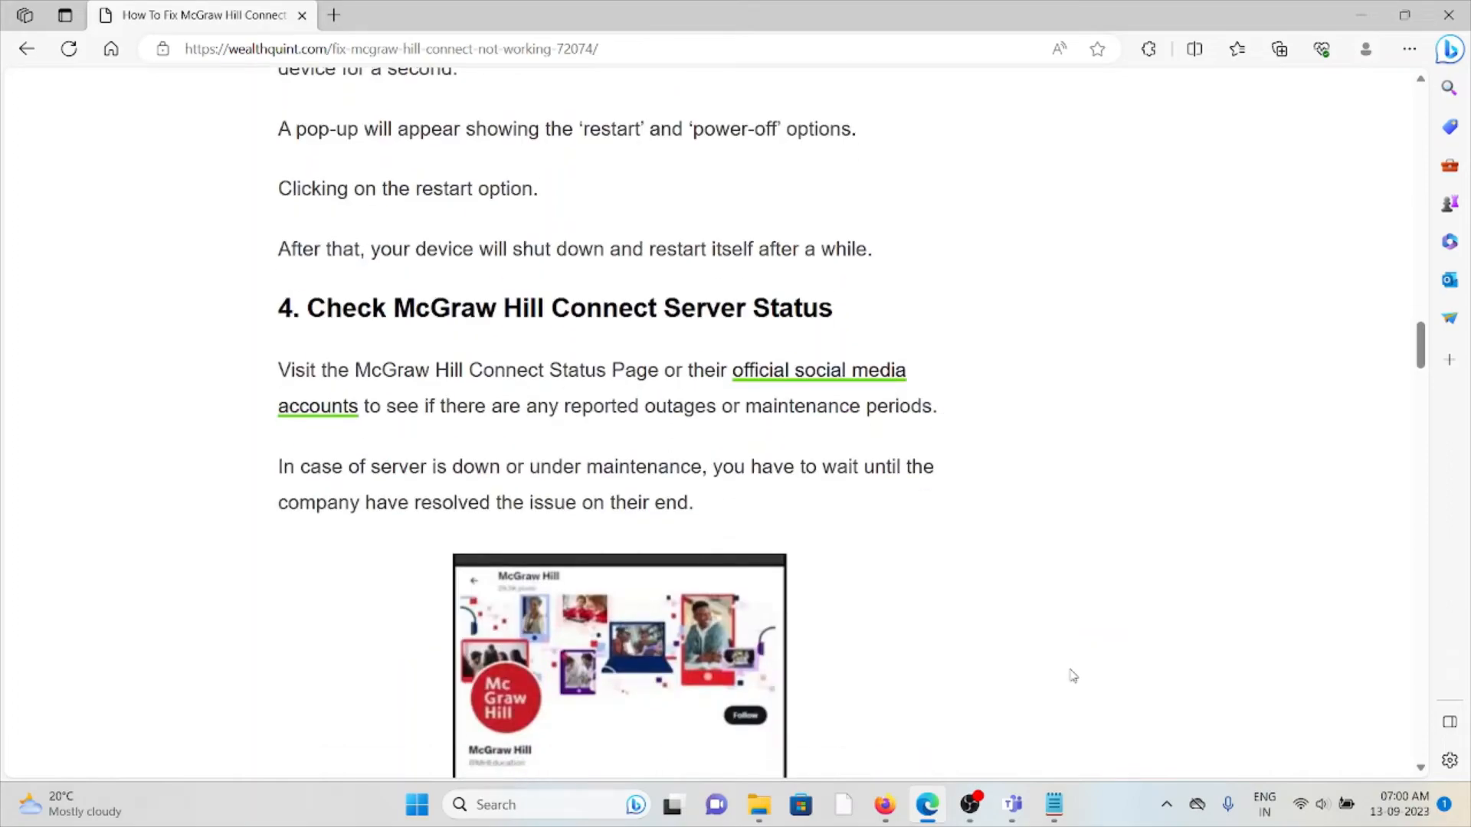
View McGraw Hill's Twitter profile from the 'official social media accounts' link in a new tab, then return to the article
right_click(818, 369)
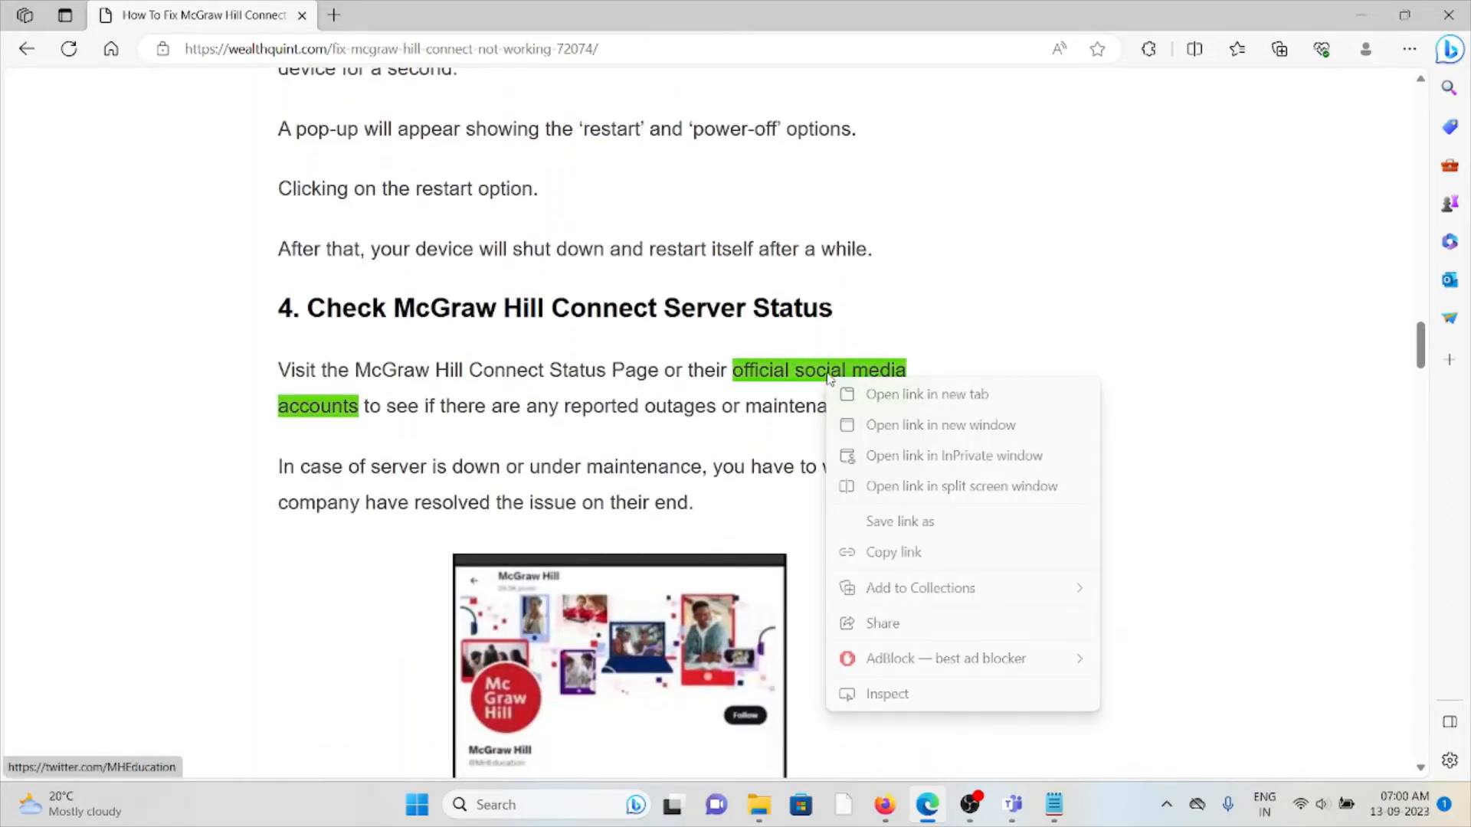
click(926, 394)
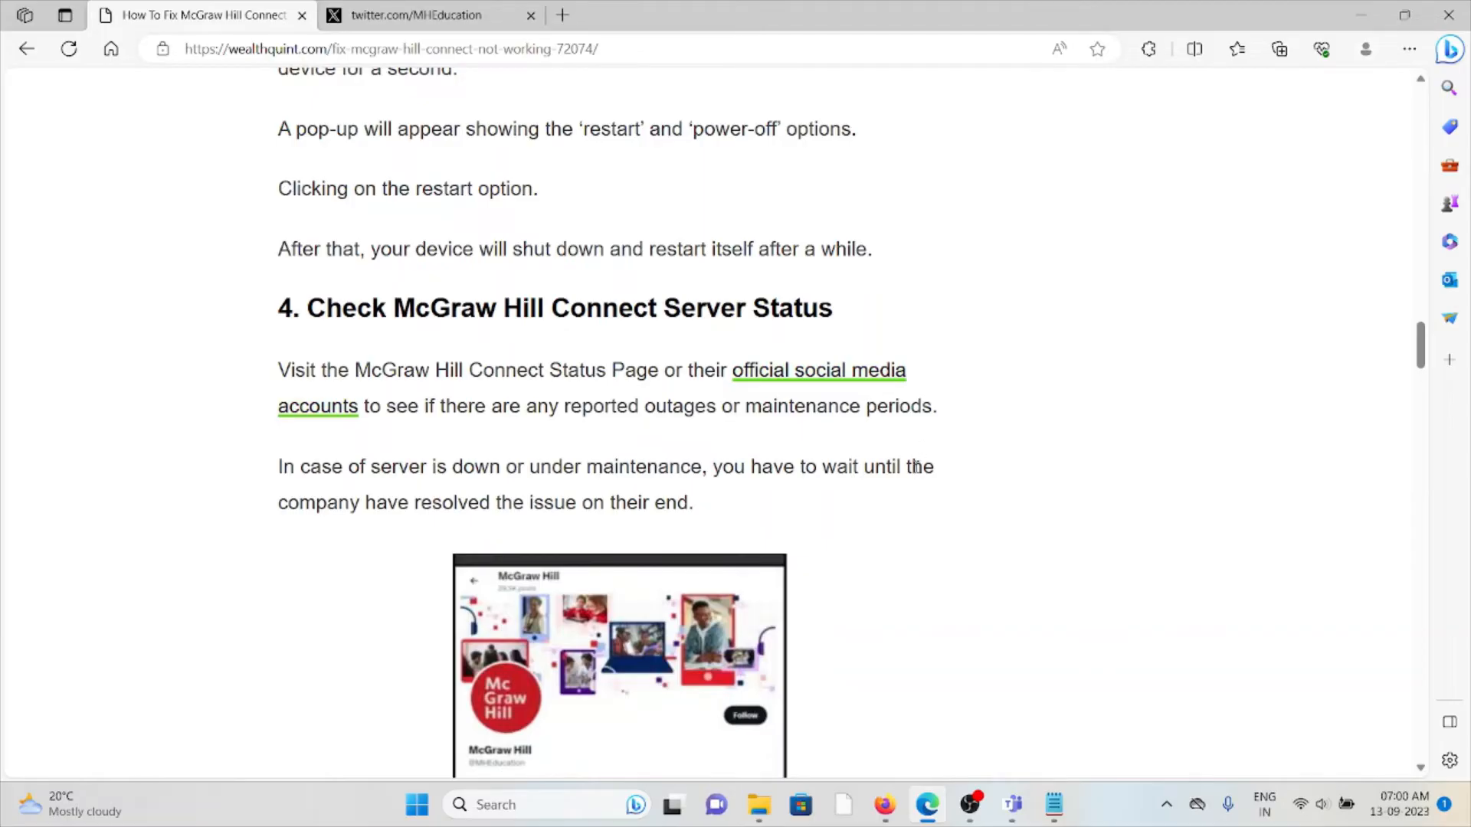
click(429, 16)
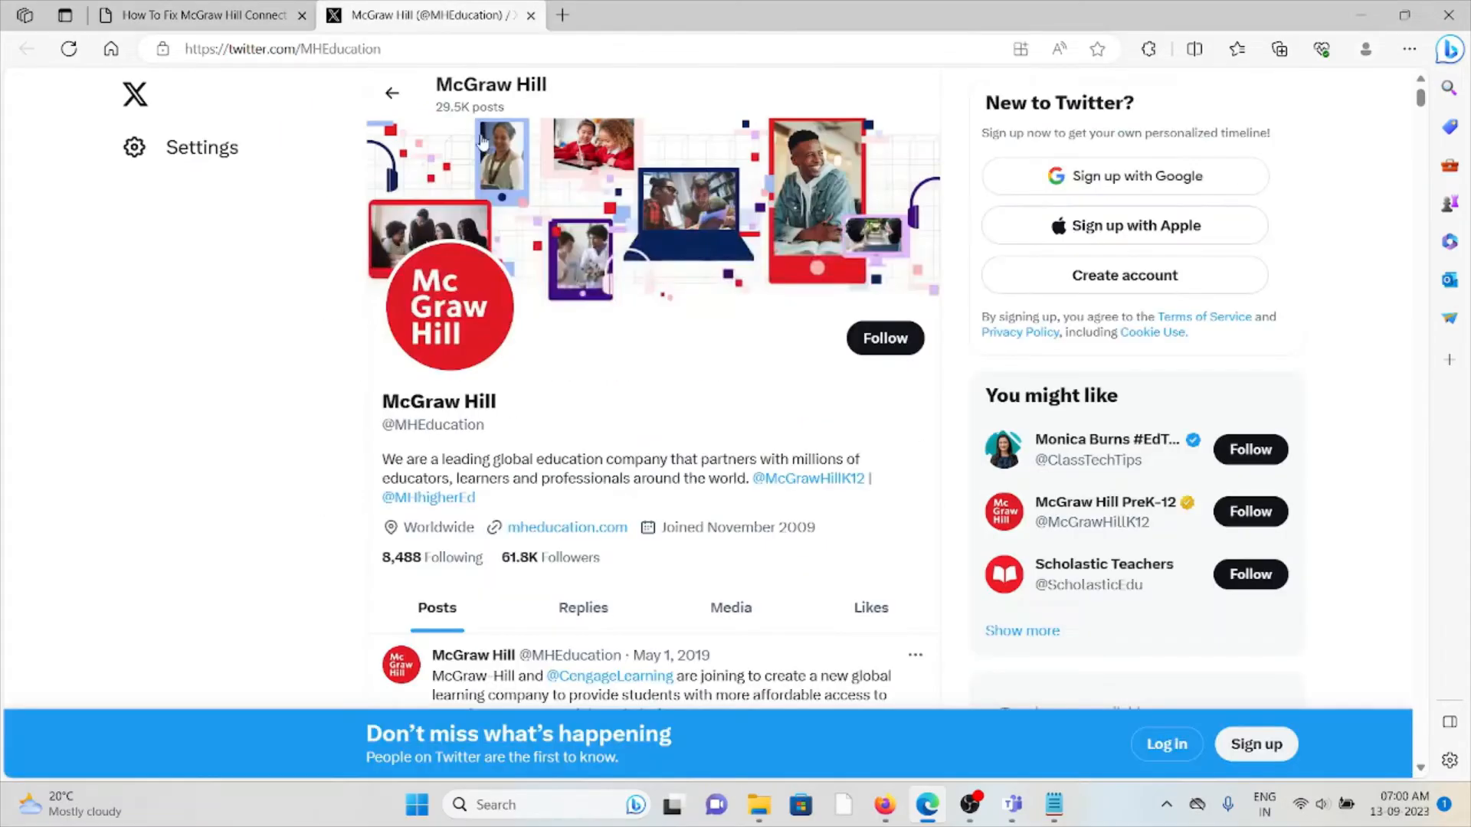
click(198, 15)
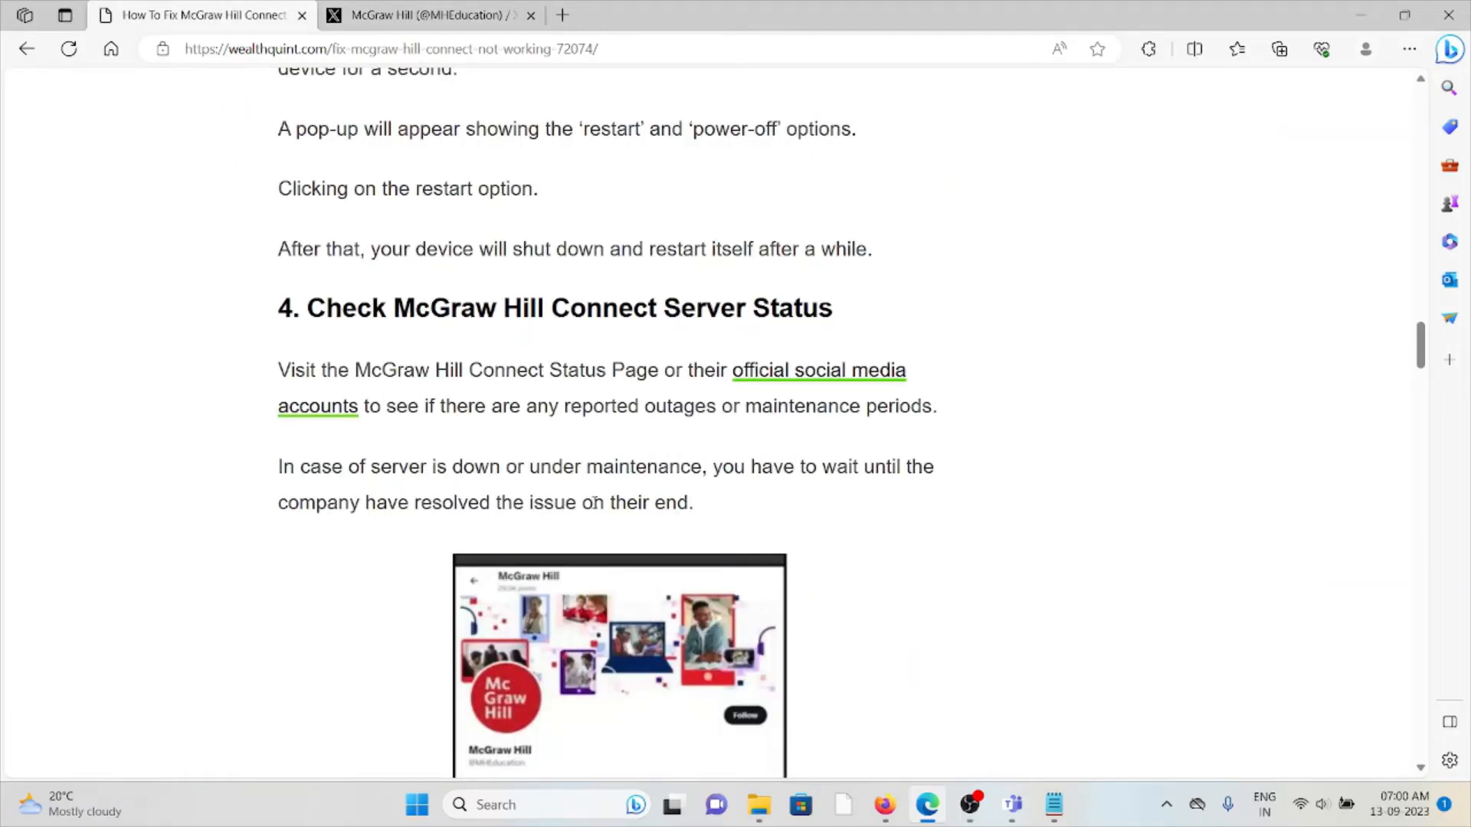
mouse_move(627, 475)
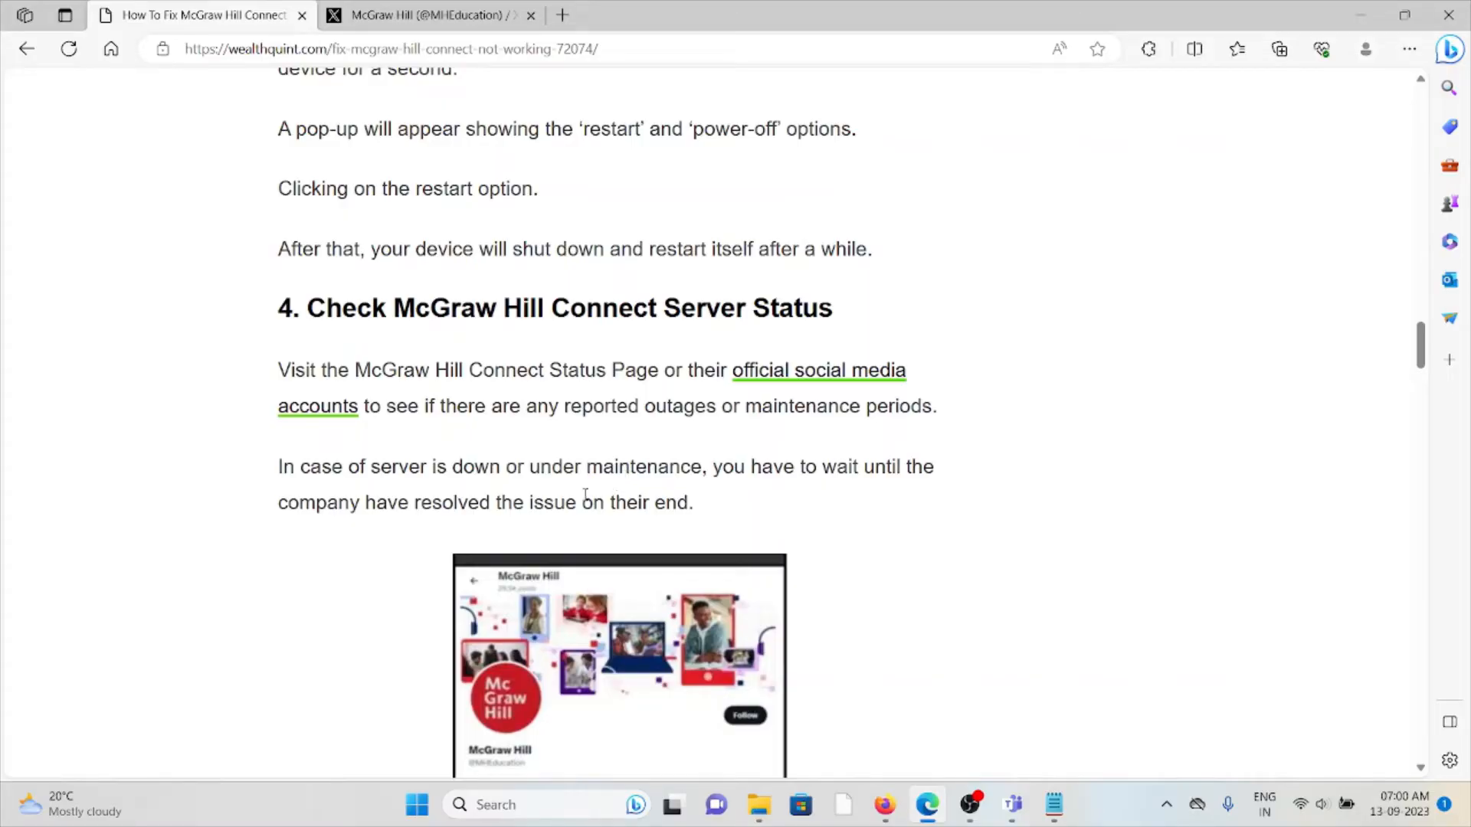
mouse_move(82, 730)
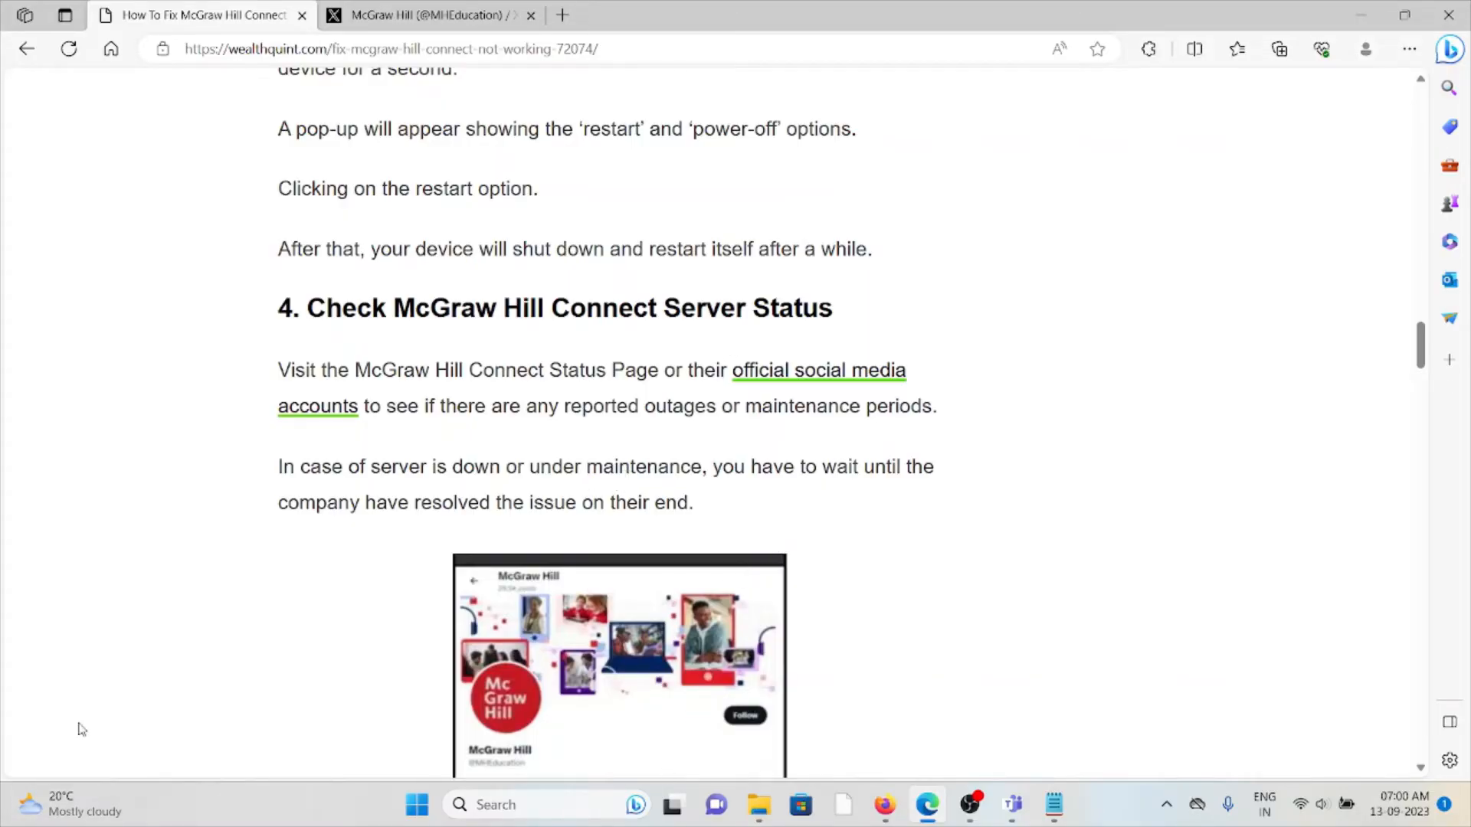
mouse_move(587, 711)
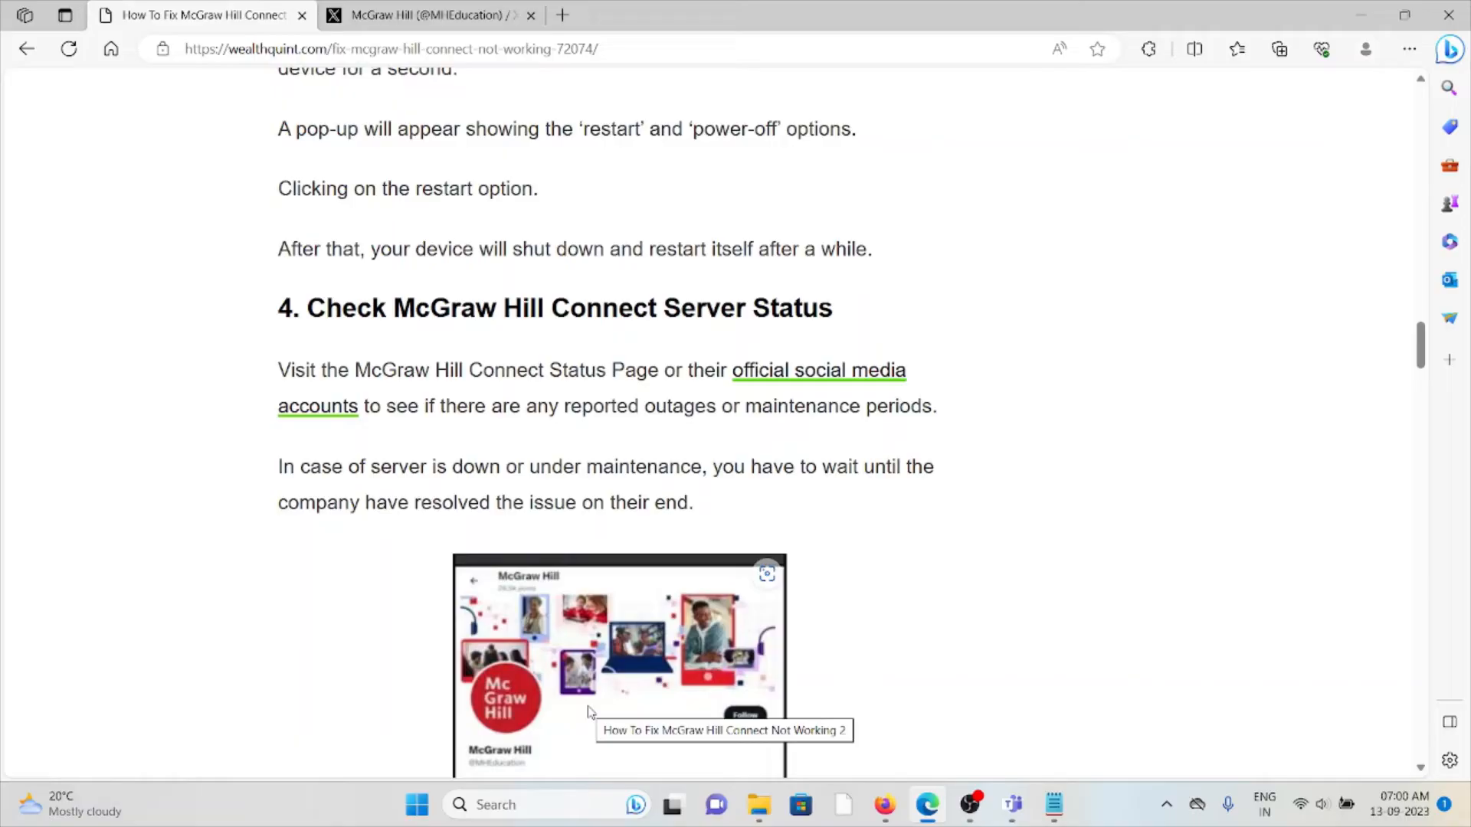
Scroll to '5. Clear Cache And Cookies' and launch Chrome by searching 'chro'
scroll(down, 3)
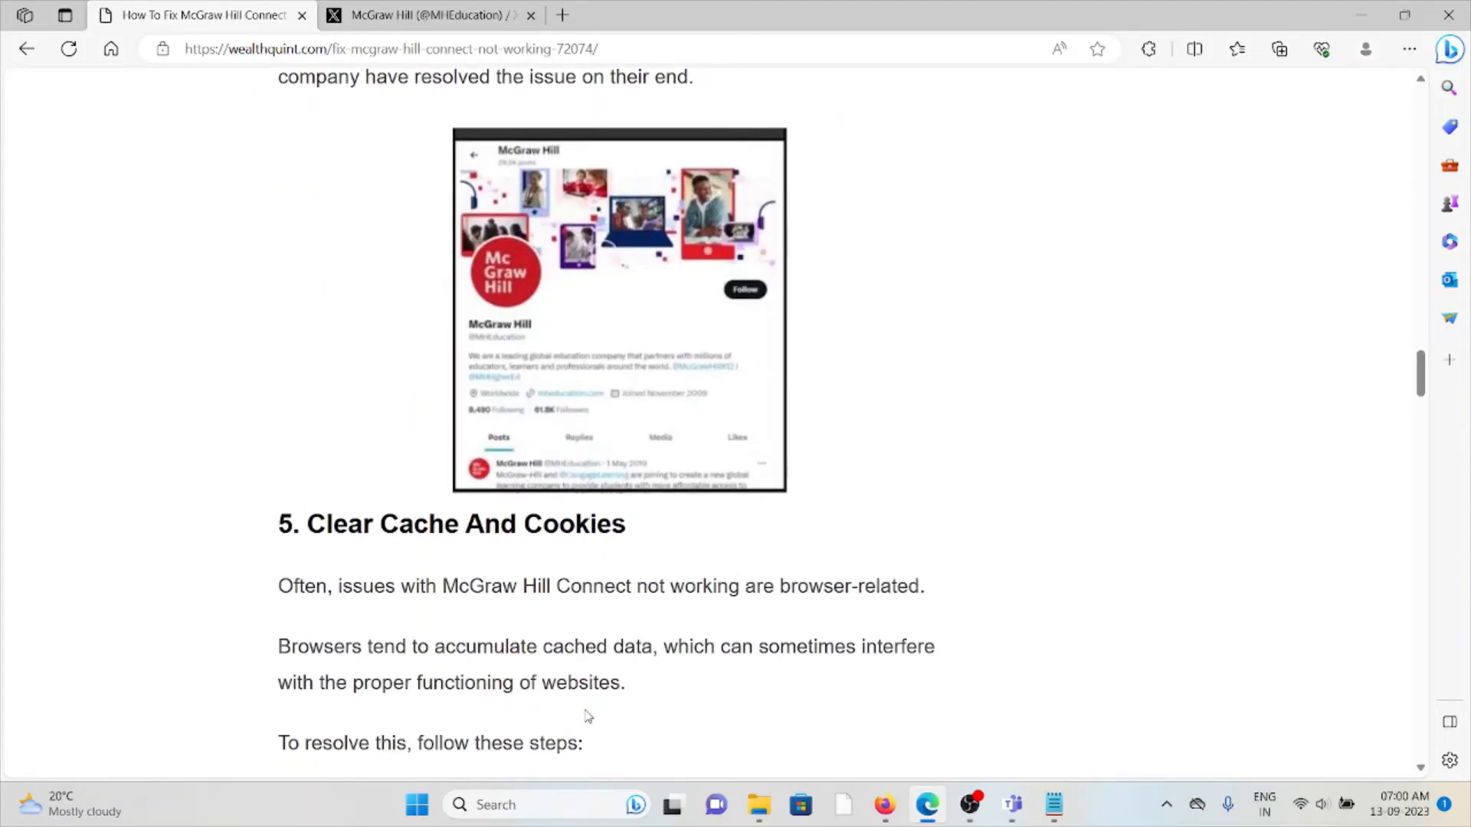
scroll(down, 3)
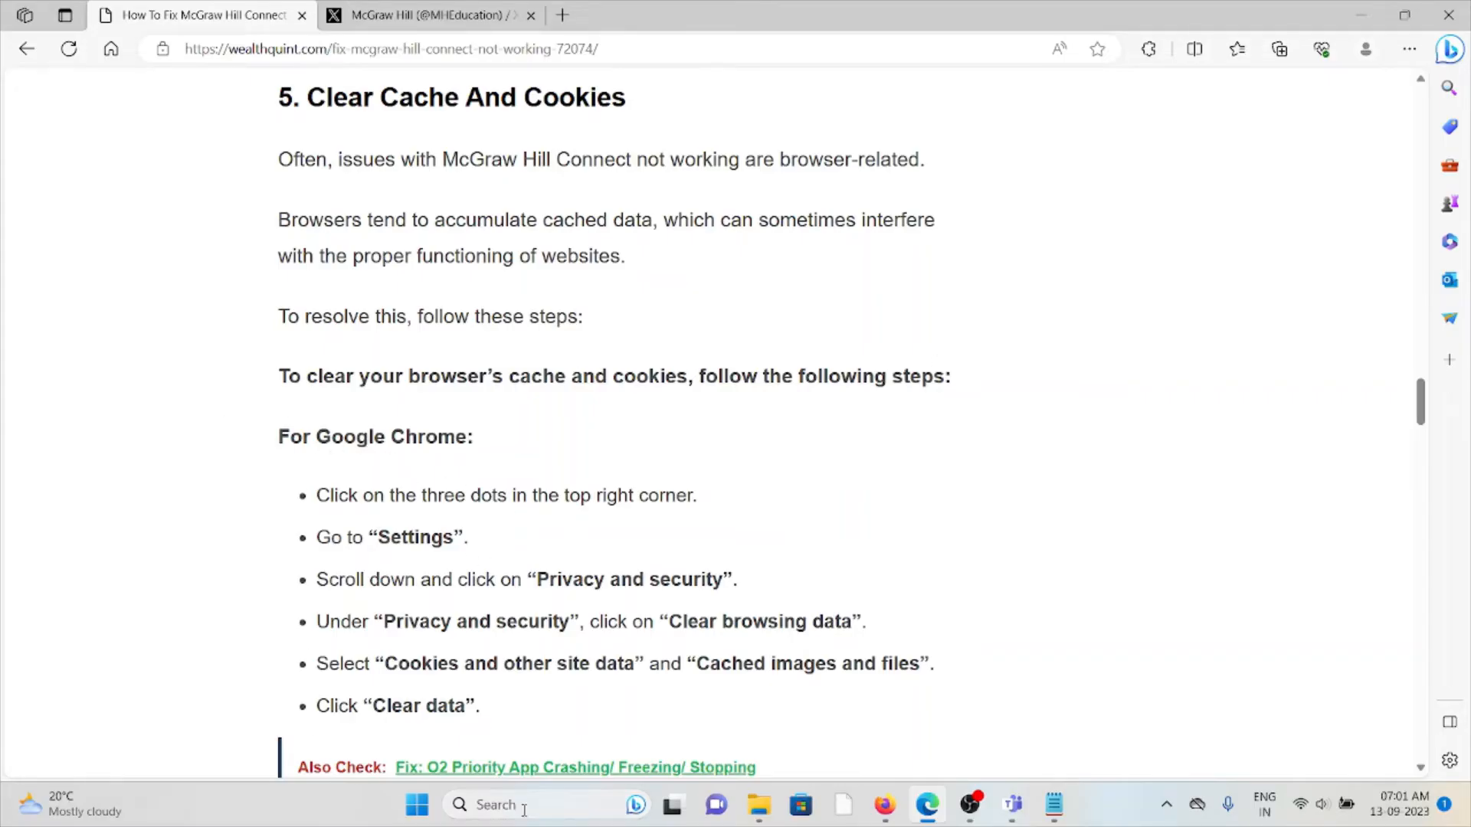
text(chro)
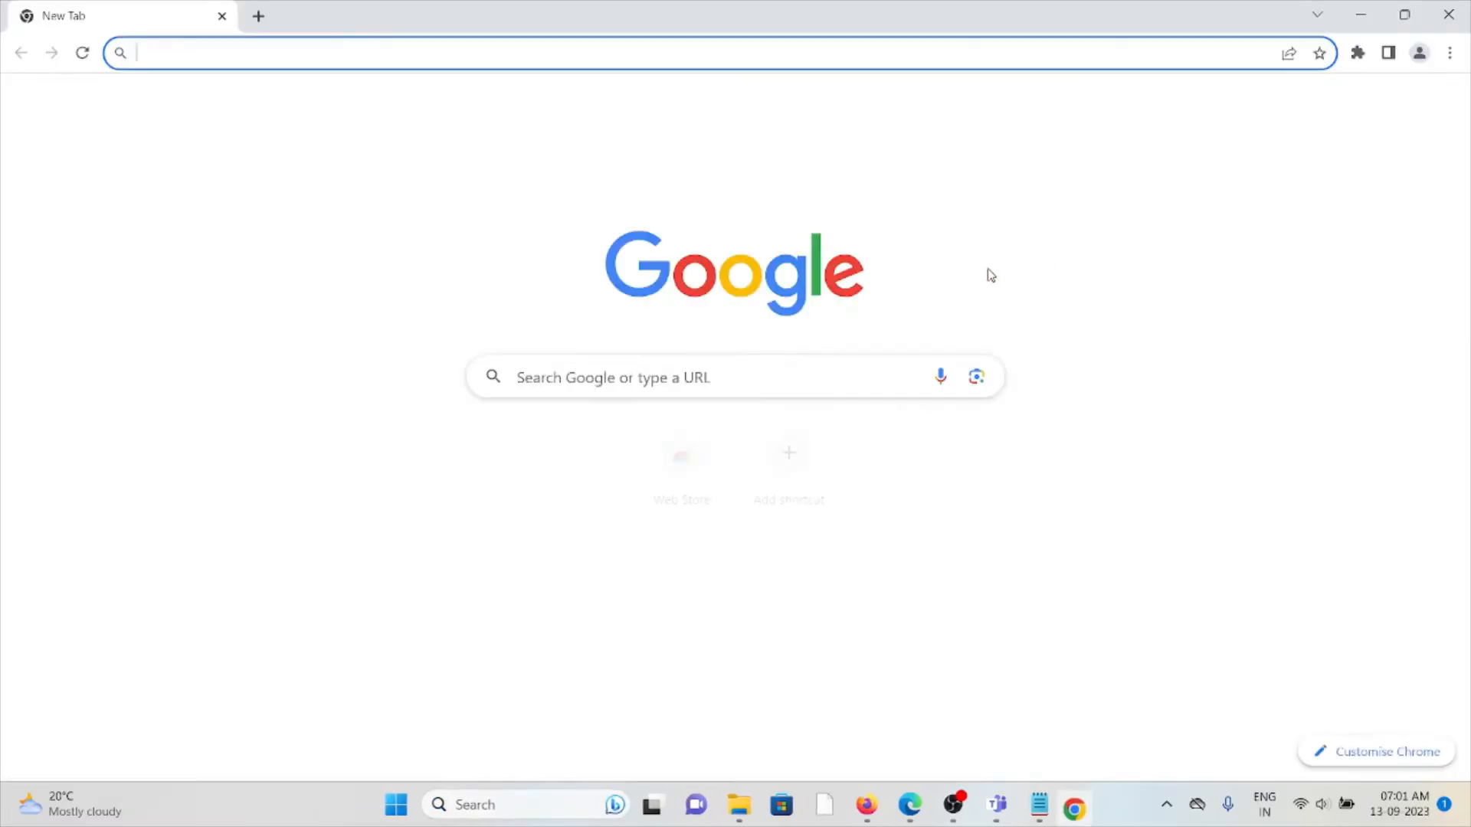
Reach Chrome's Clear browsing data dialog via the ⋮ menu's More tools
click(1450, 52)
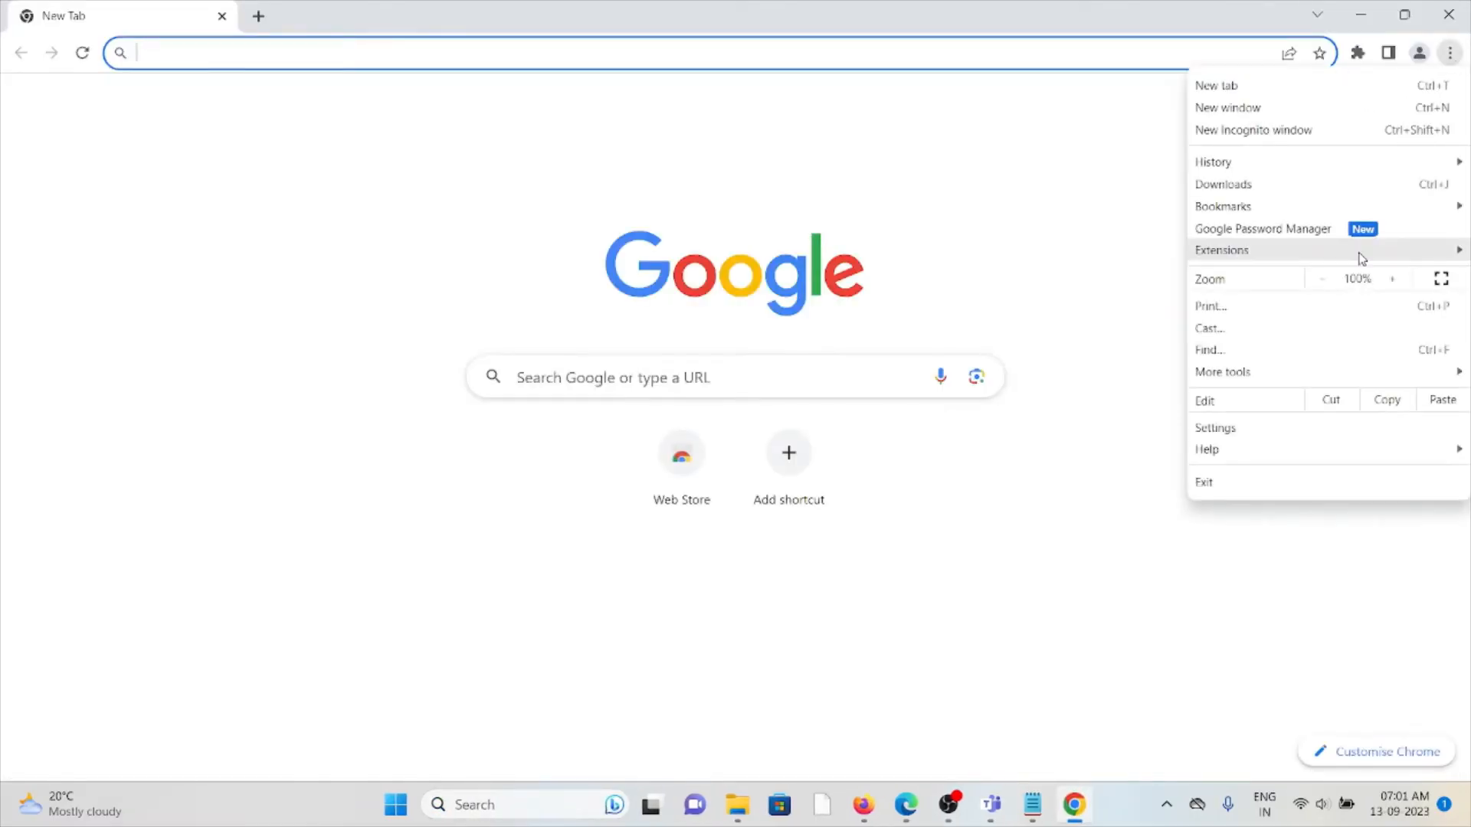
click(1223, 371)
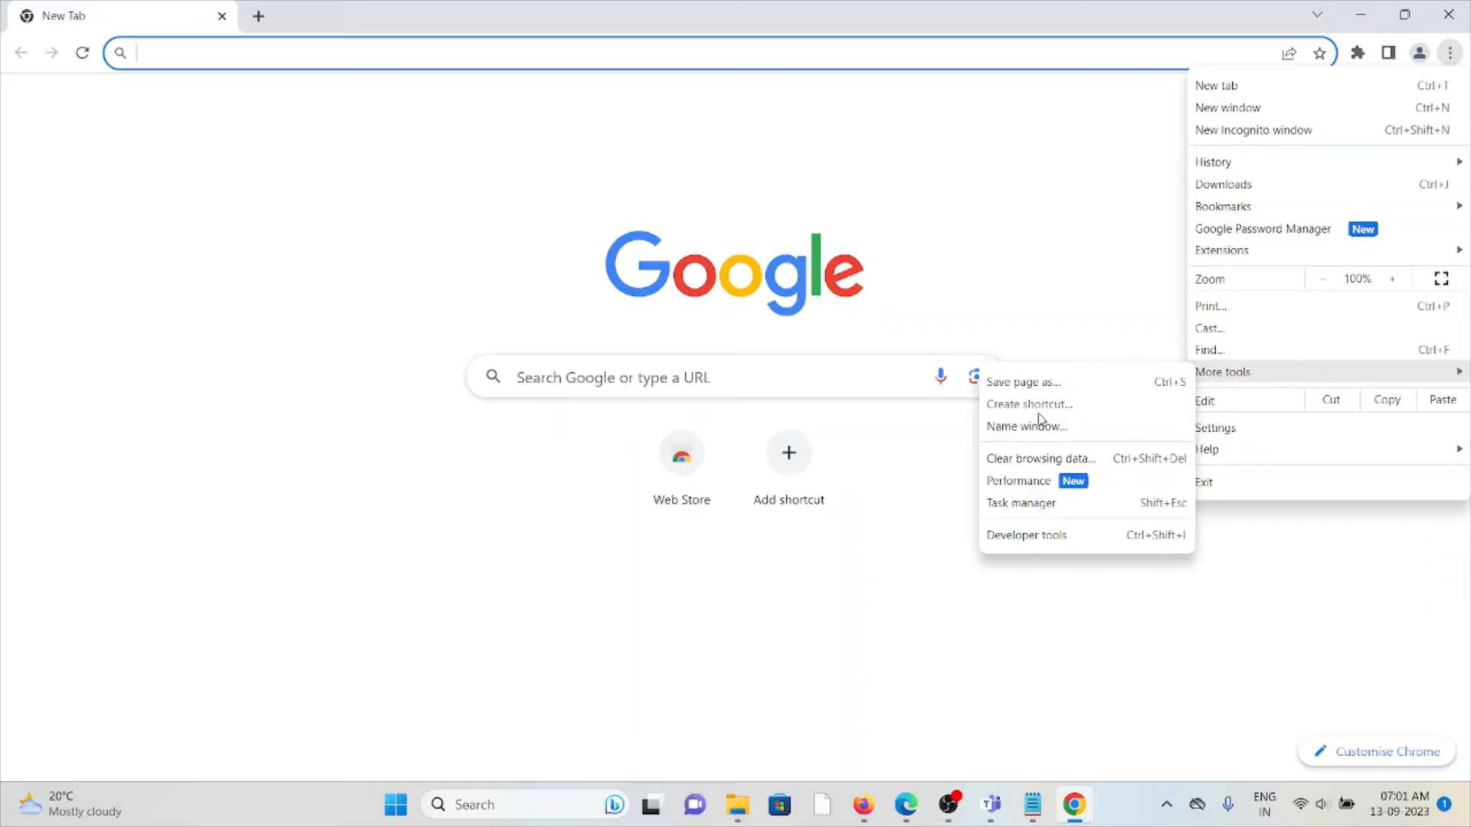
click(1038, 458)
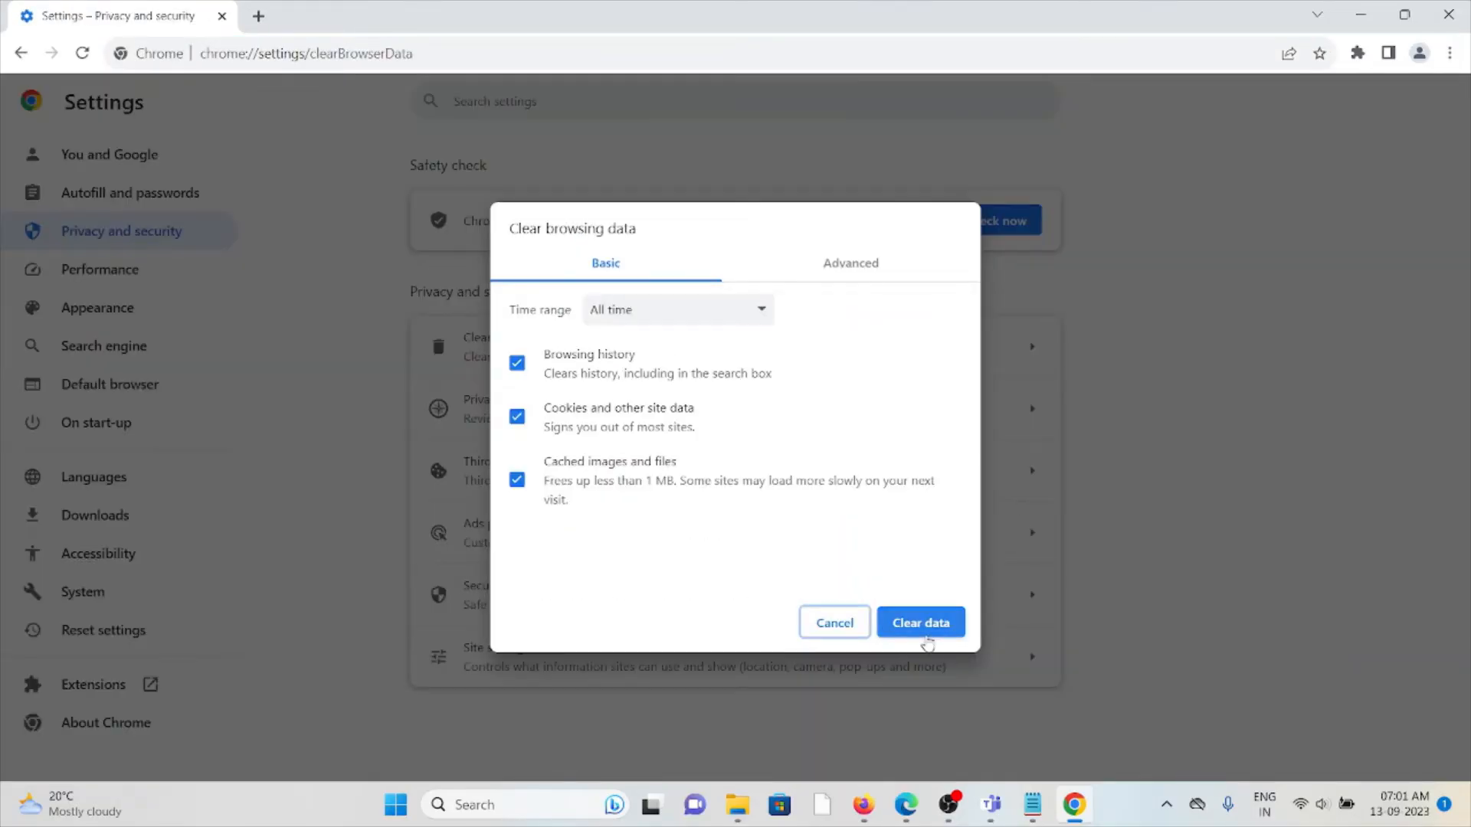
mouse_move(497, 404)
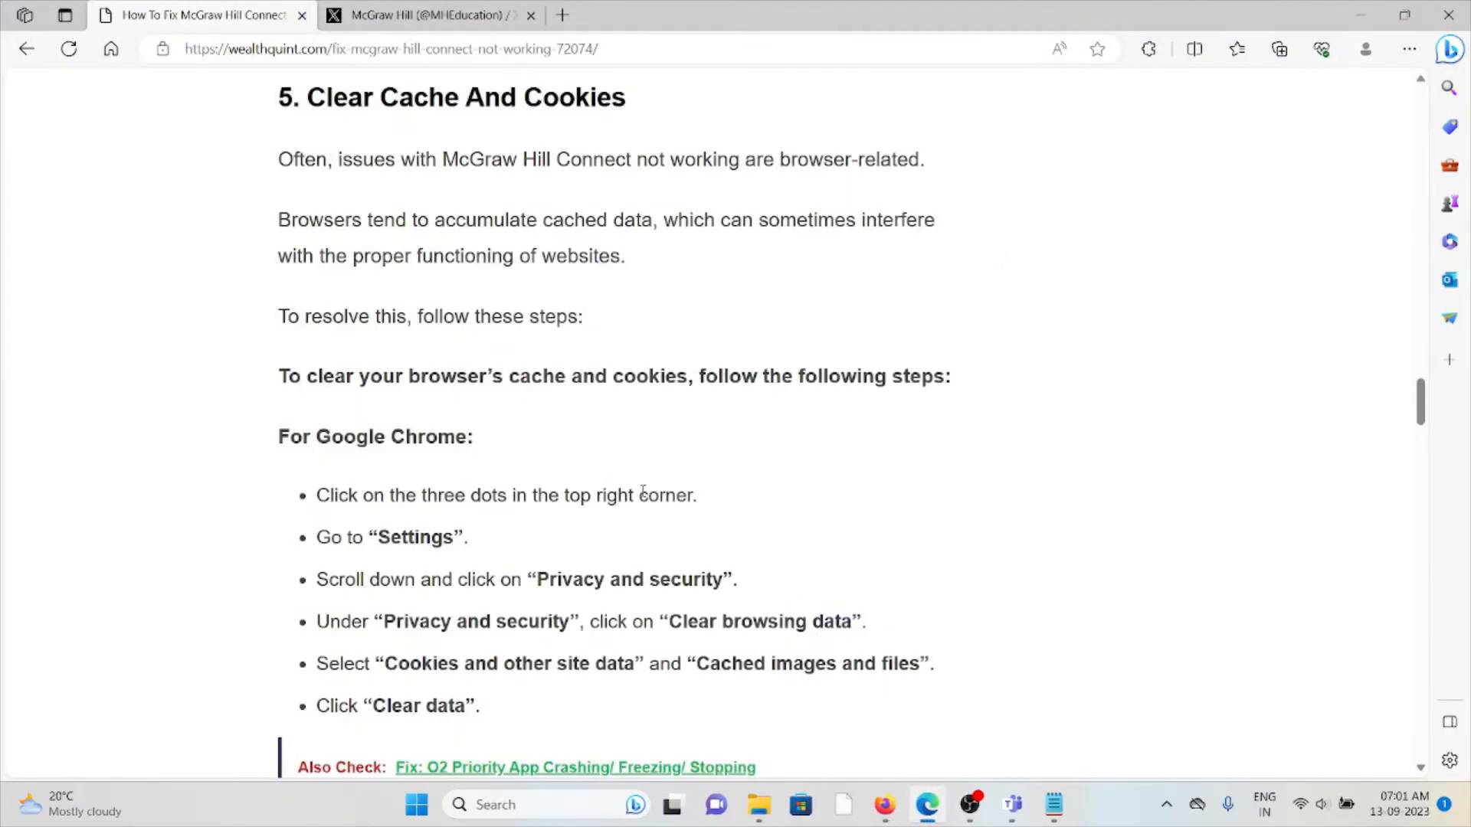
Go over the Firefox and Edge cache-clearing steps, briefly highlighting two Firefox steps, down to '6. Check Device Compatibility'
scroll(down, 3)
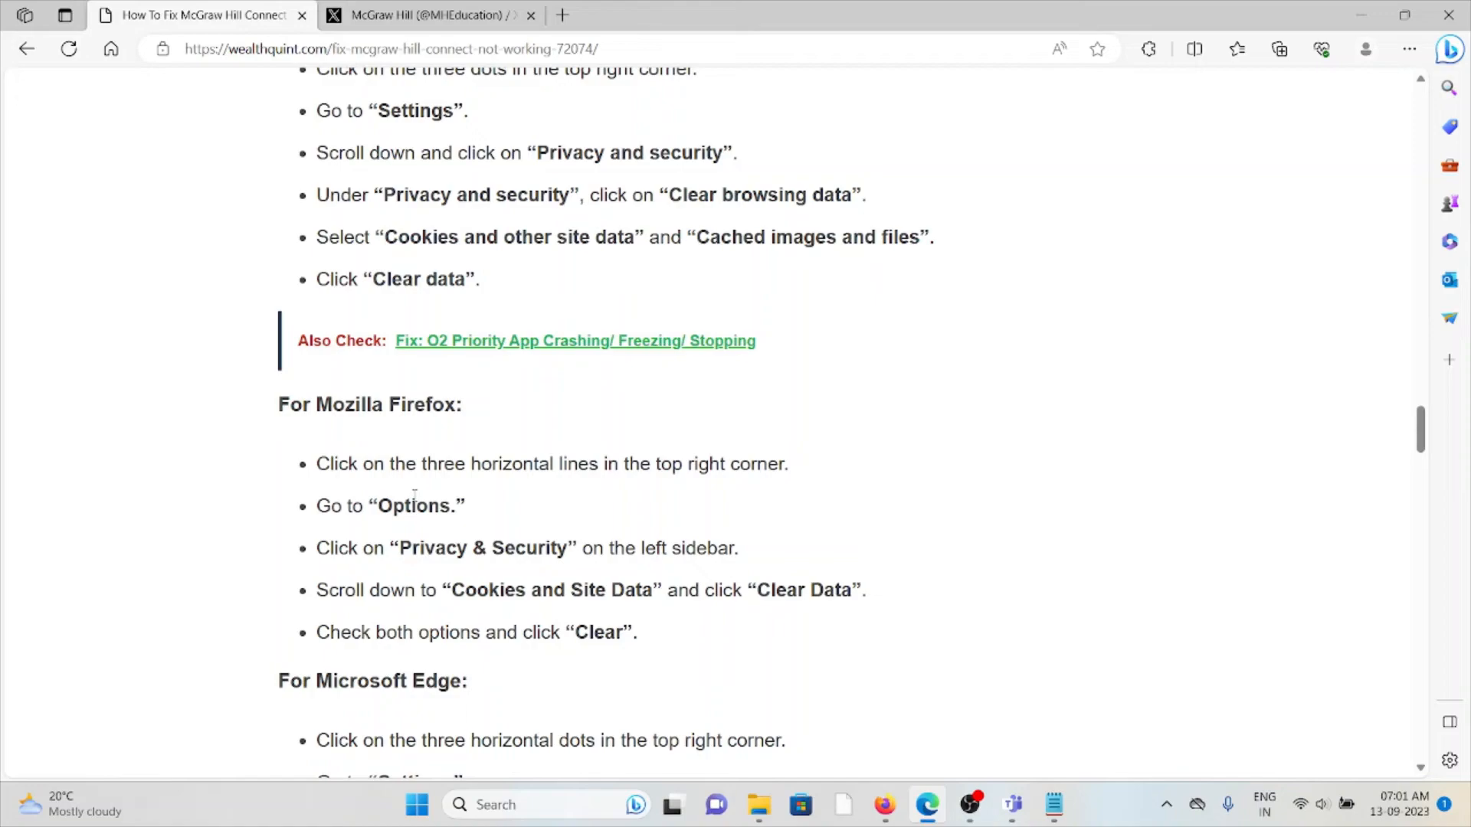
mouse_move(431, 558)
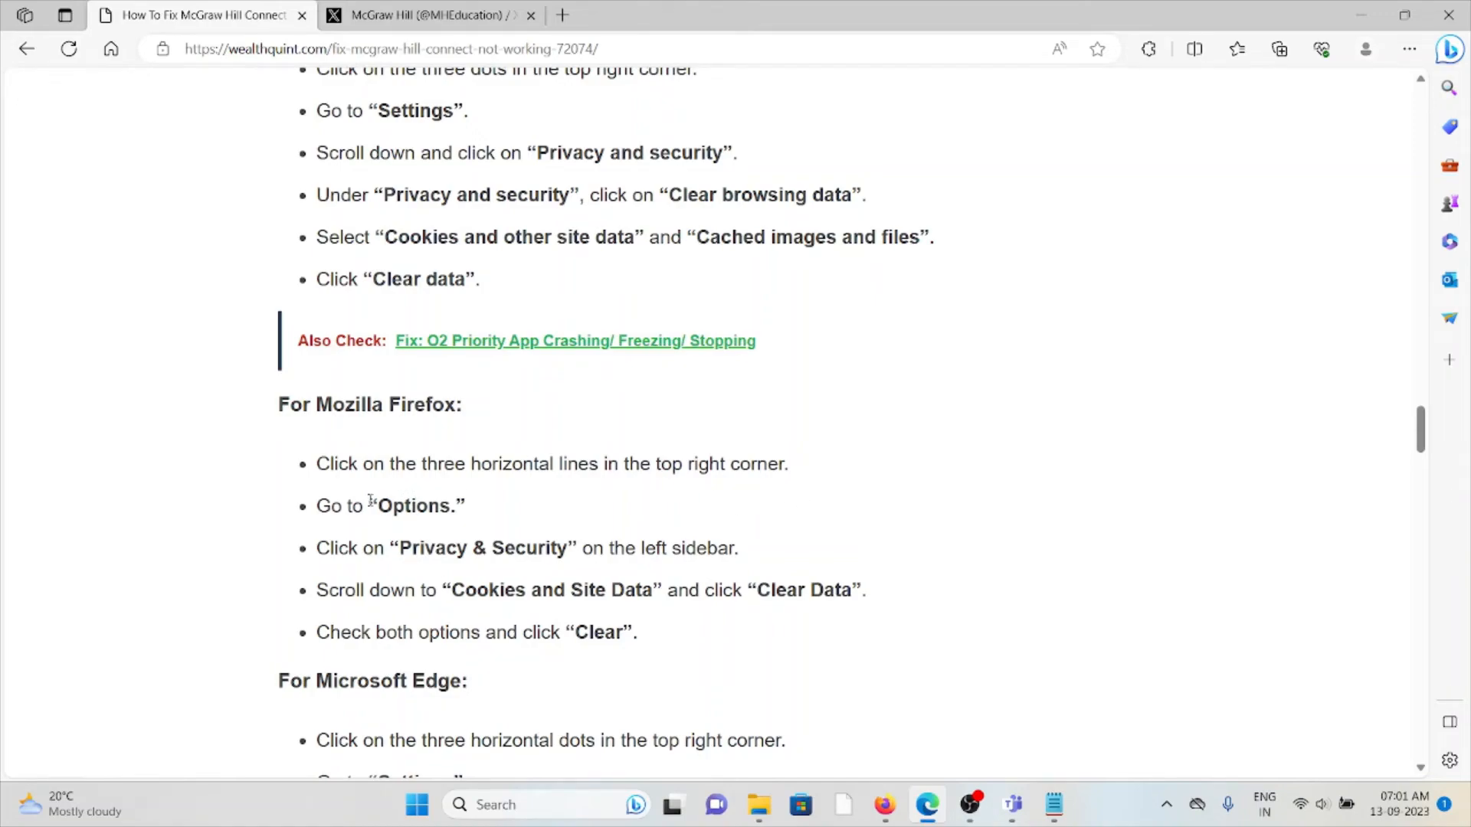
drag(400, 548, 531, 590)
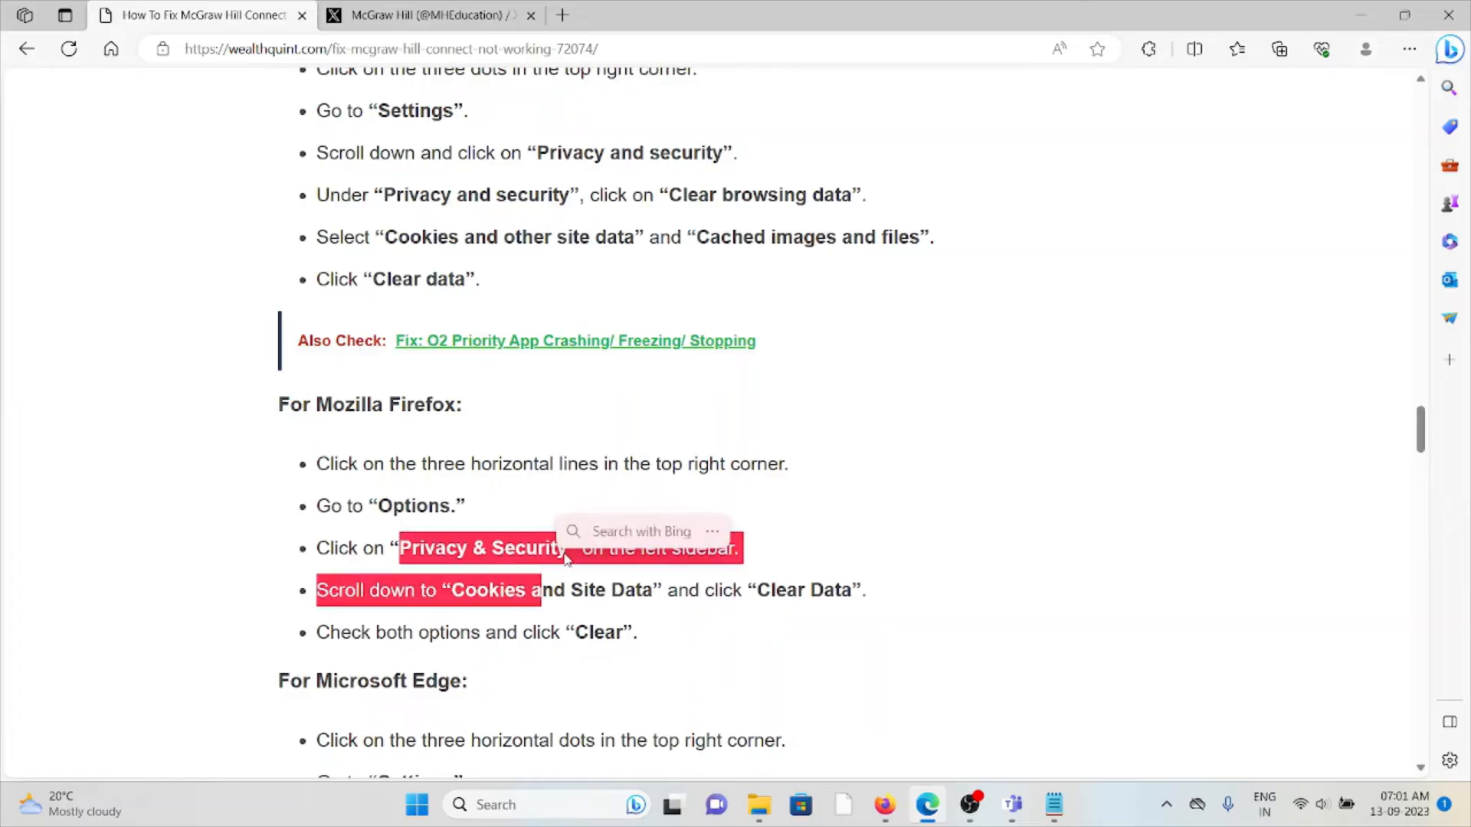
click(600, 591)
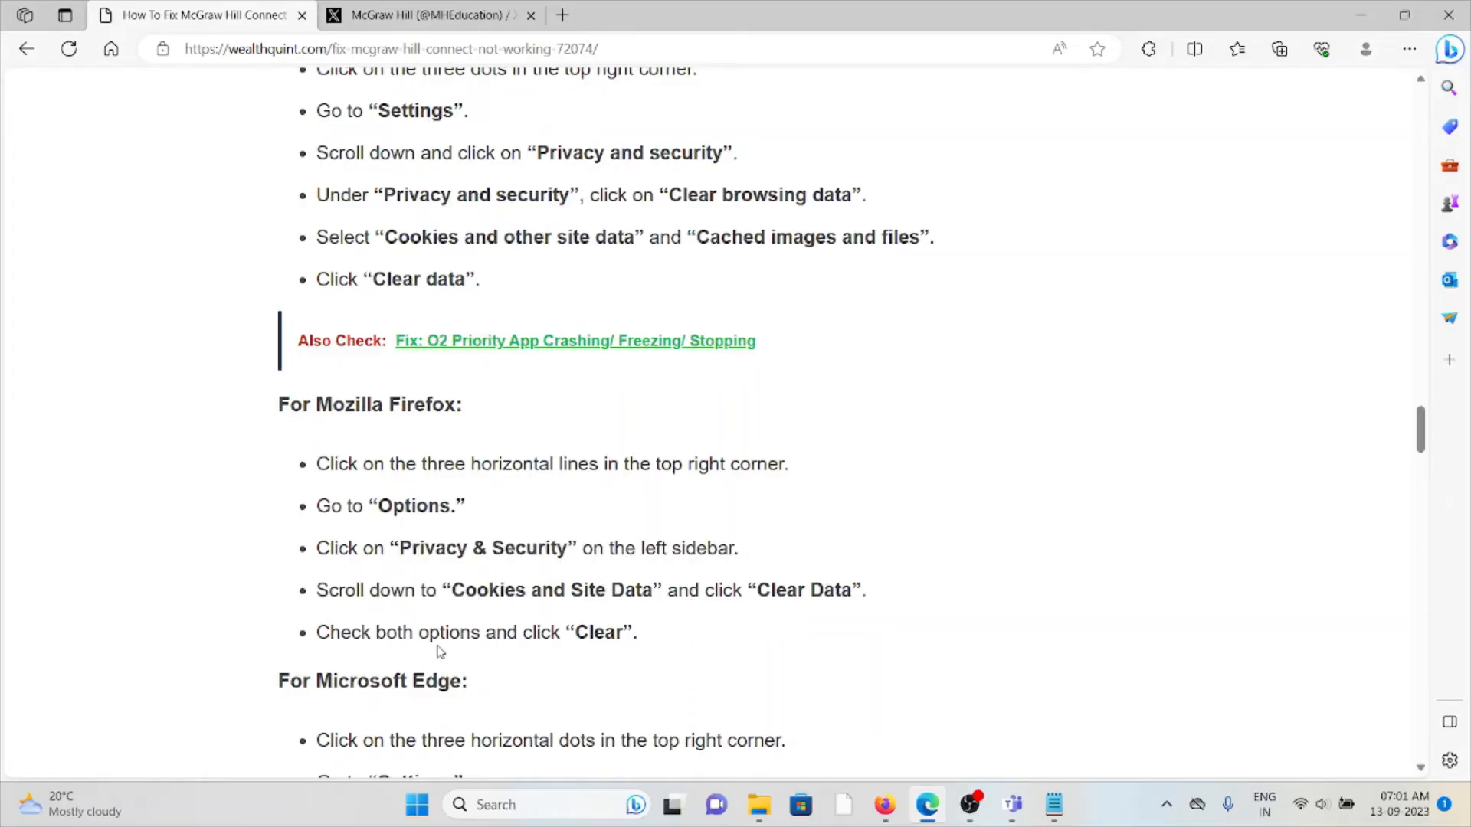
scroll(down, 3)
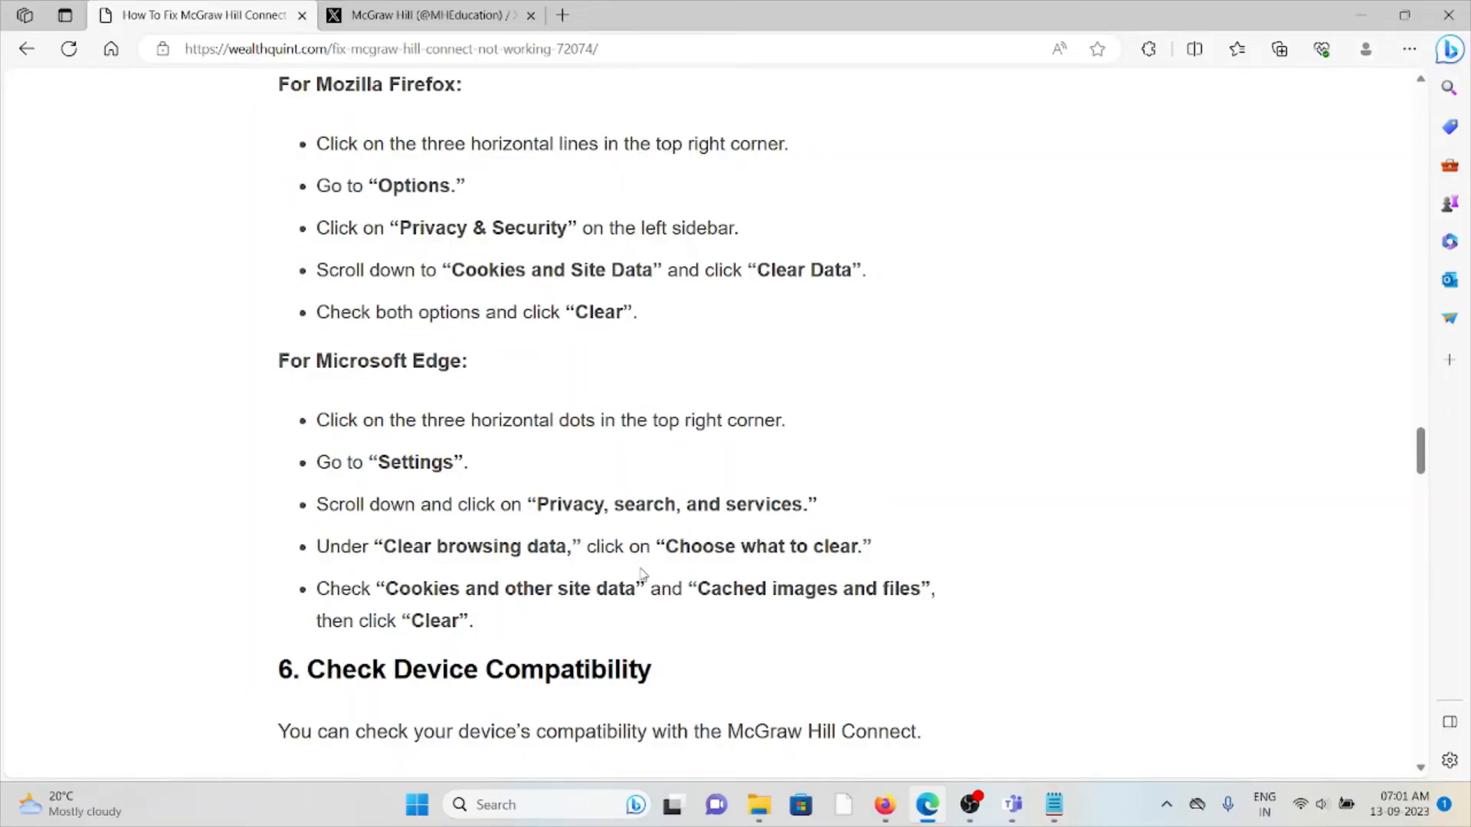
scroll(down, 3)
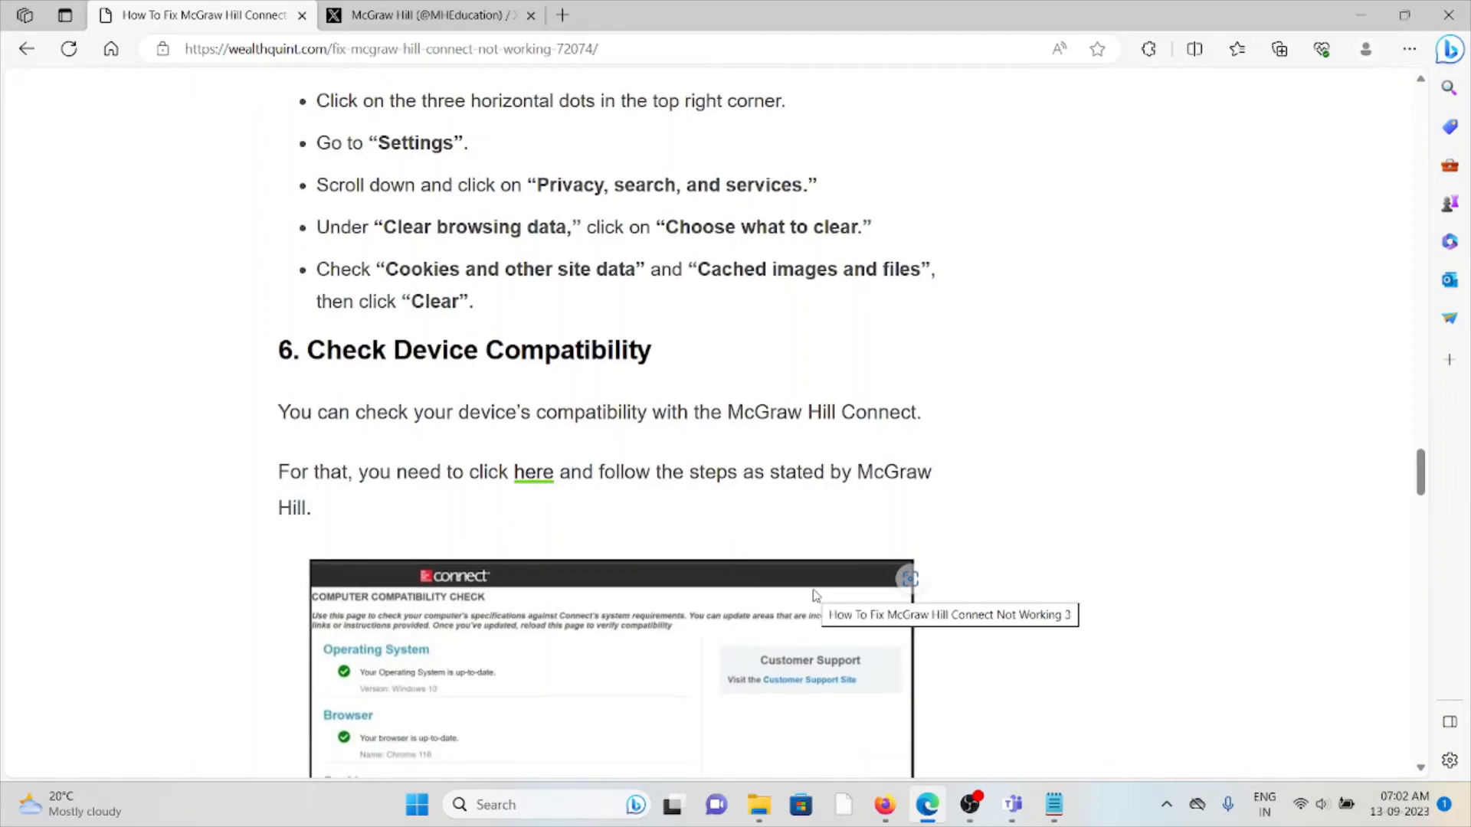
mouse_move(1026, 573)
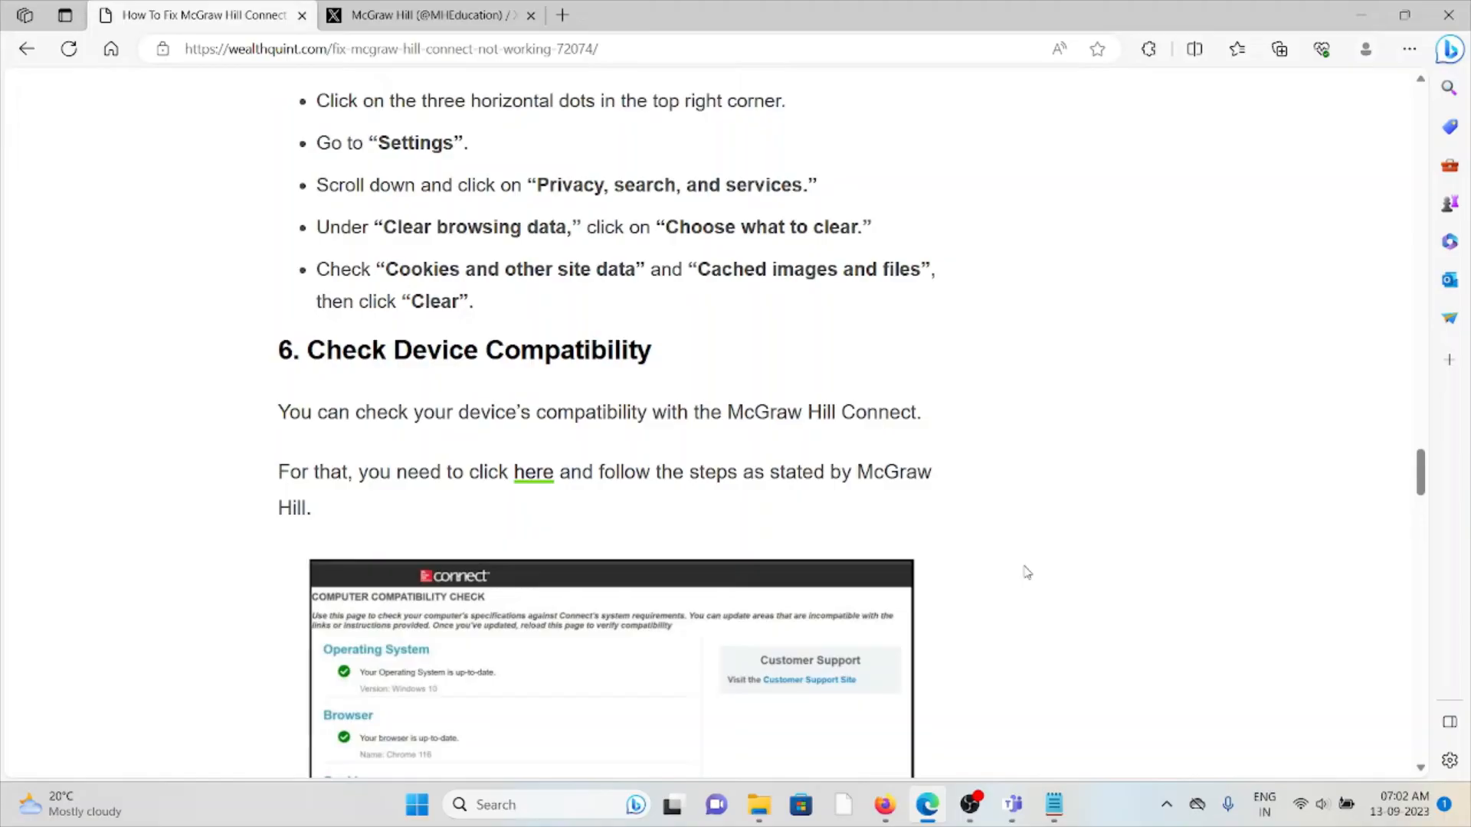
mouse_move(533, 471)
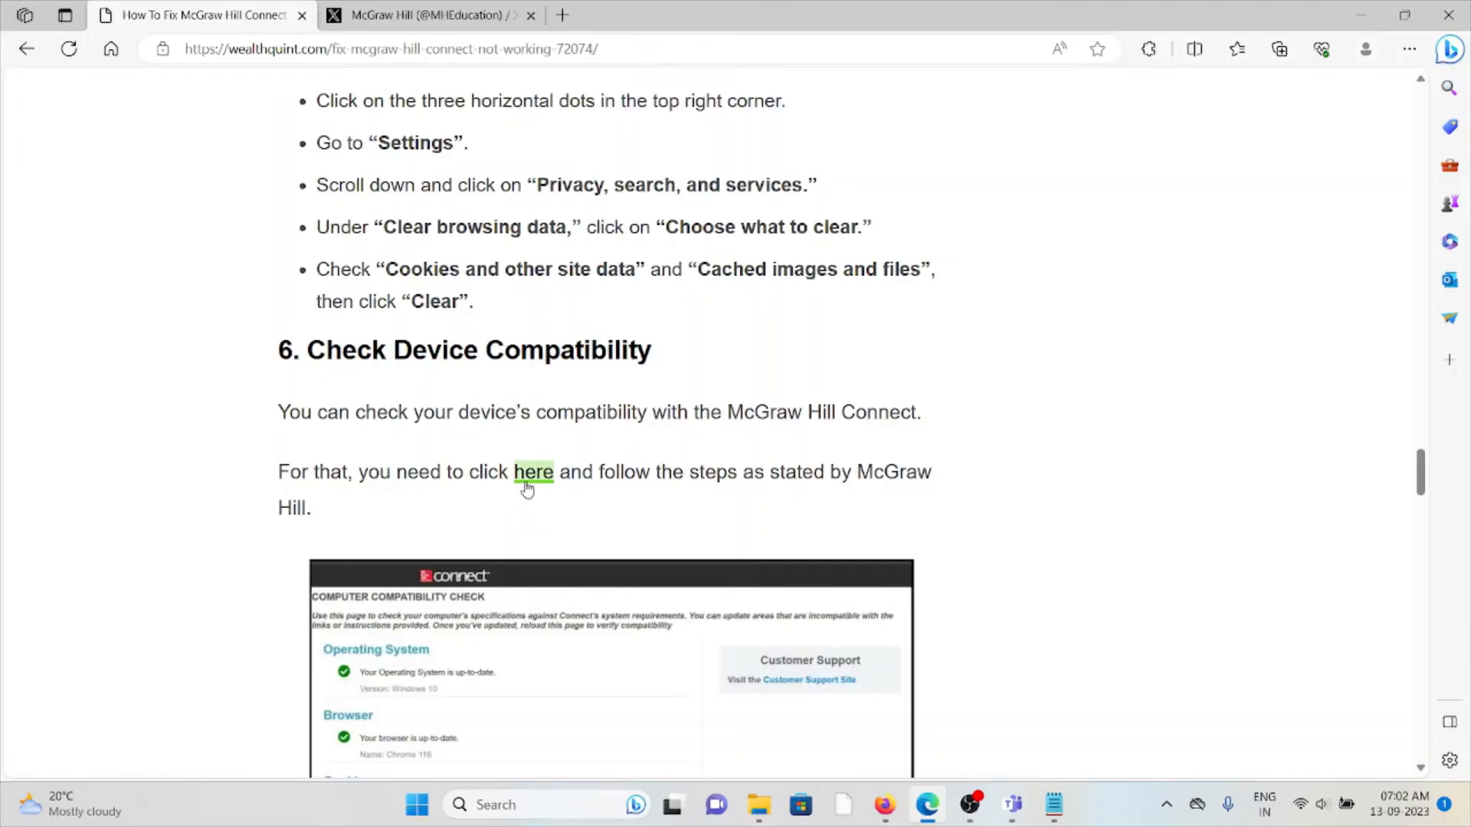
click(534, 472)
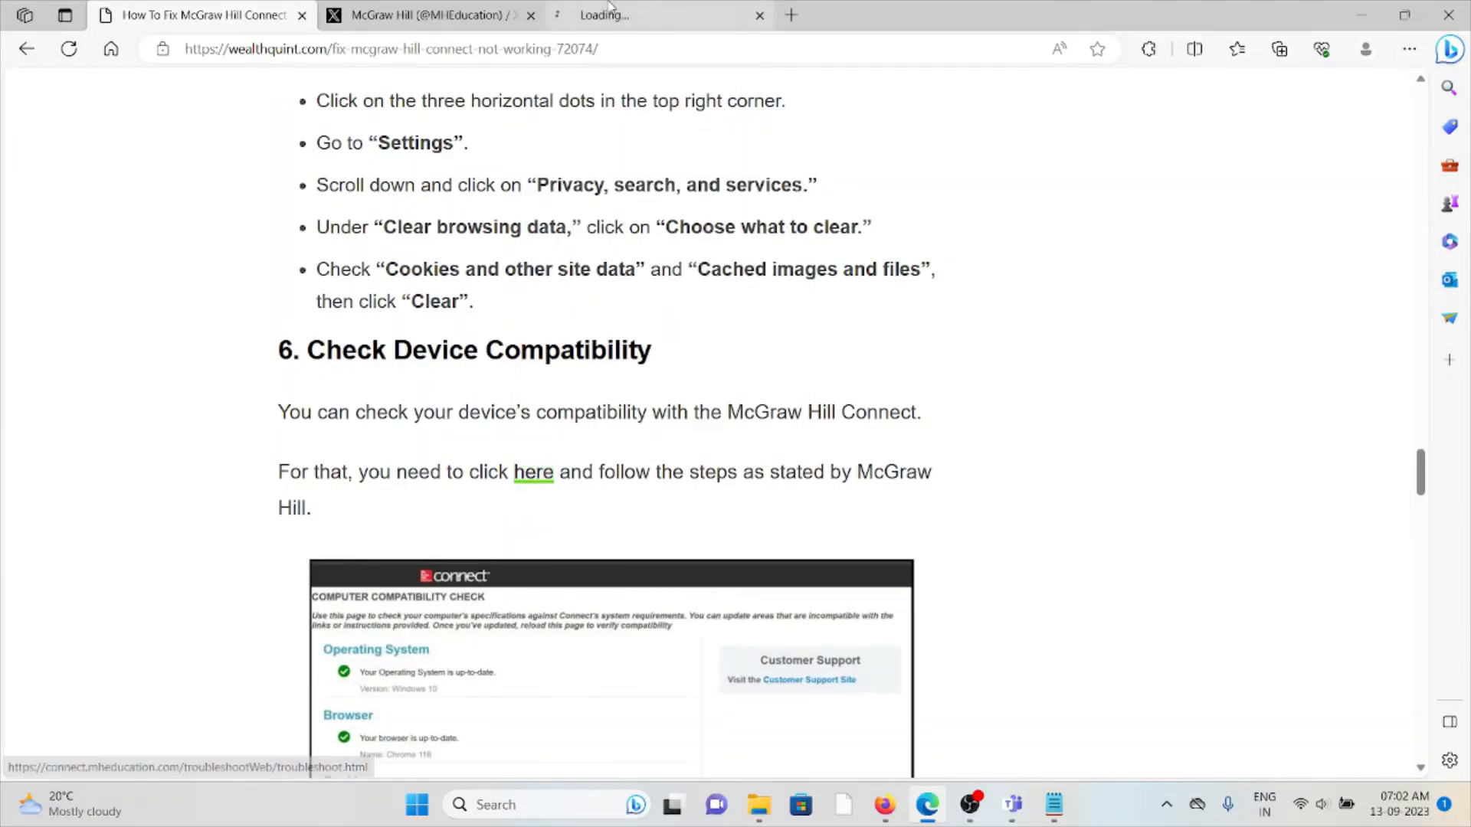
click(533, 471)
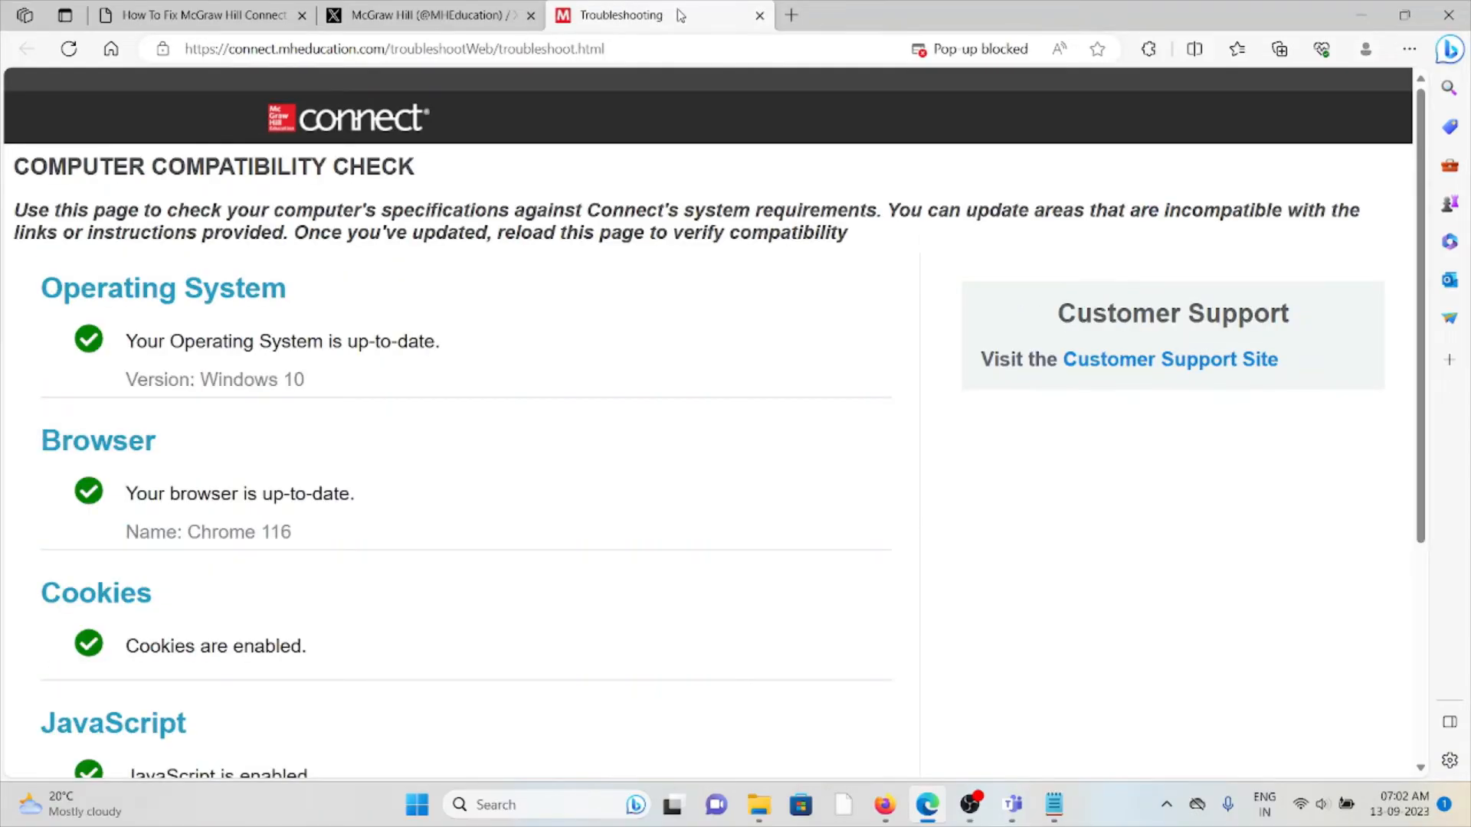
click(198, 16)
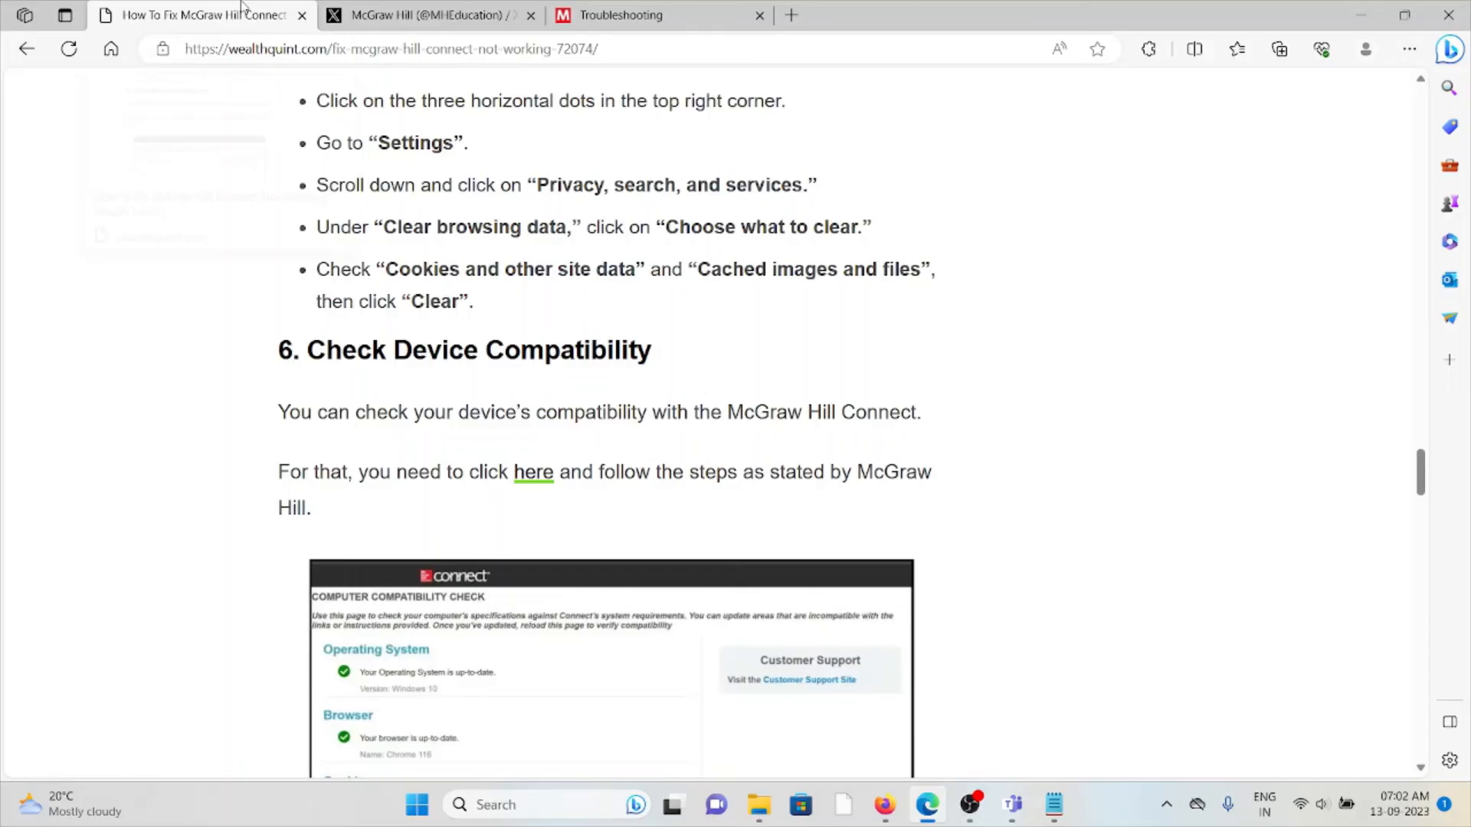
Scroll past '7. Try A Different Browser' to '8. Update Web Browser' and its Google Chrome steps
scroll(down, 3)
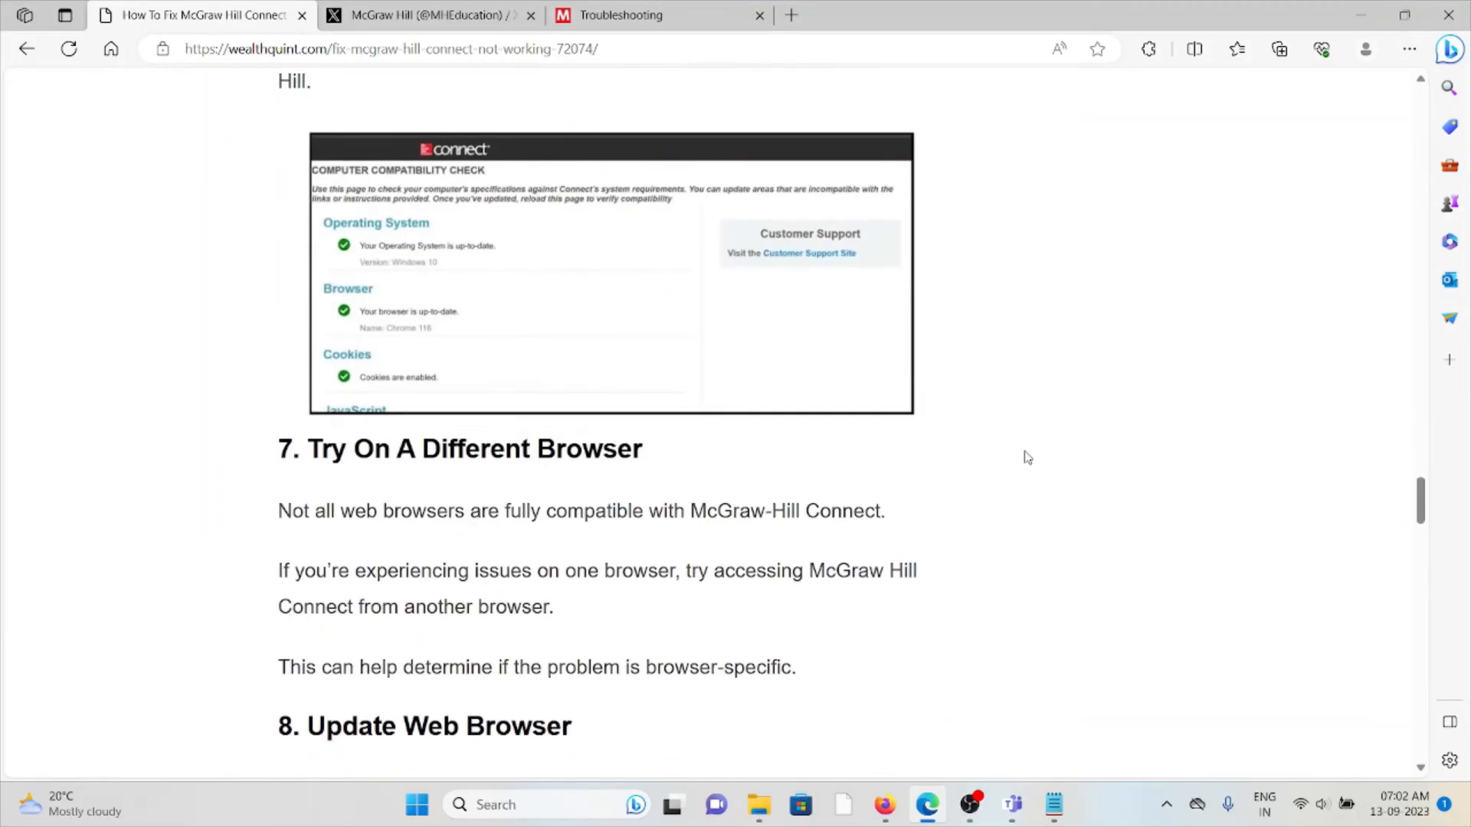
scroll(up, 3)
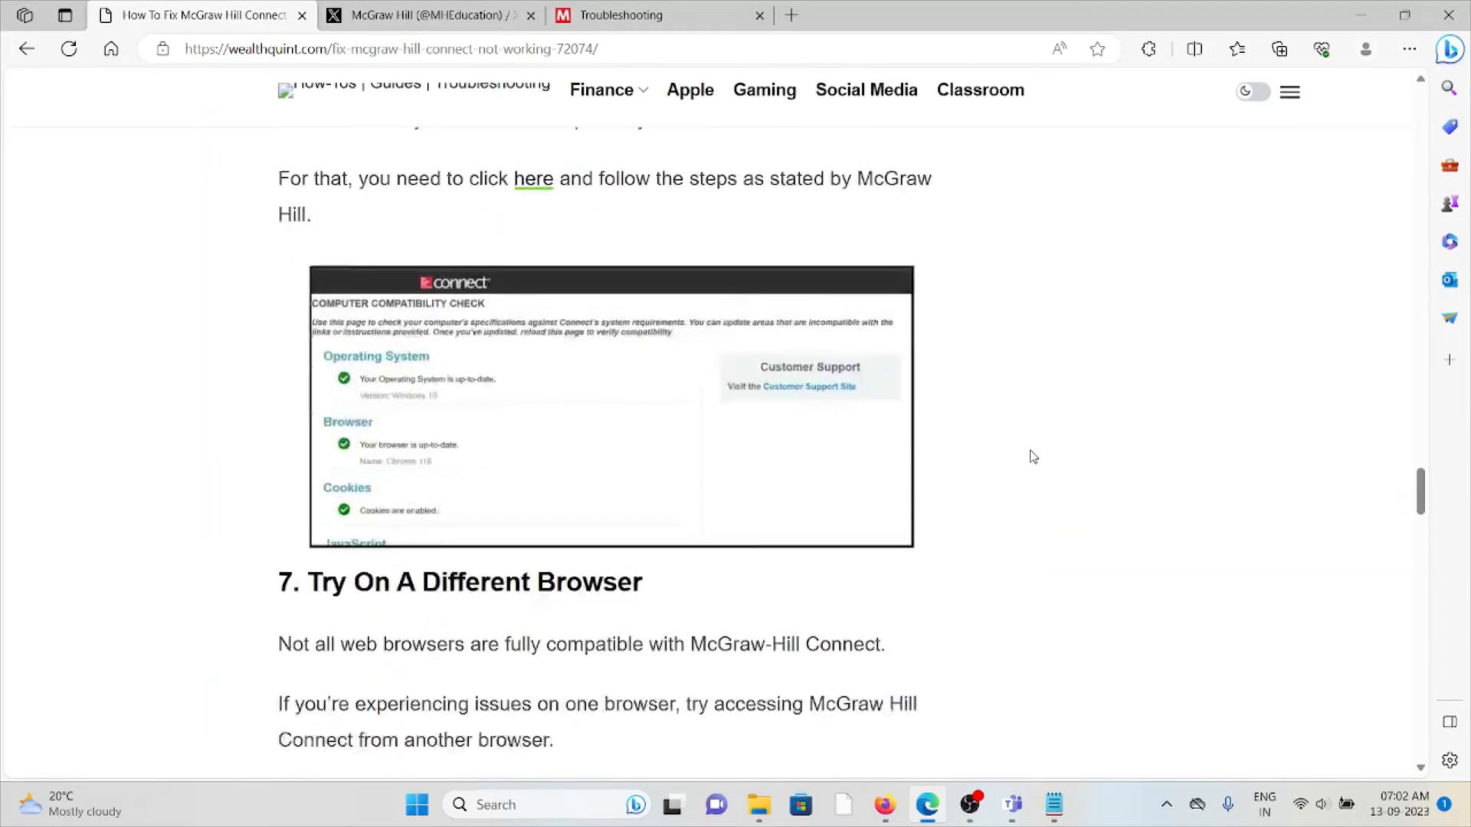
scroll(down, 3)
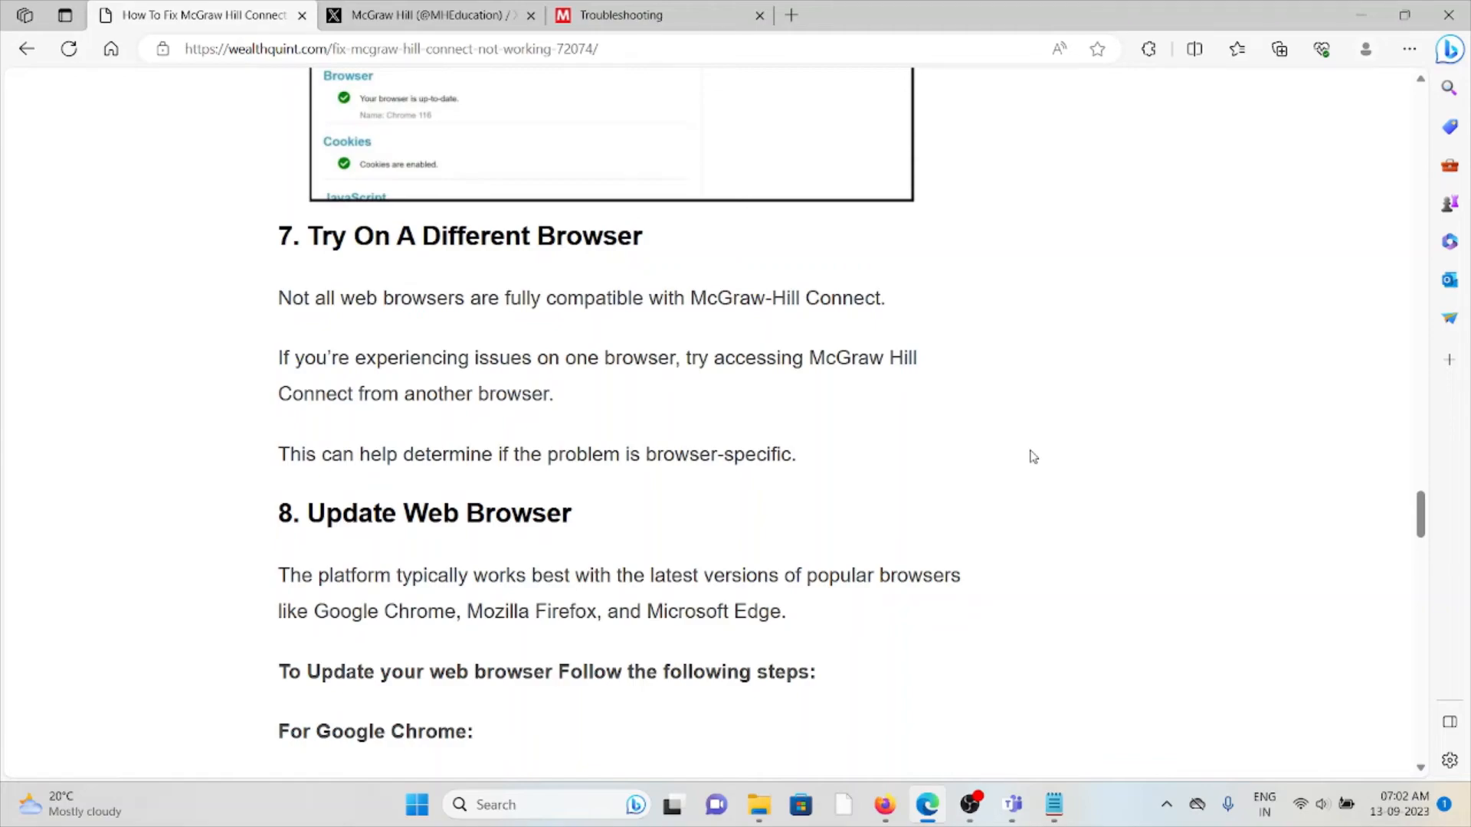
mouse_move(1008, 397)
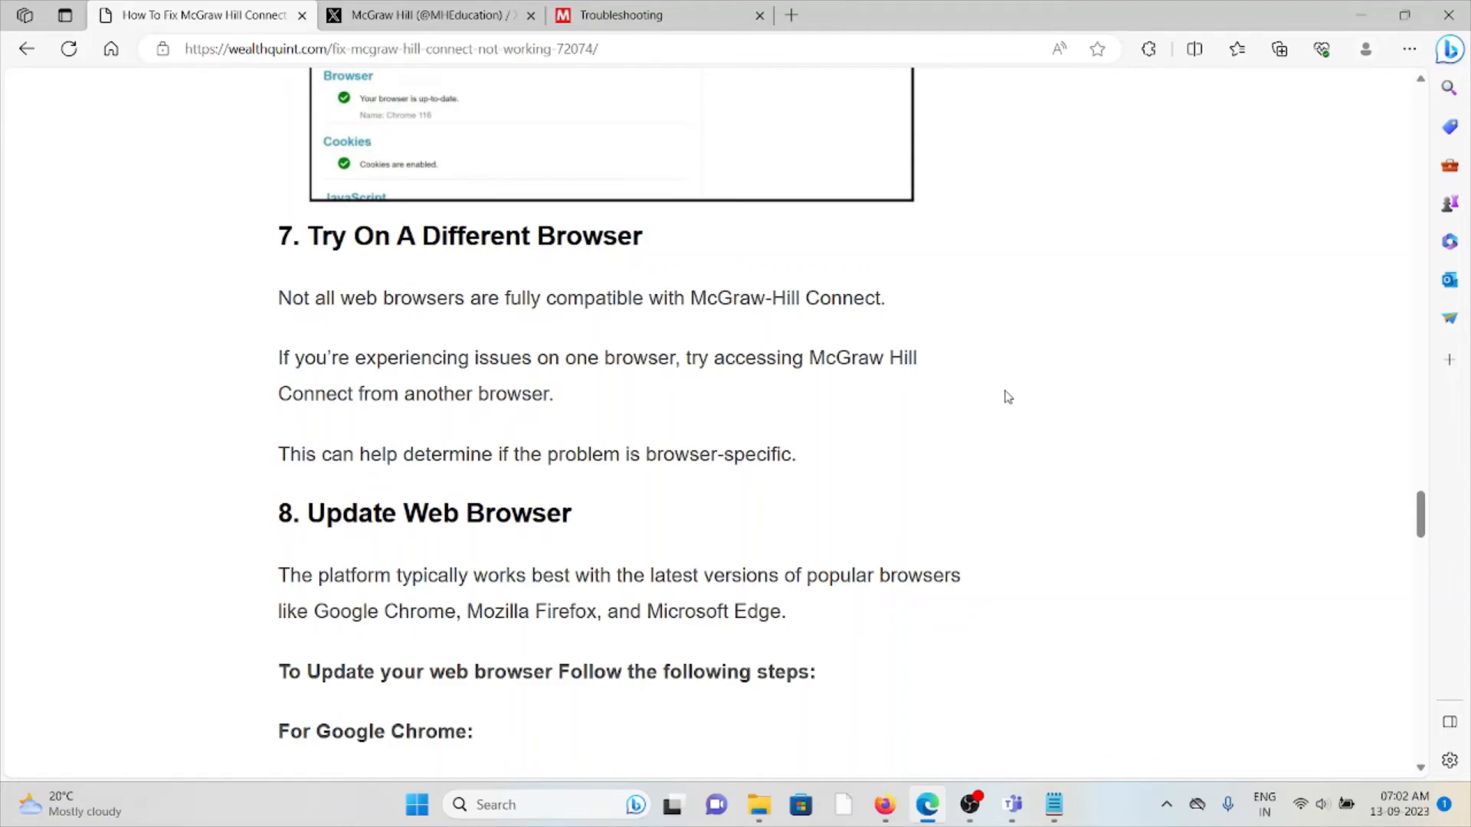
scroll(down, 3)
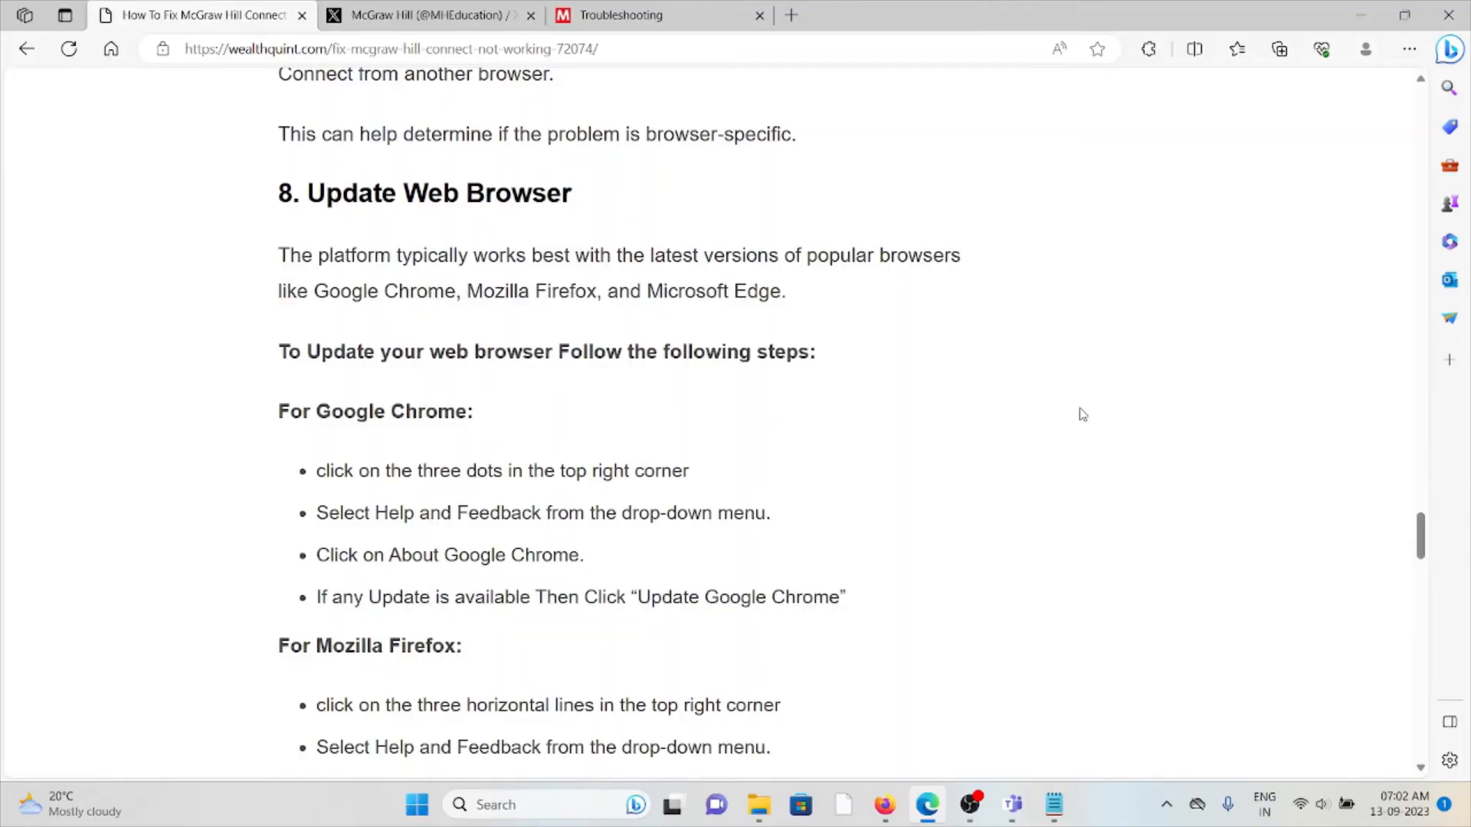
mouse_move(1089, 415)
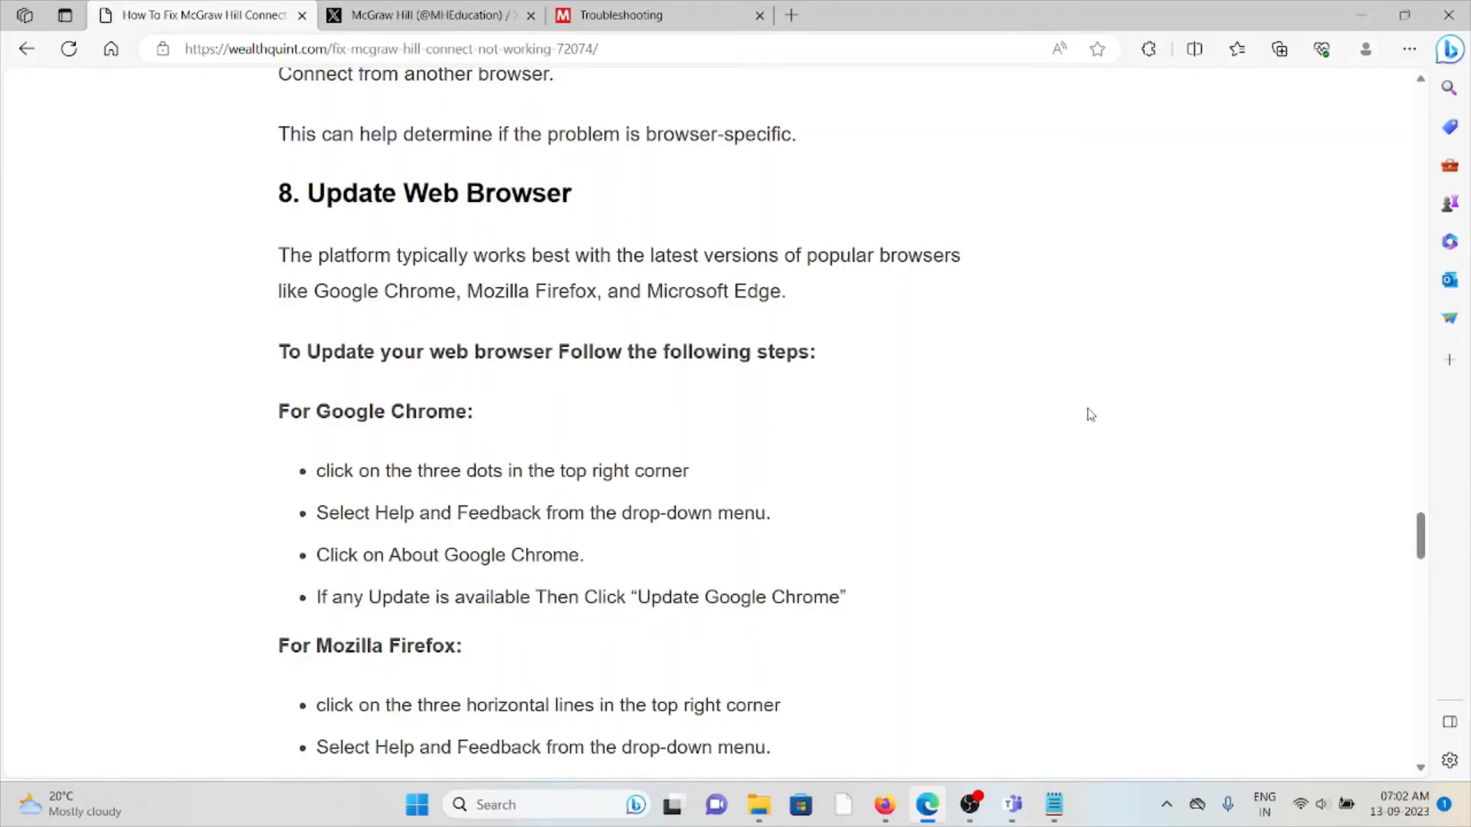
mouse_move(1092, 420)
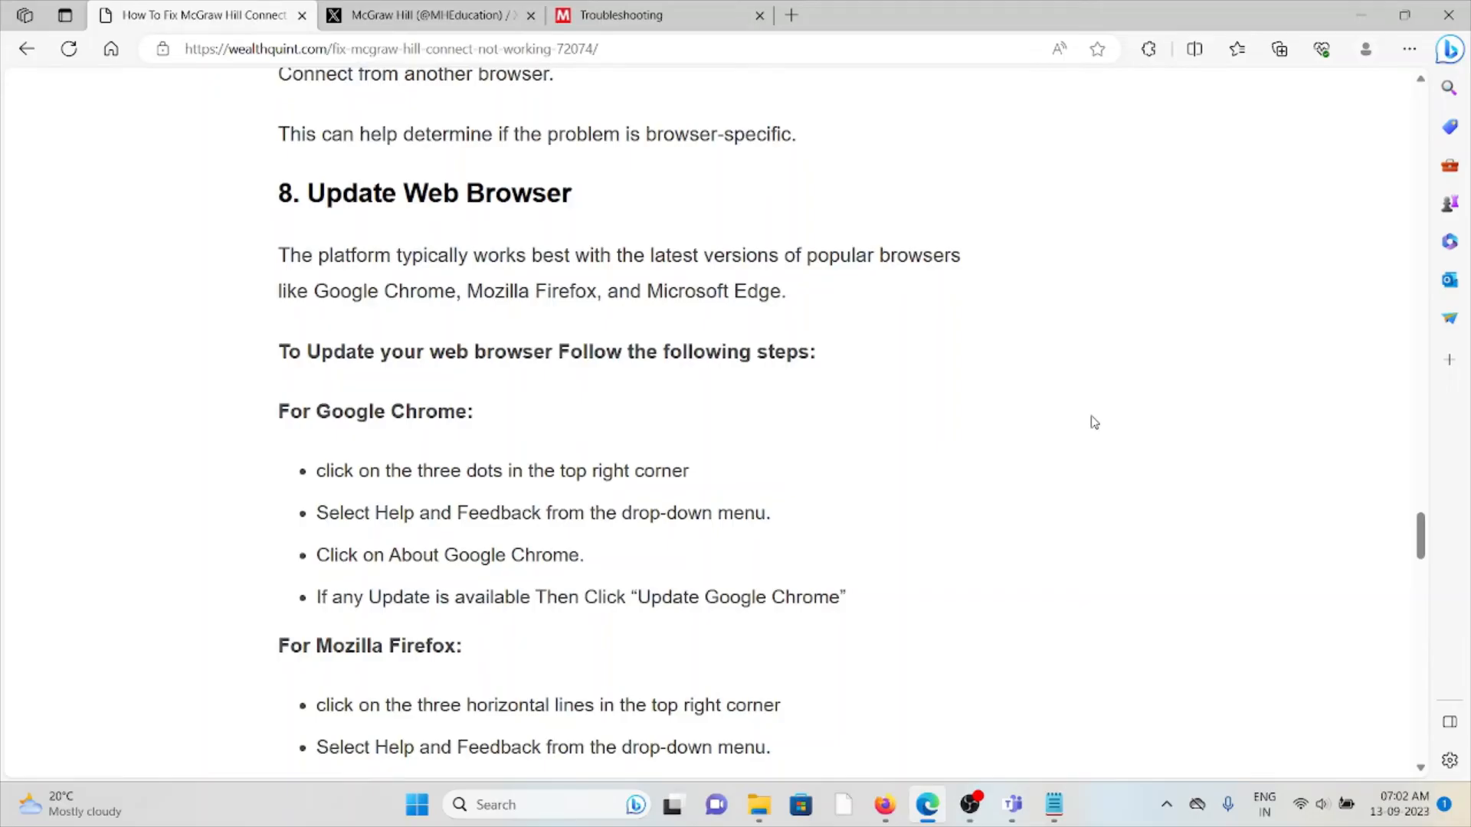
mouse_move(1149, 511)
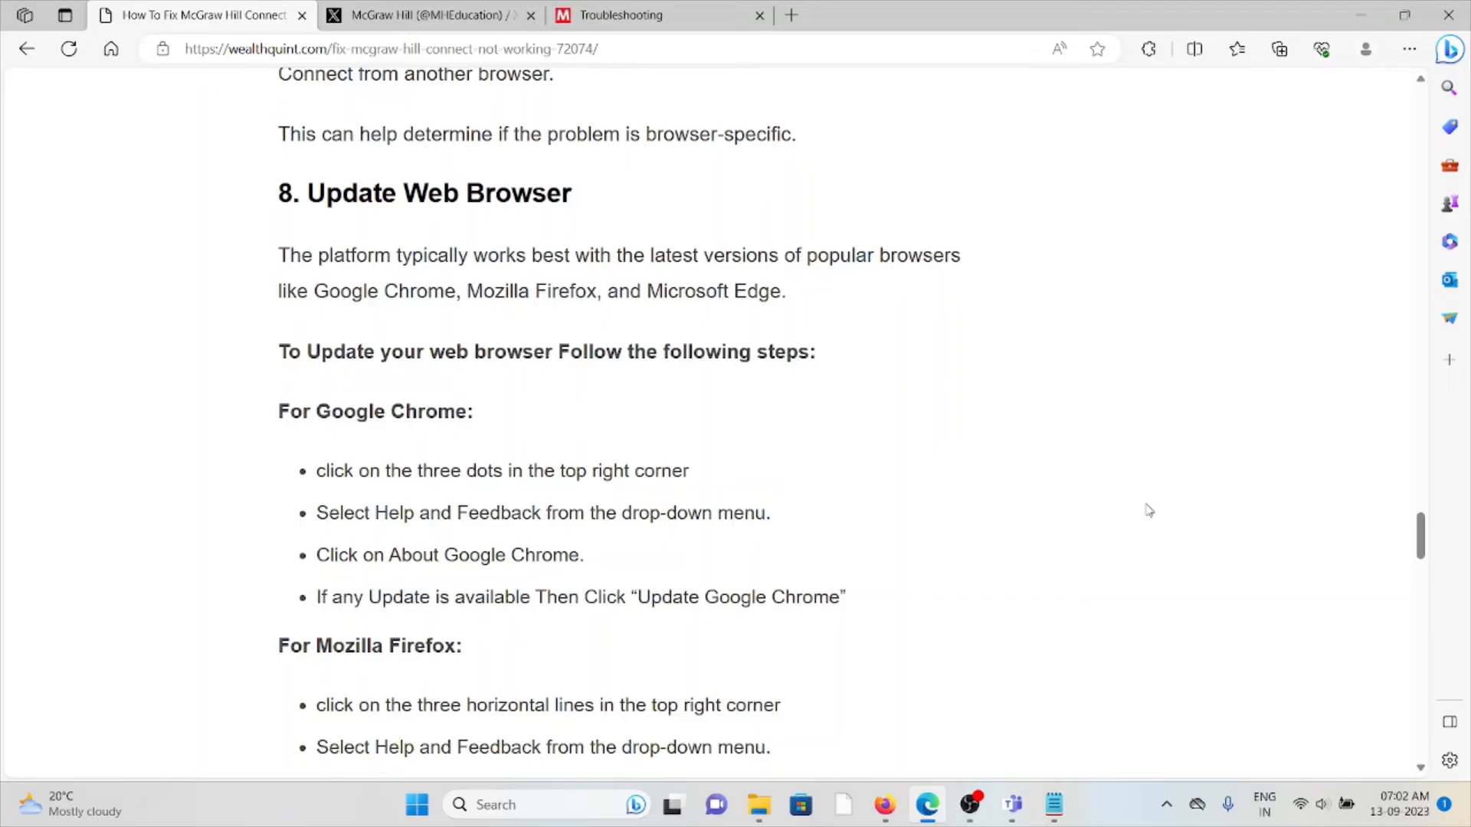
mouse_move(1161, 513)
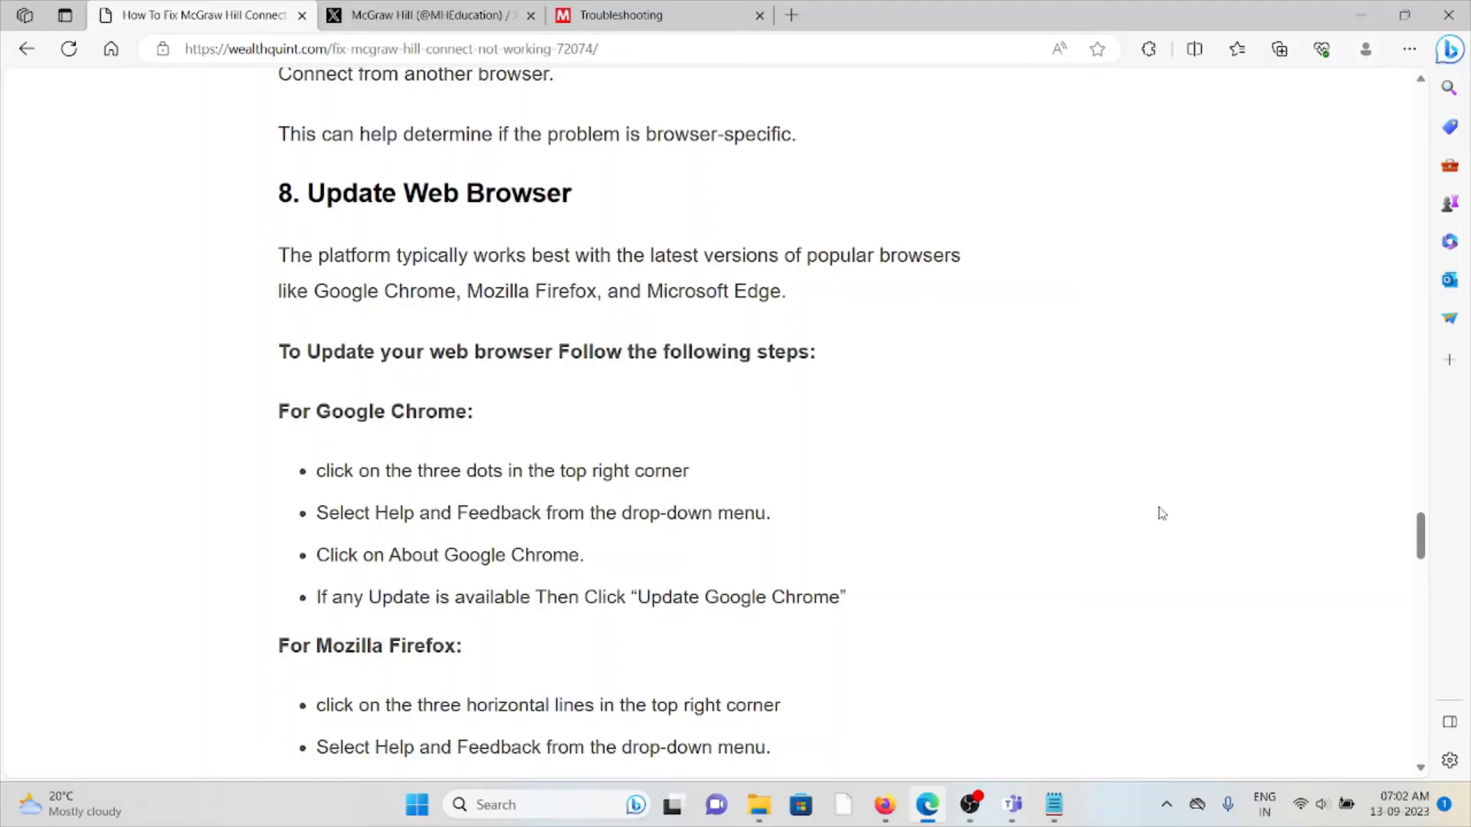
mouse_move(1189, 507)
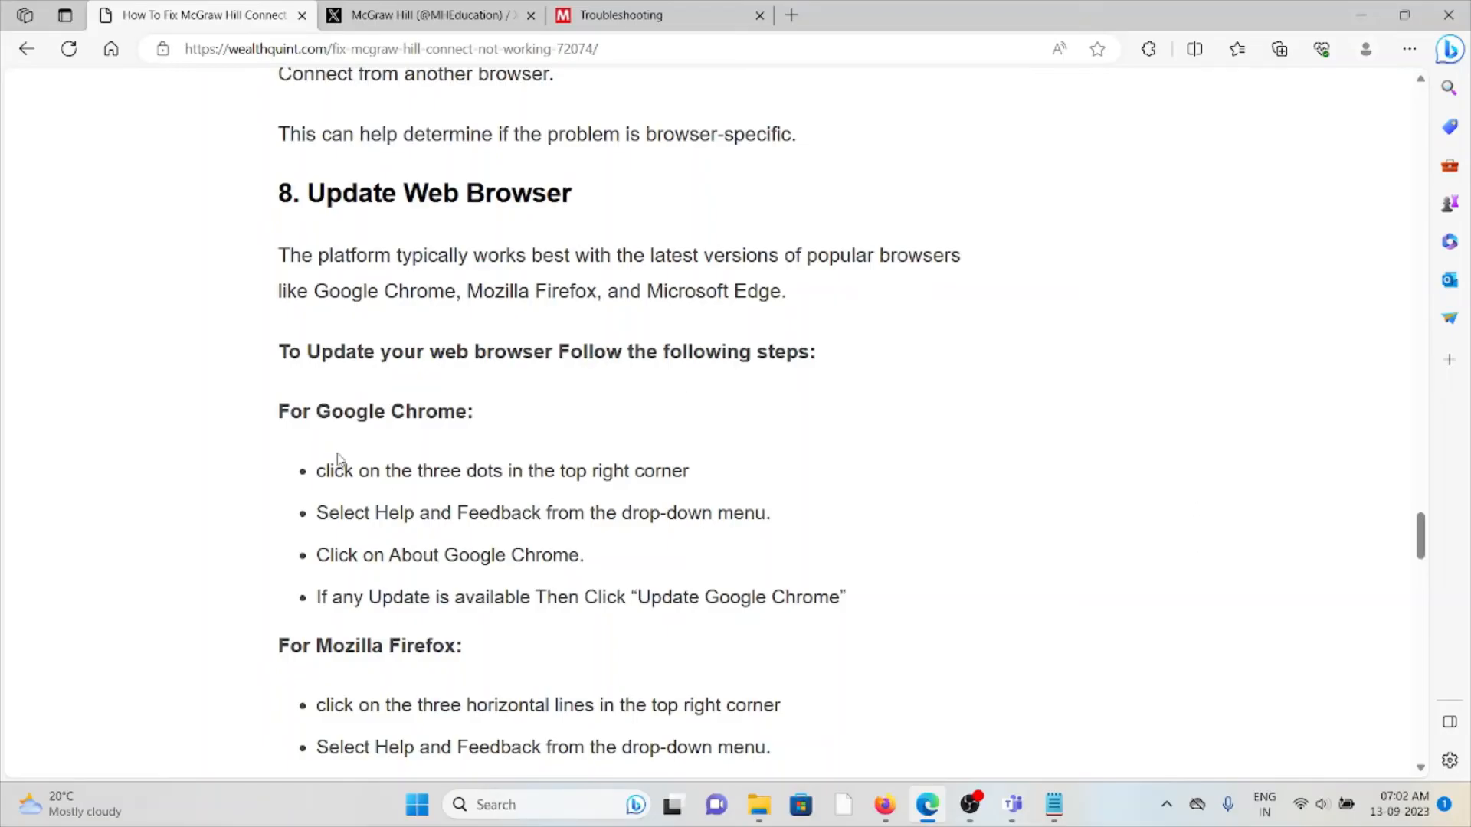
mouse_move(717, 485)
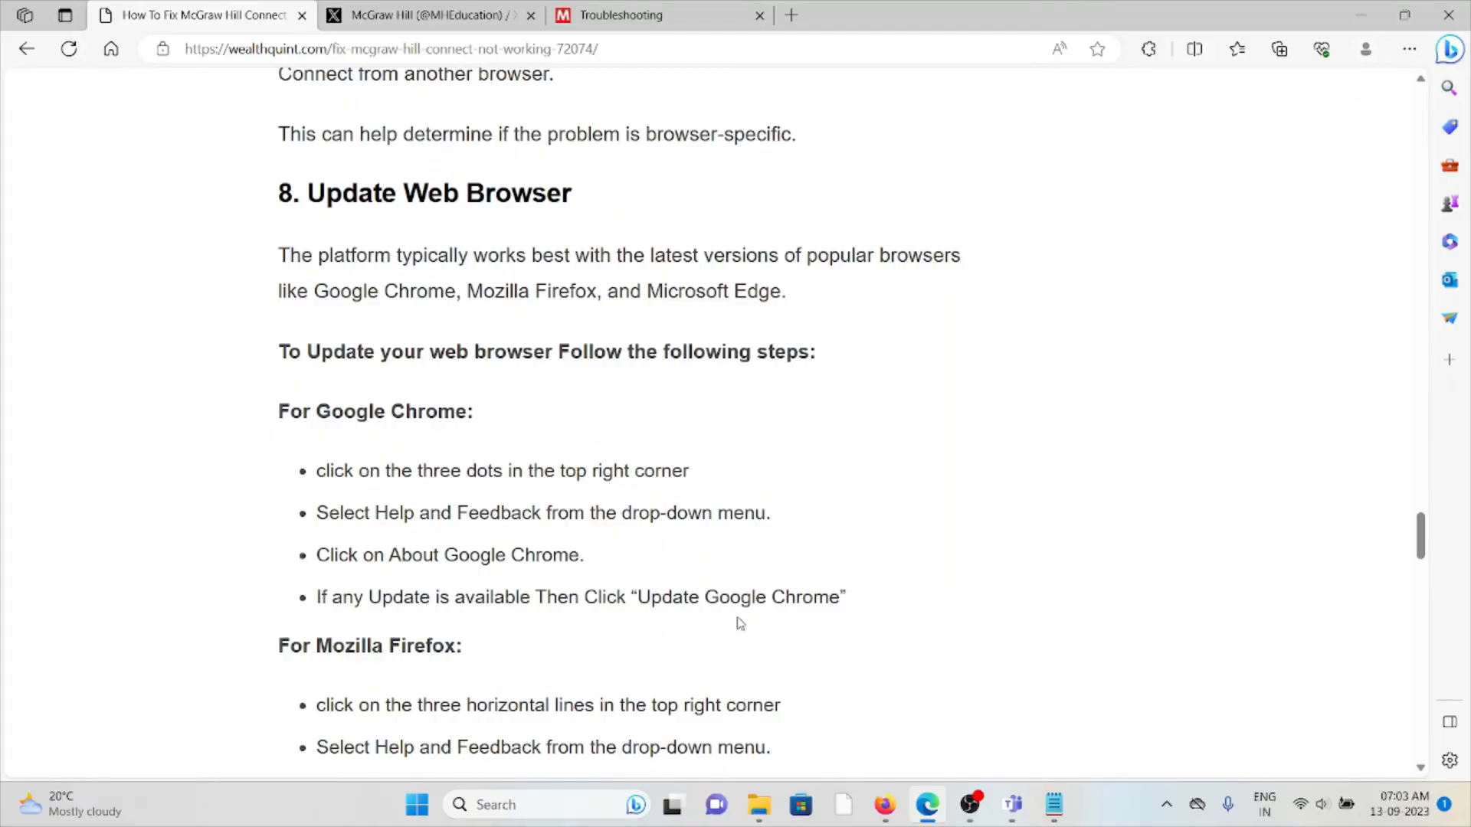
mouse_move(812, 621)
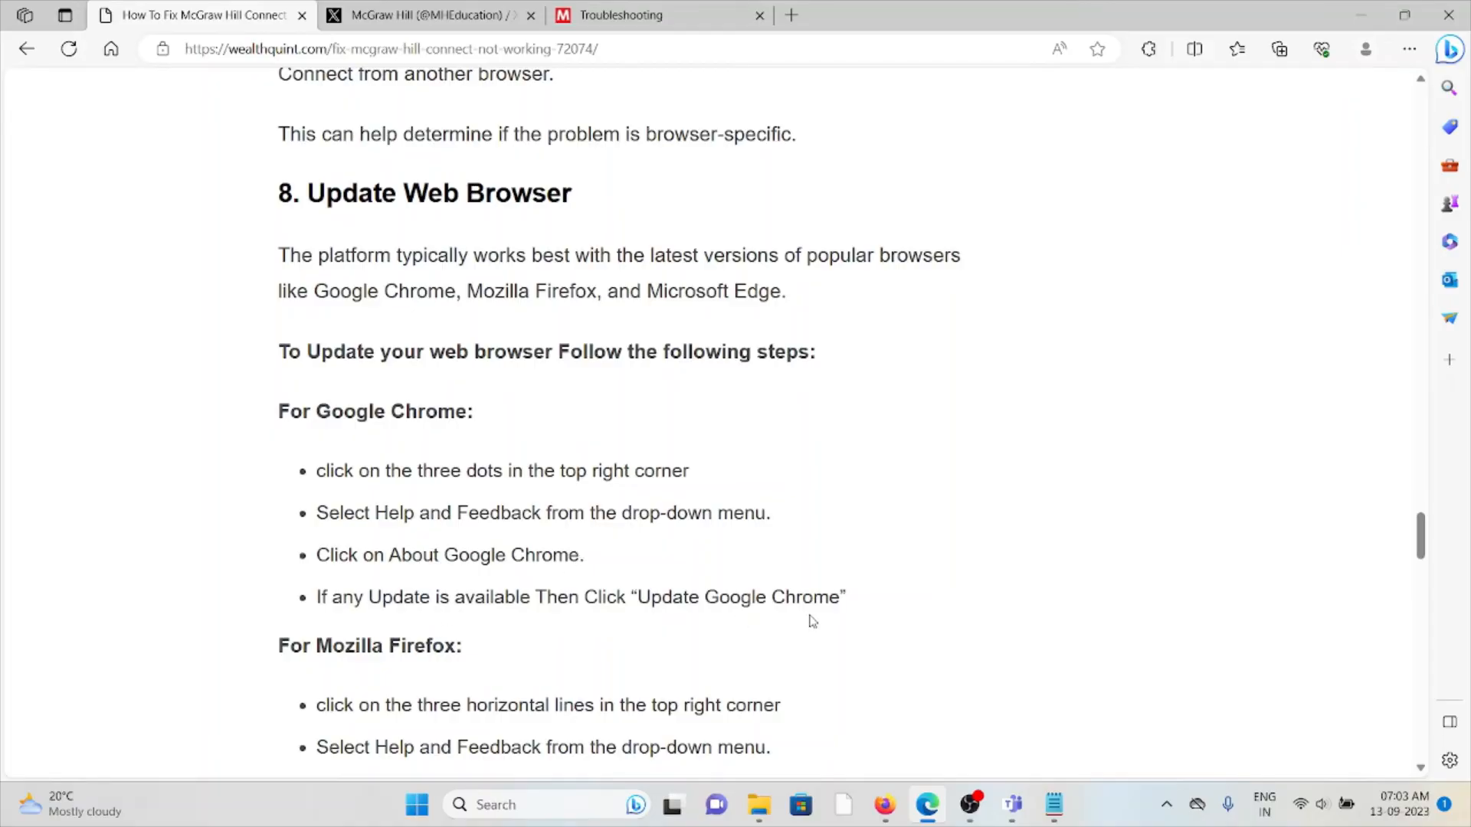
Highlight the Firefox and then the Microsoft Edge update steps in turn, reaching the uninstall-and-reinstall fix
scroll(down, 3)
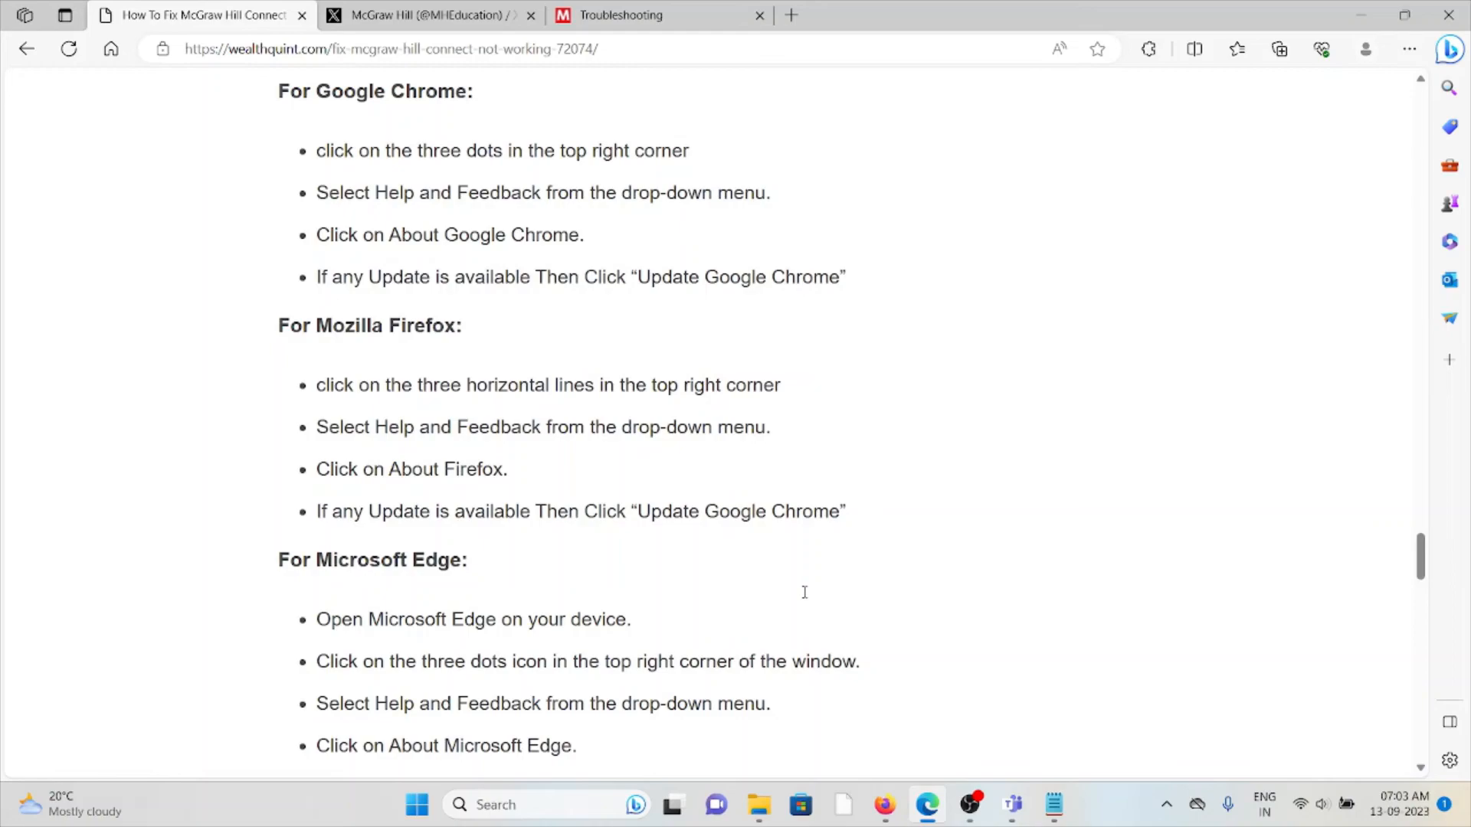
mouse_move(279, 342)
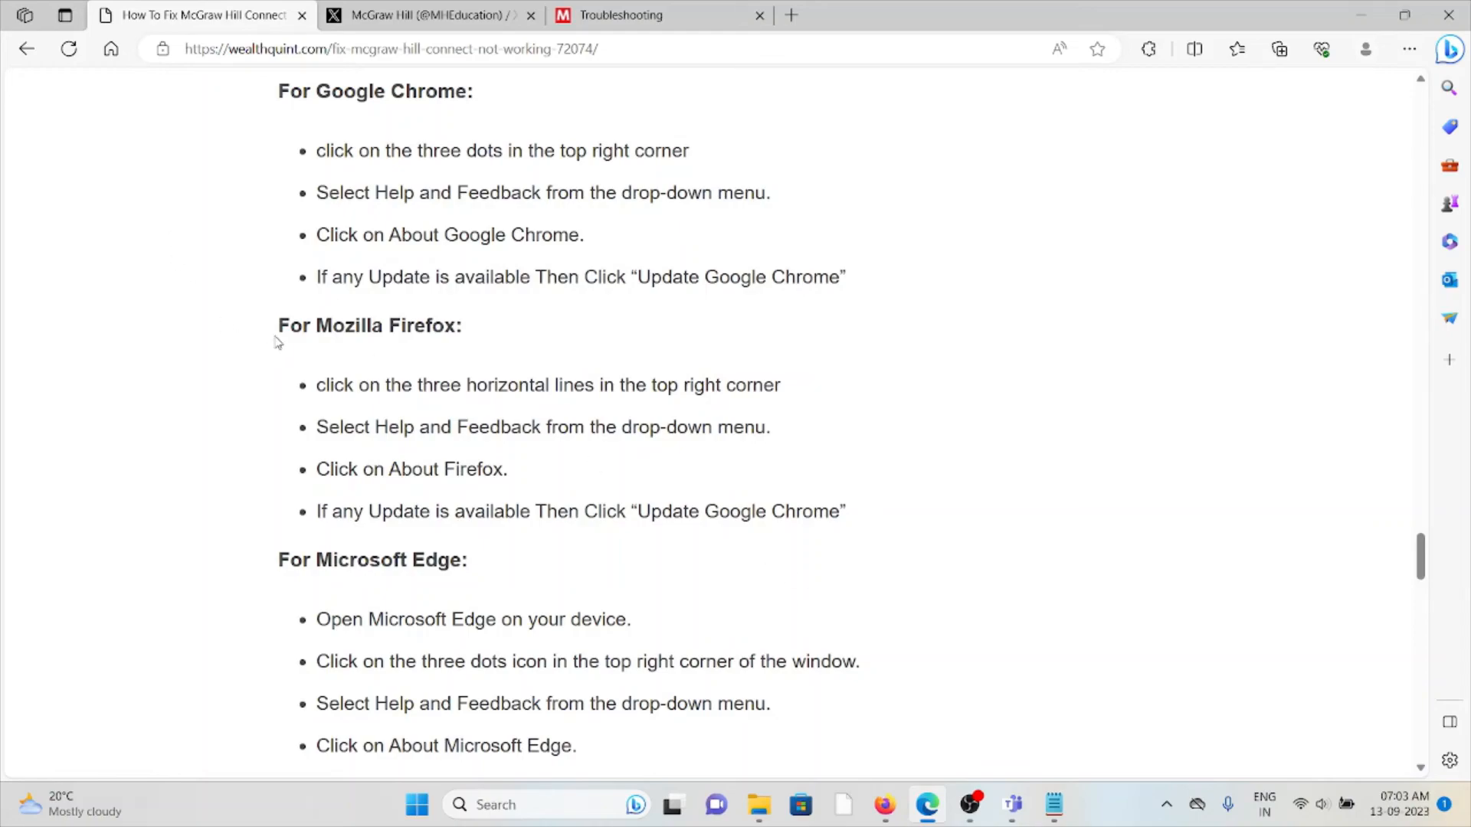
mouse_move(335, 417)
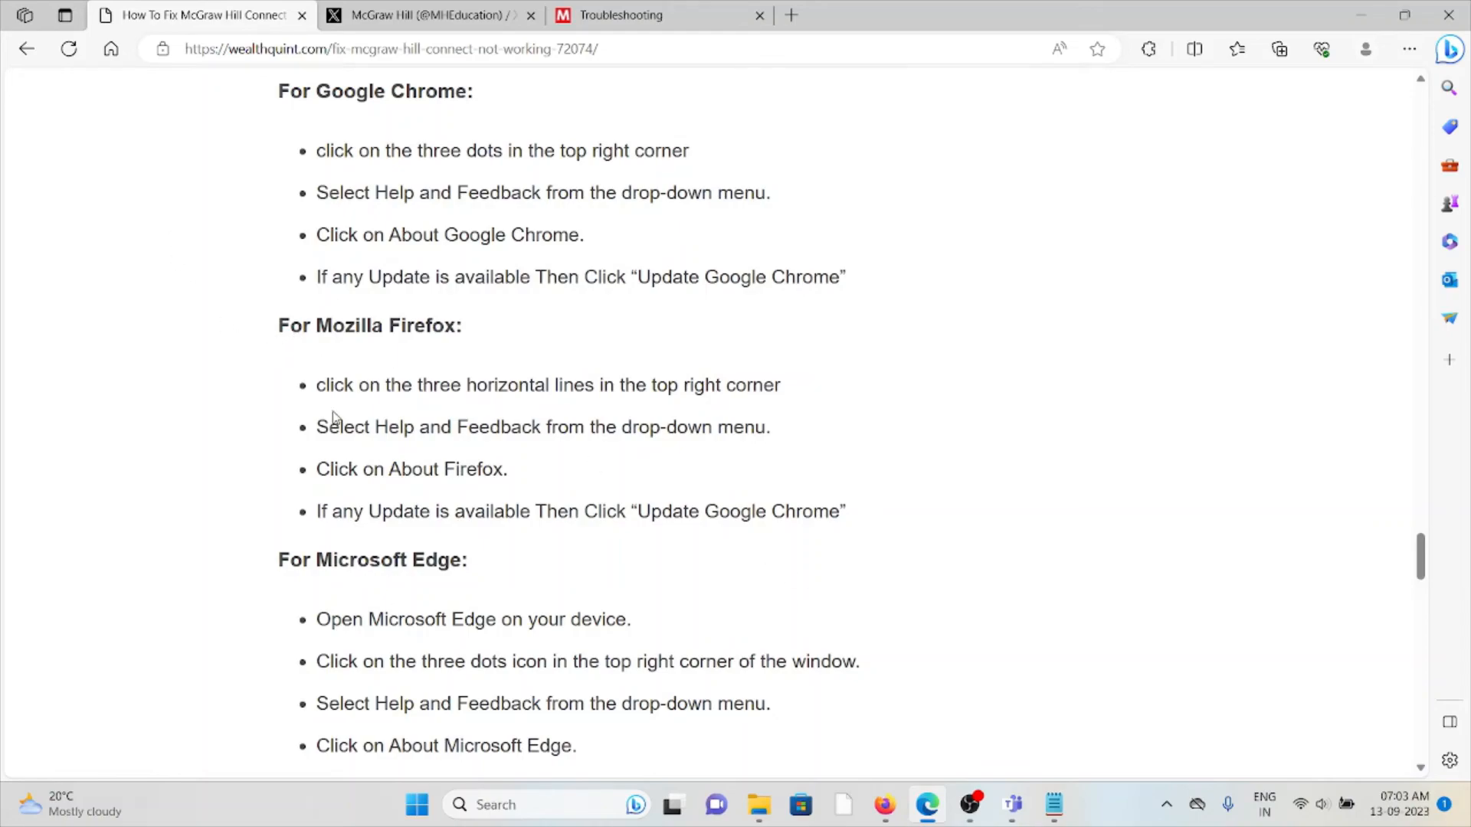
drag(316, 384, 507, 469)
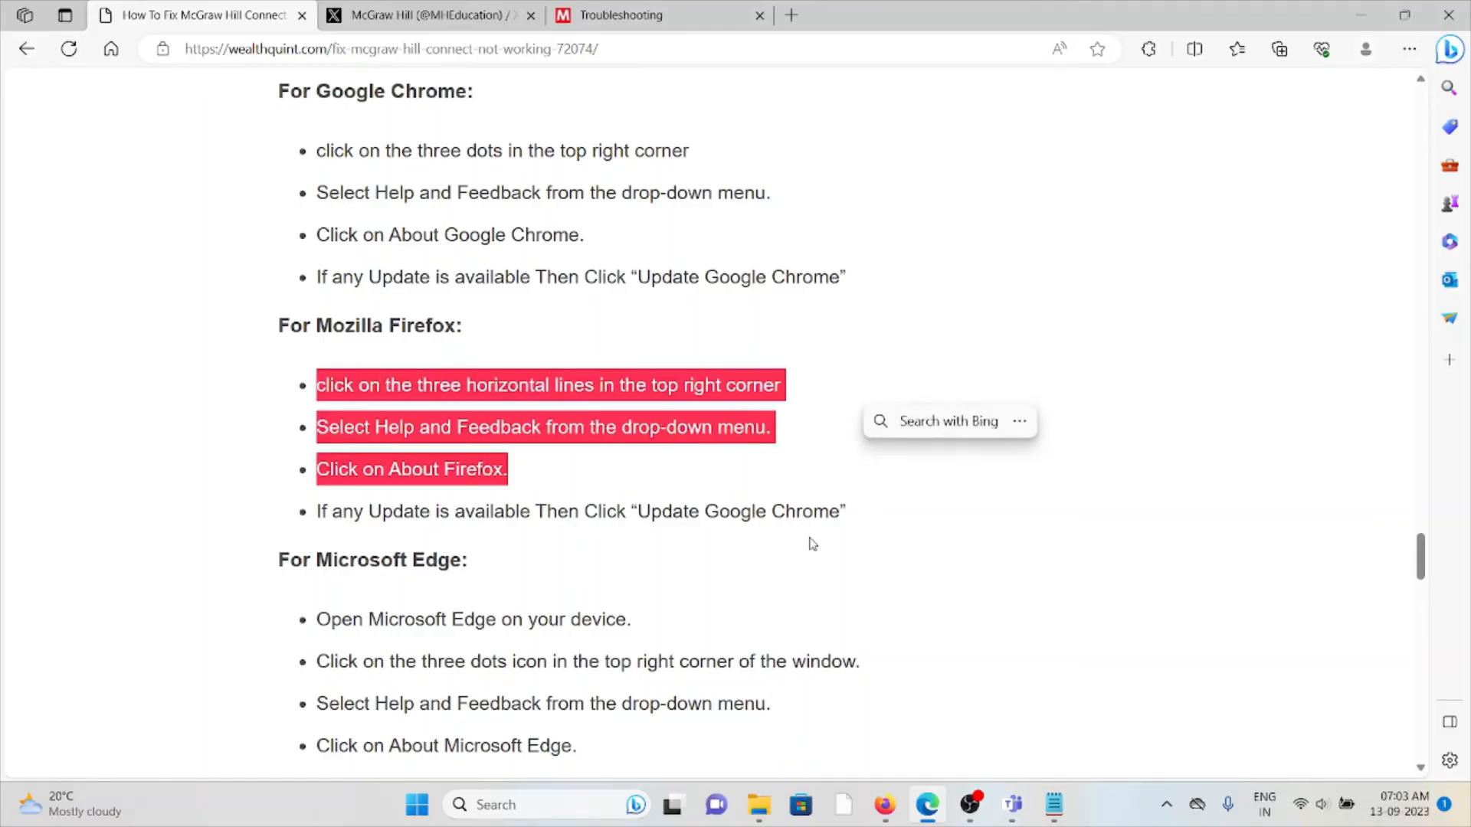
click(410, 449)
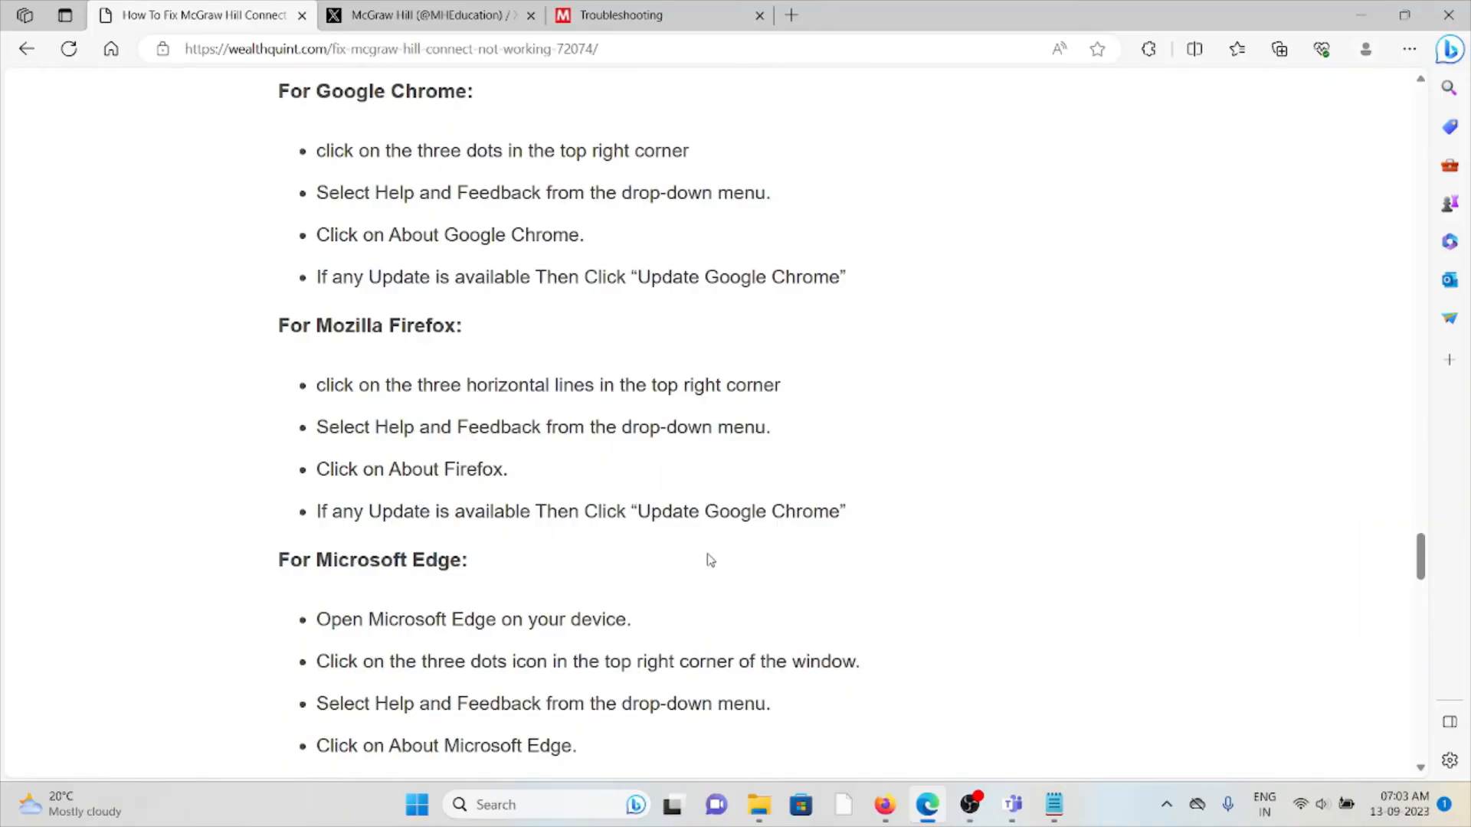
scroll(down, 3)
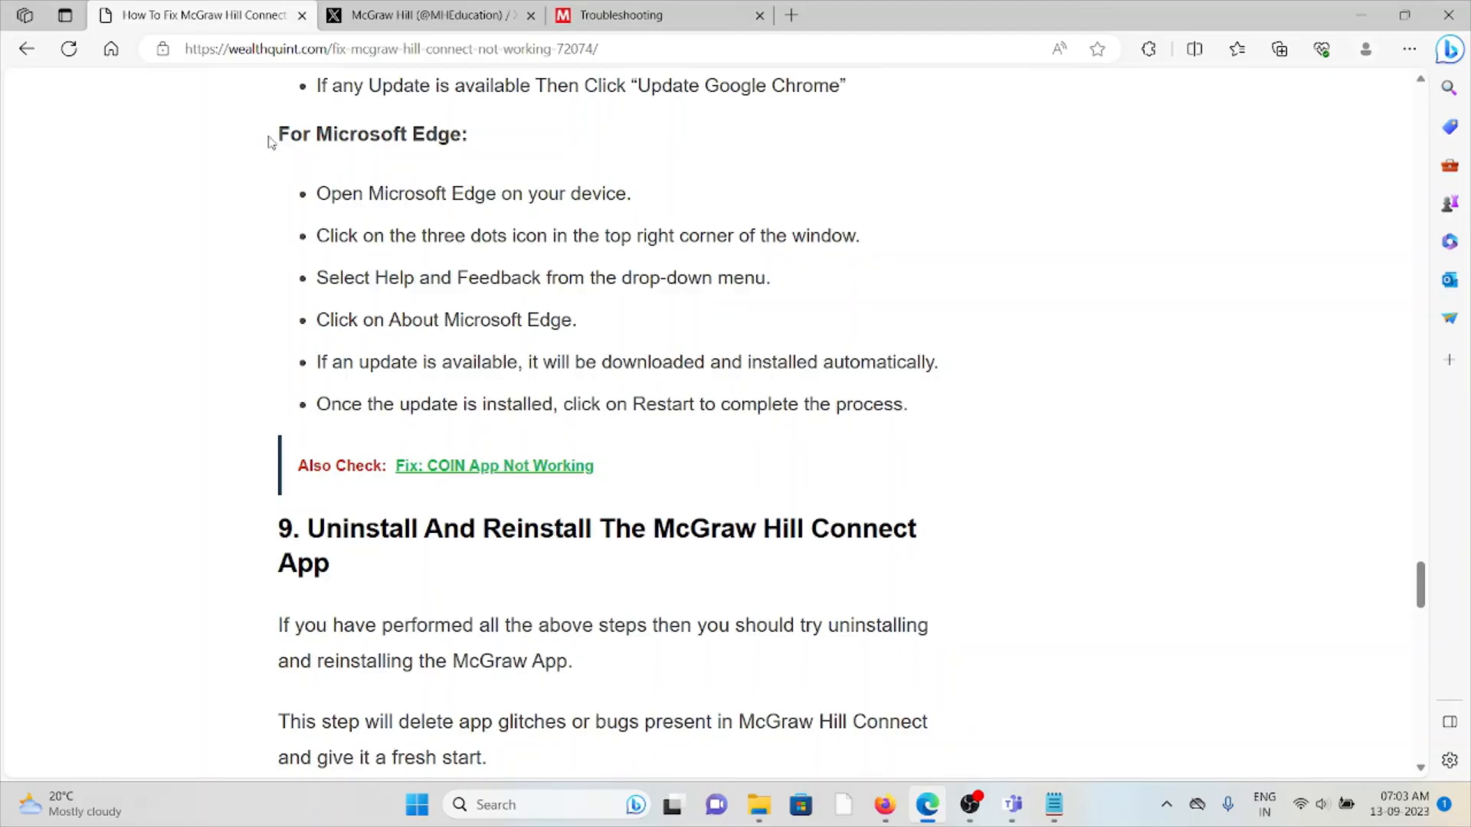
drag(277, 134, 694, 362)
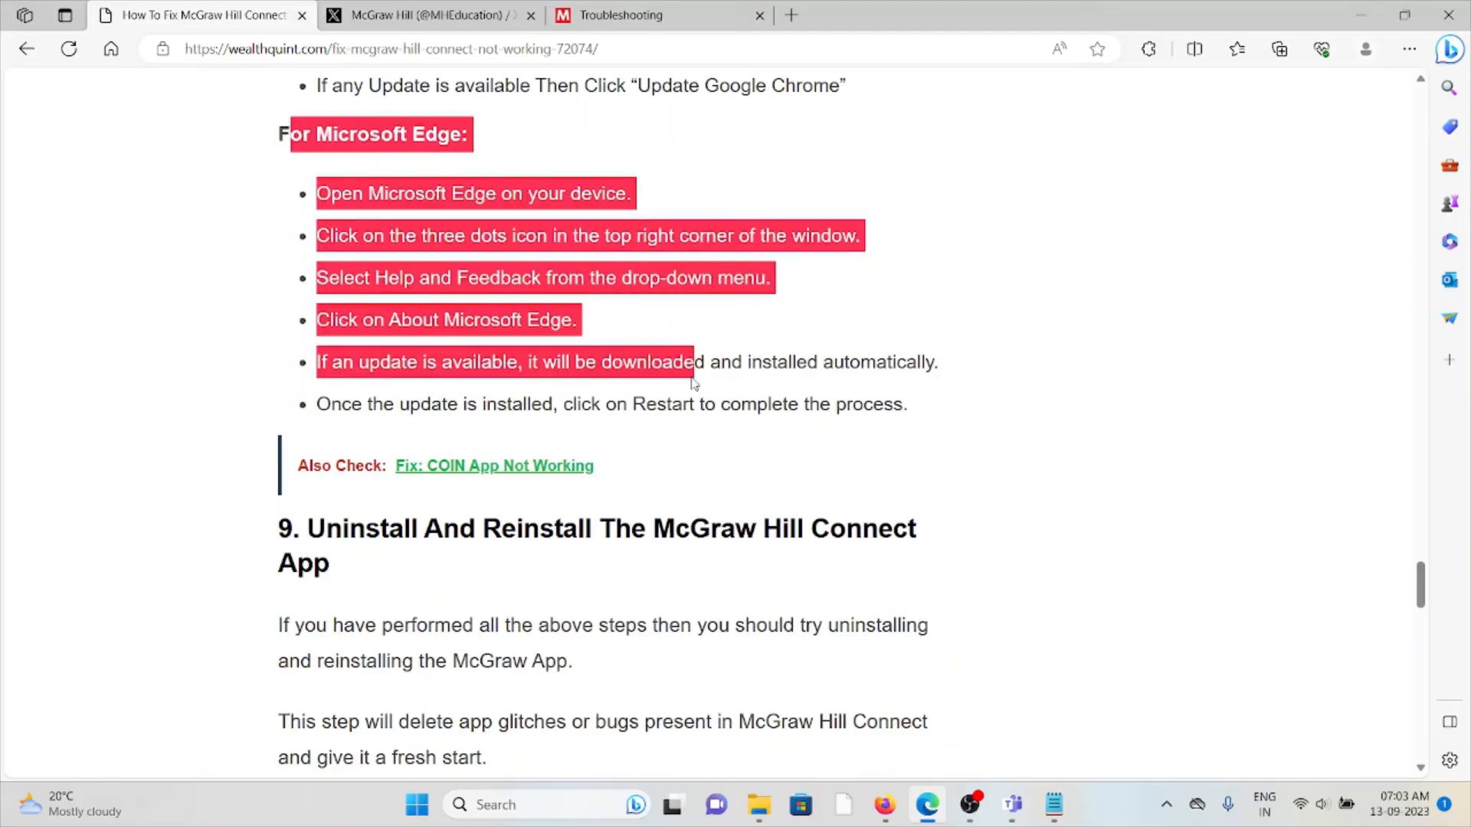
click(692, 380)
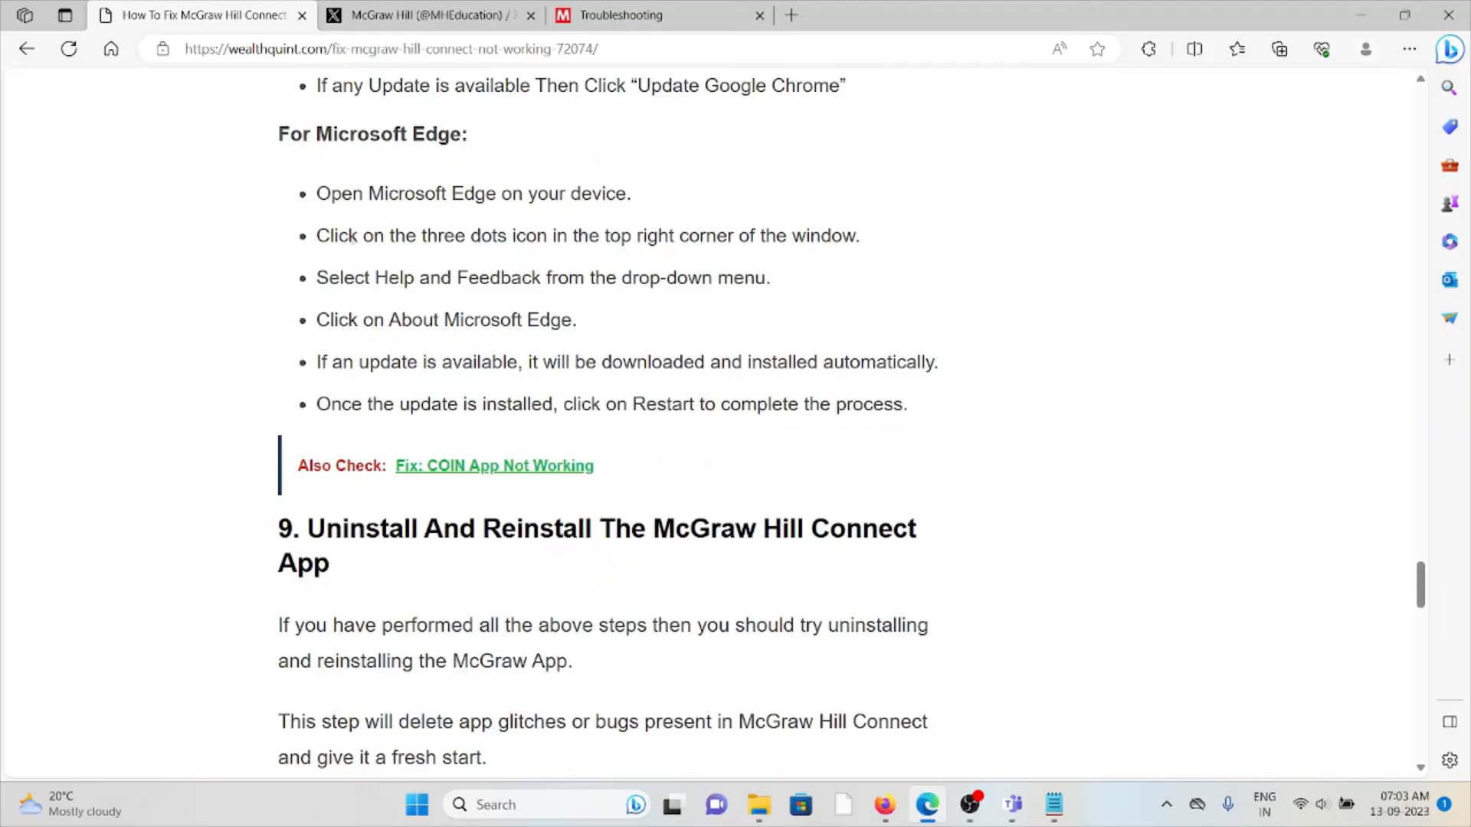
mouse_move(970, 458)
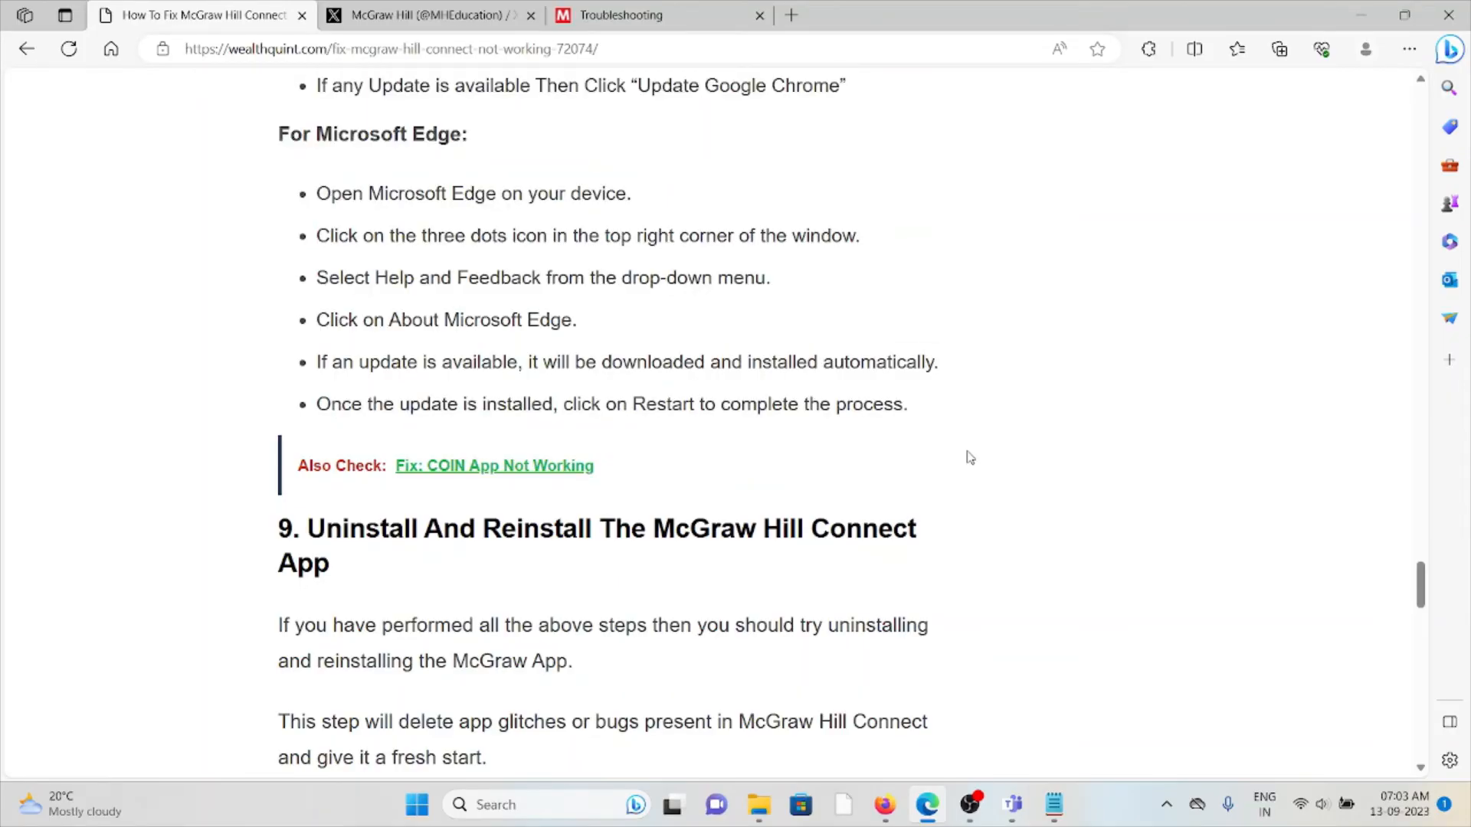
Read fix nine's Android and iOS reinstall steps down to fix ten, Connect McGraw Hill Help & Support
scroll(down, 3)
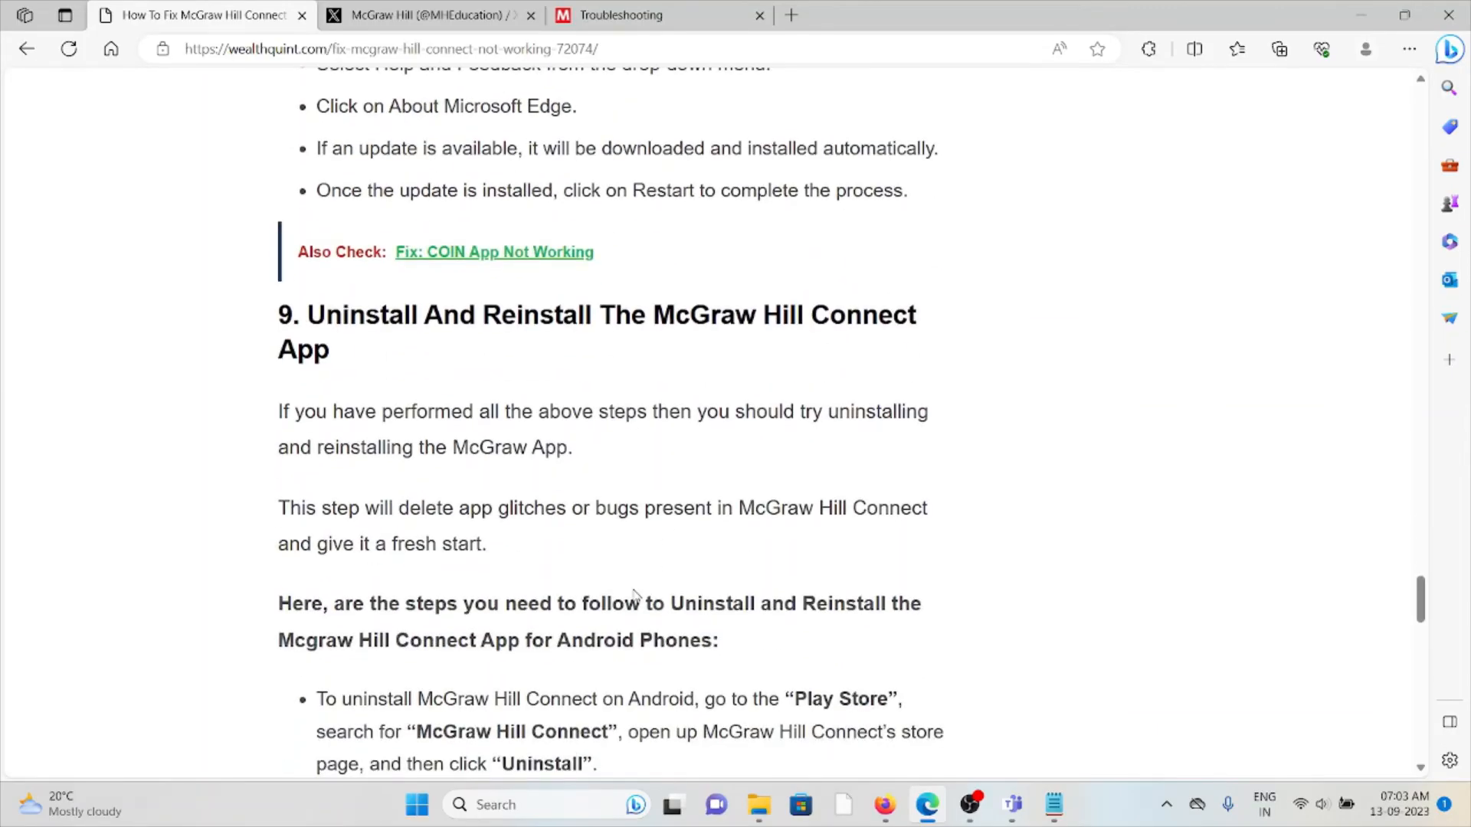
scroll(down, 3)
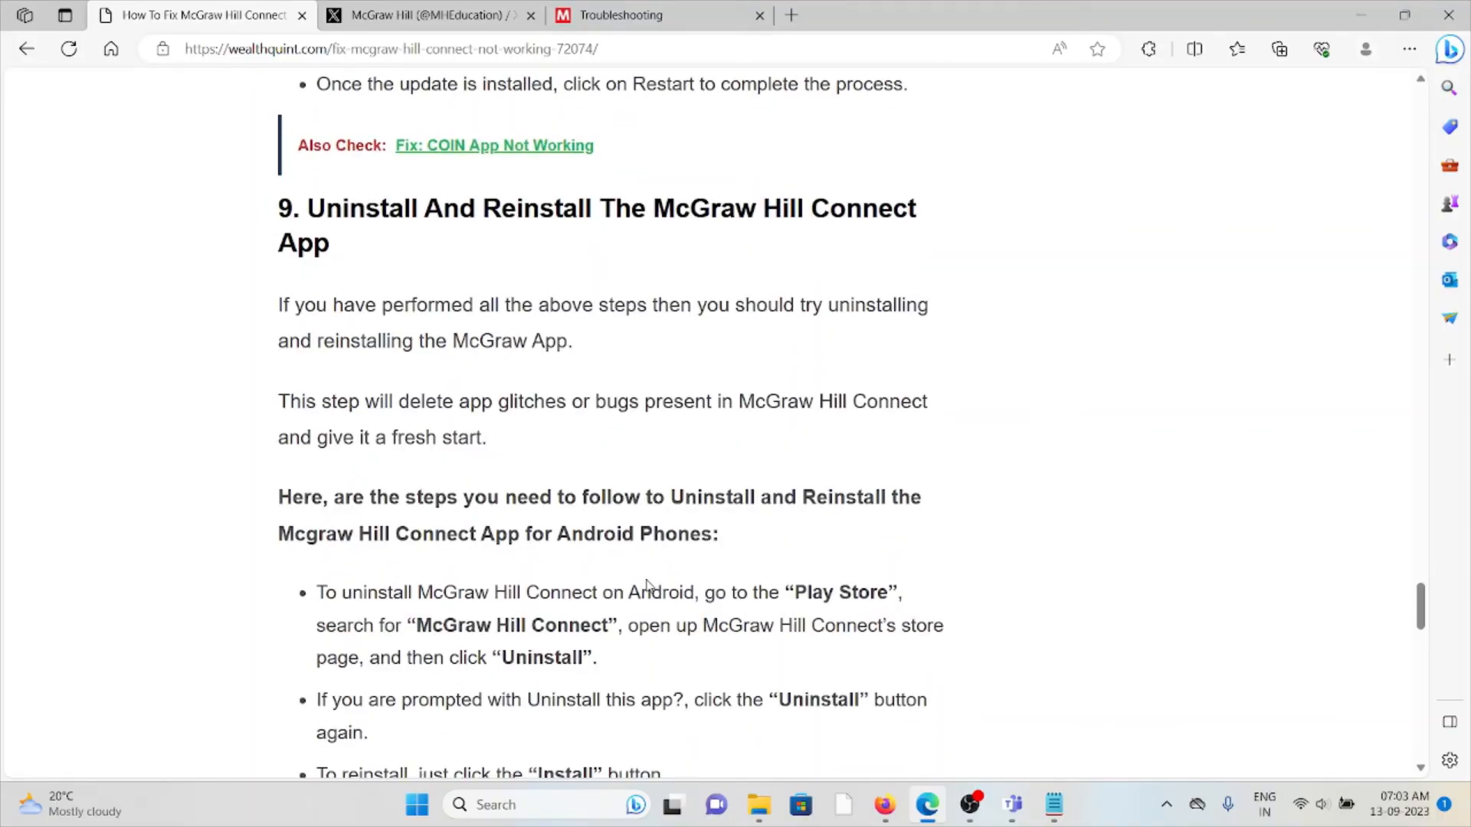
mouse_move(657, 571)
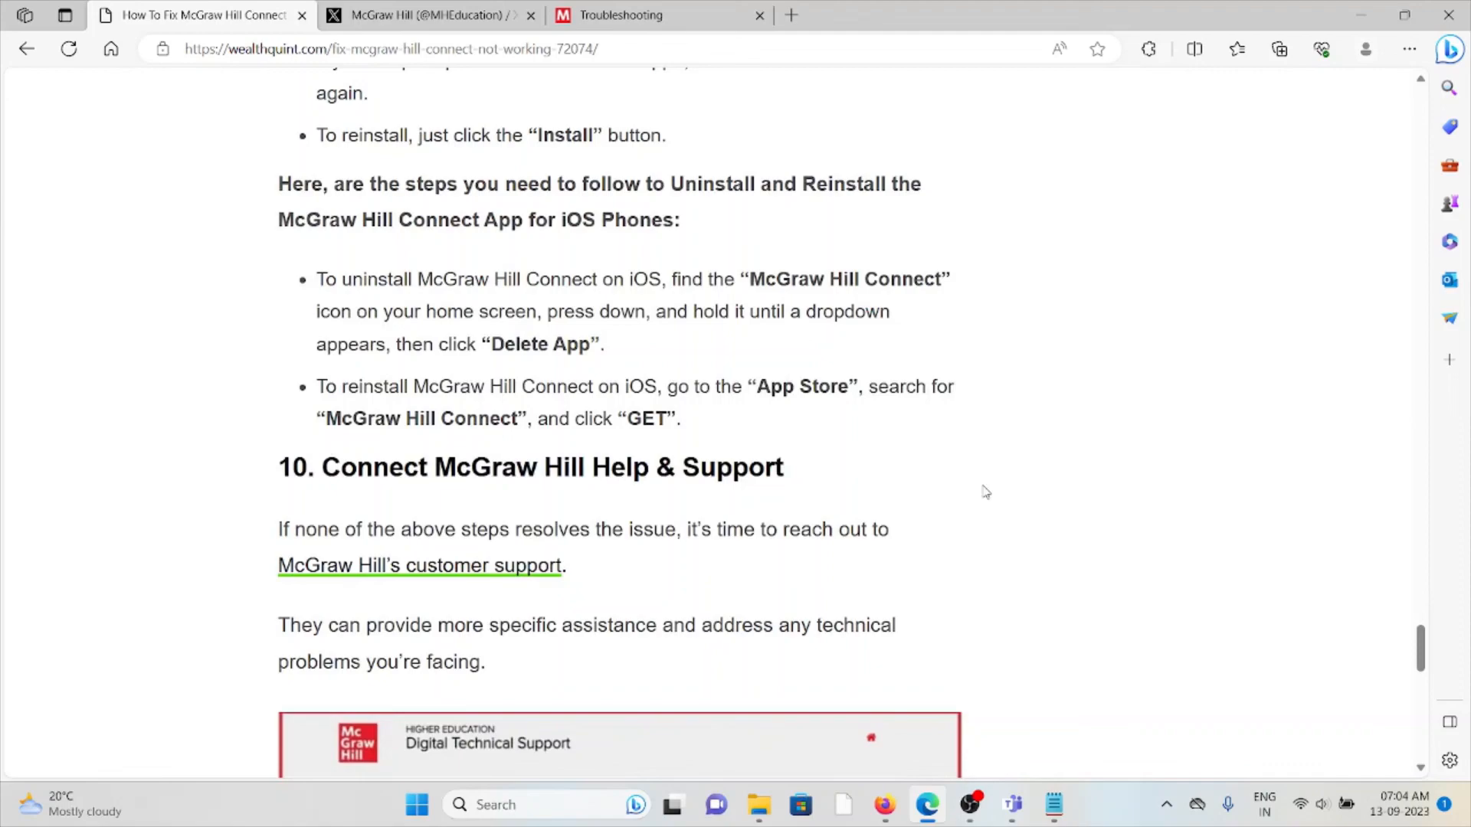
scroll(down, 3)
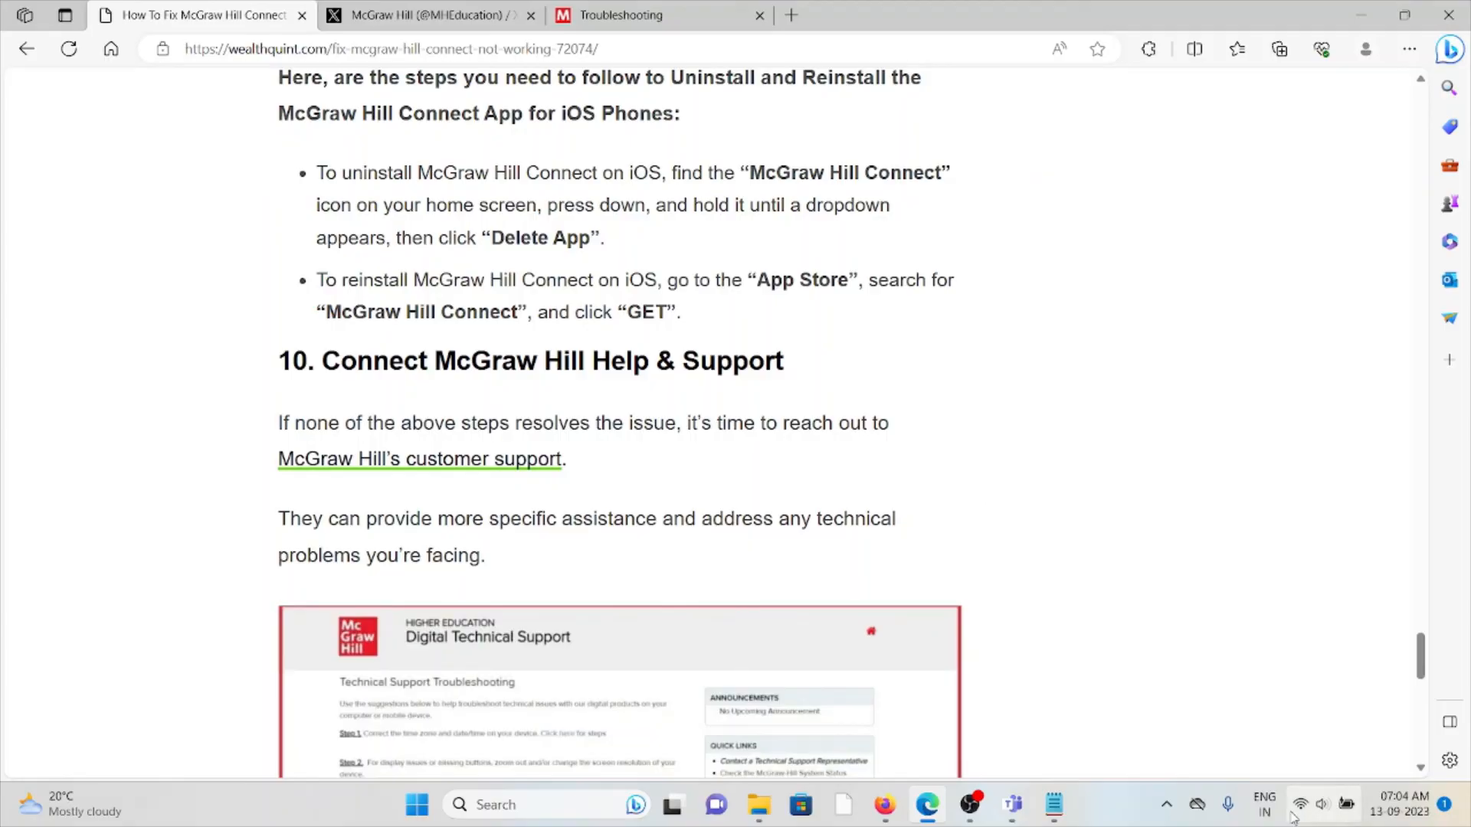
View McGraw Hill's Digital Technical Support page in a new tab, then return to the WealthQuint article
right_click(419, 458)
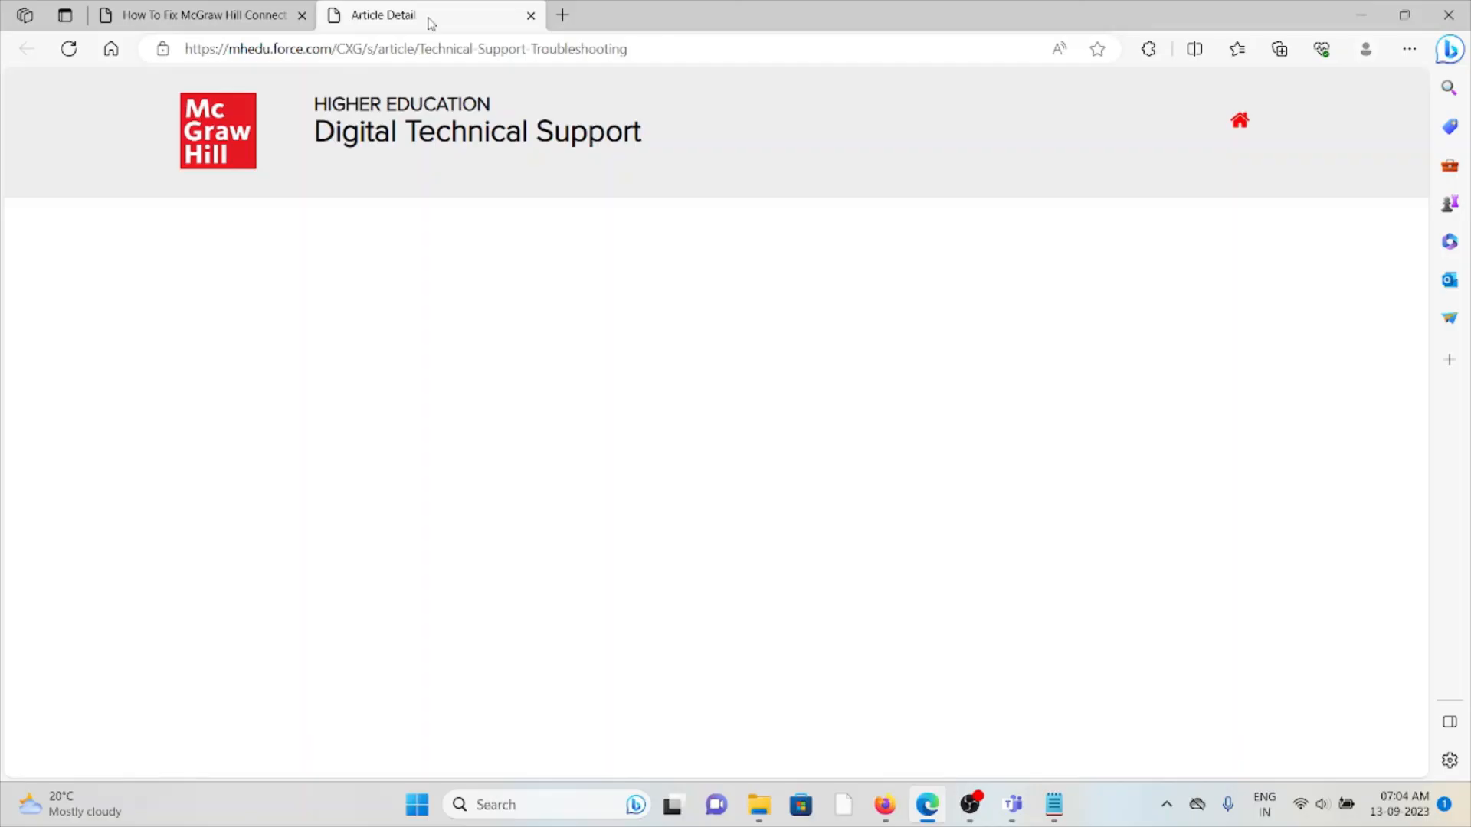
click(198, 16)
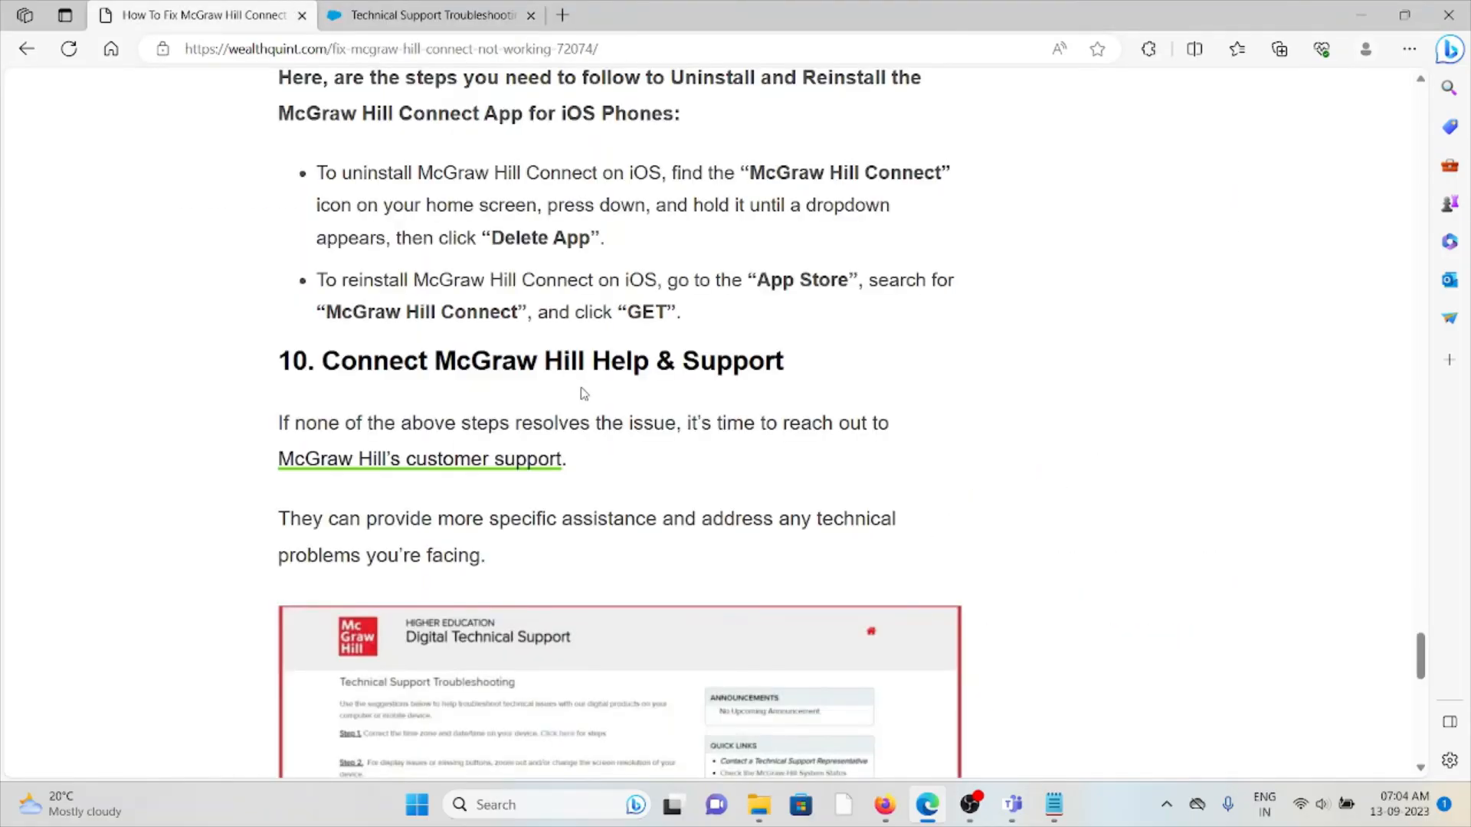
mouse_move(628, 398)
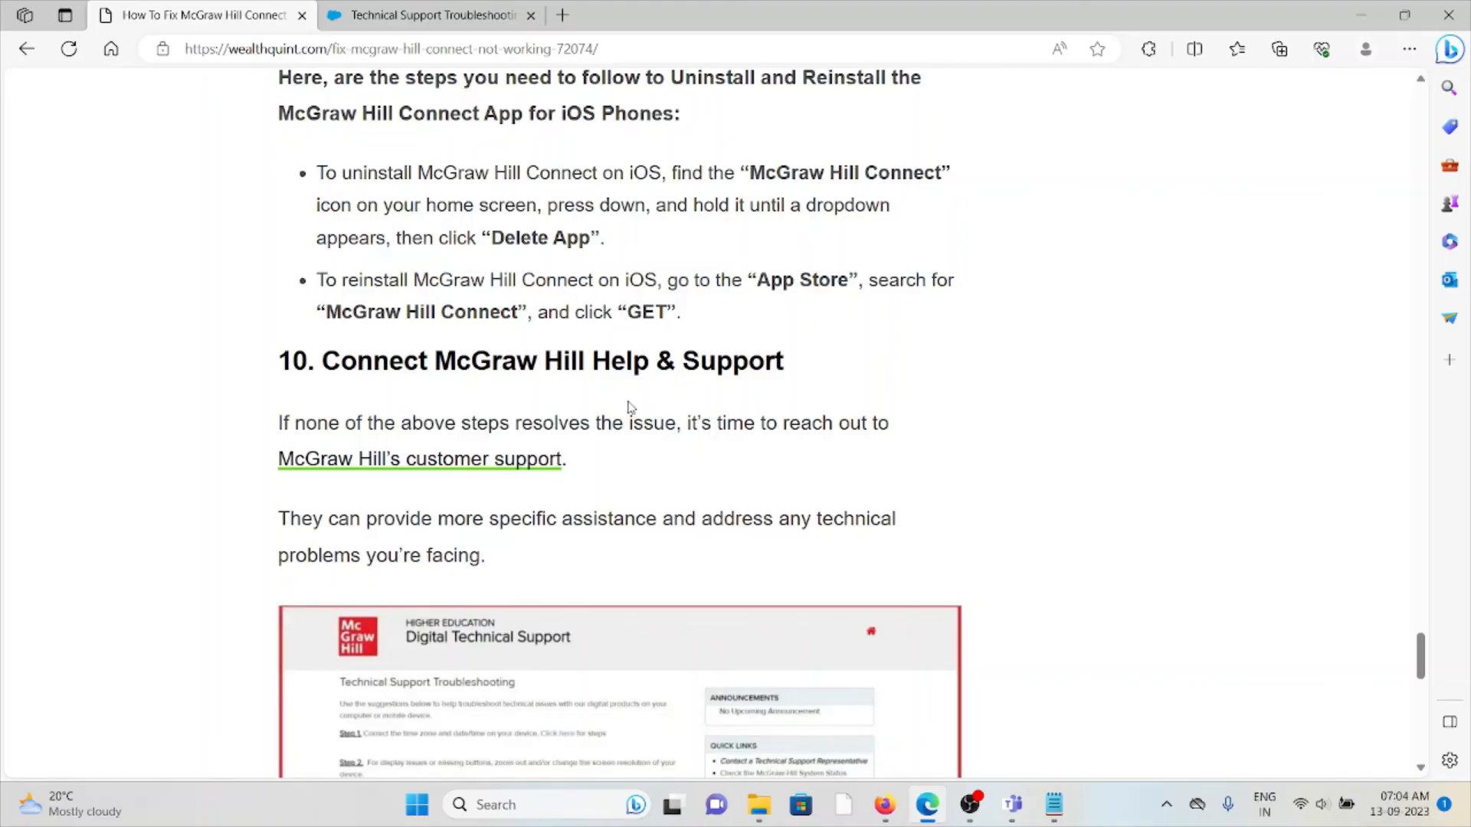
scroll(up, 3)
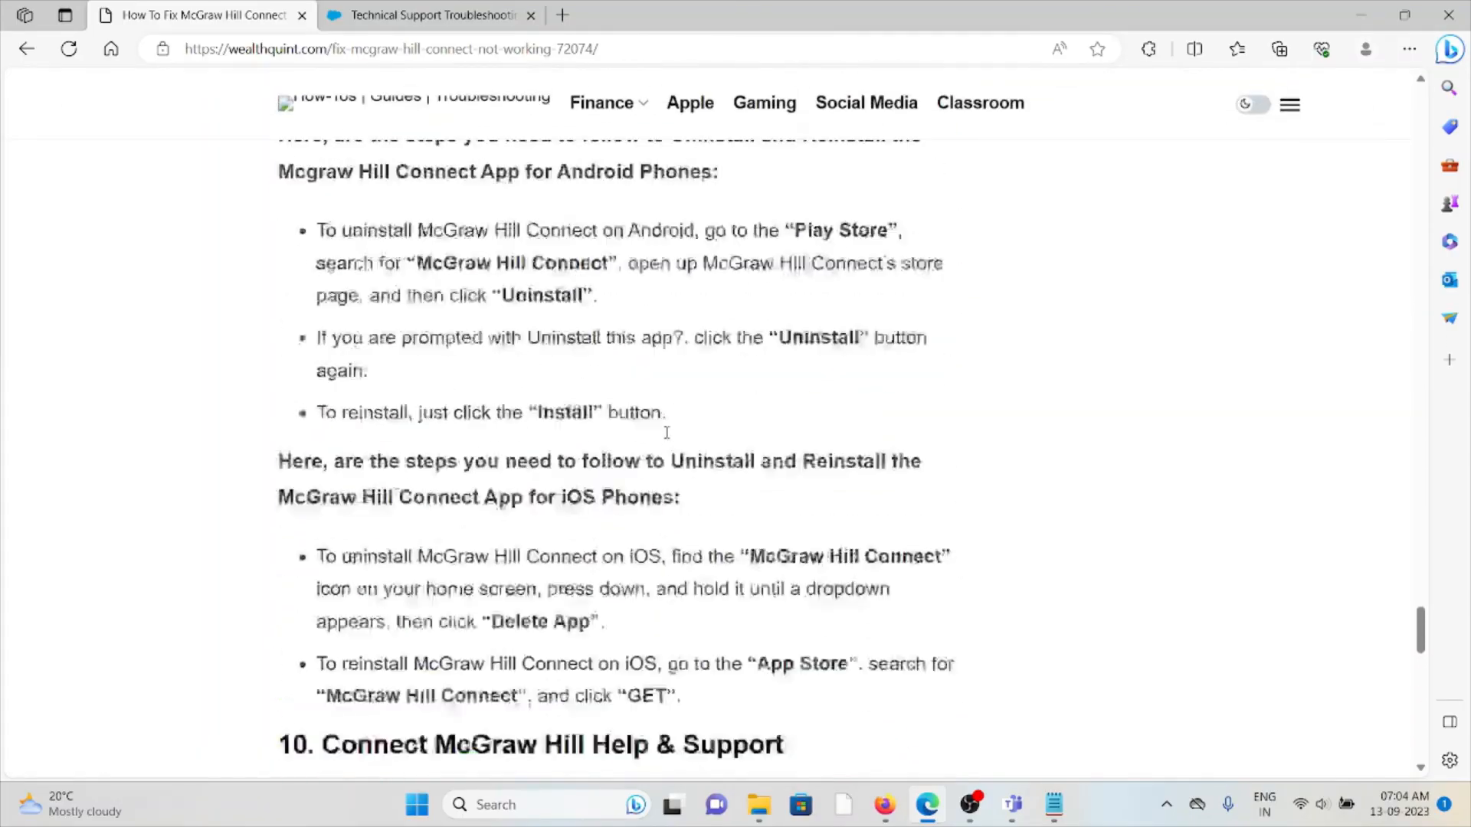